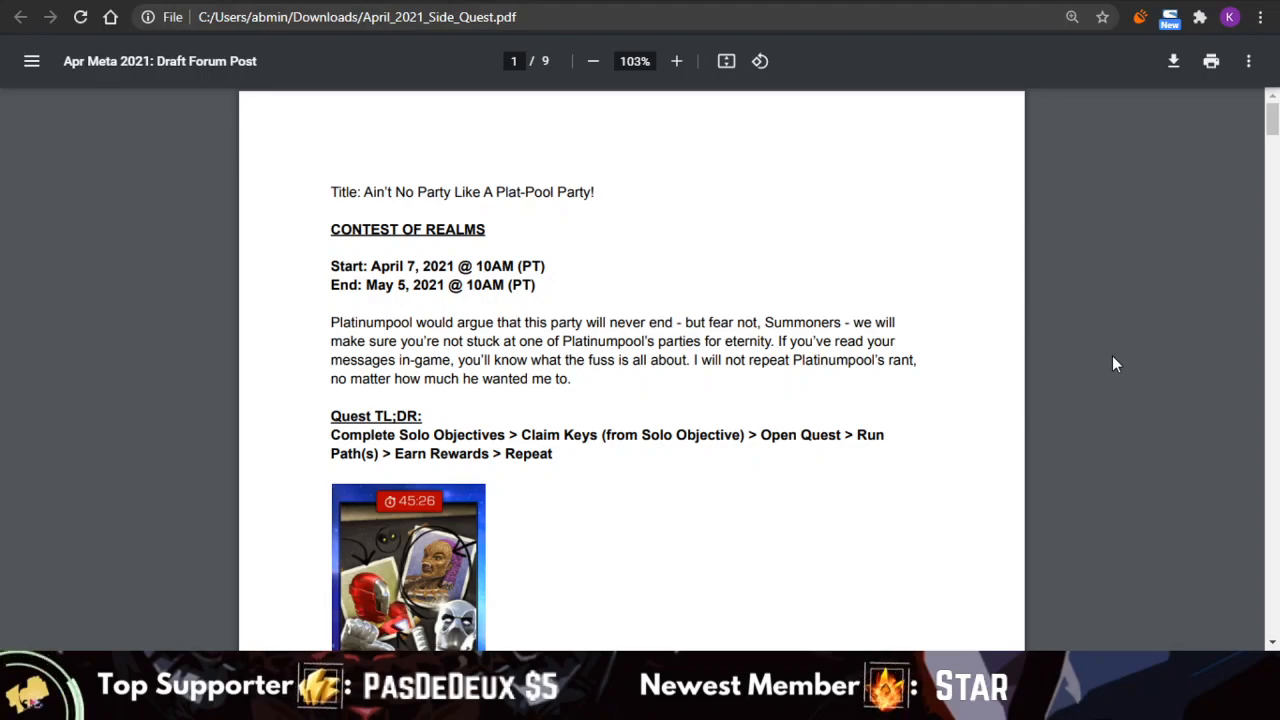
- Scroll past the side-quest image to the Solo Objectives and Getting Key section on page 1
{"action": "scroll", "scroll_direction": "down", "scroll_amount": 3}
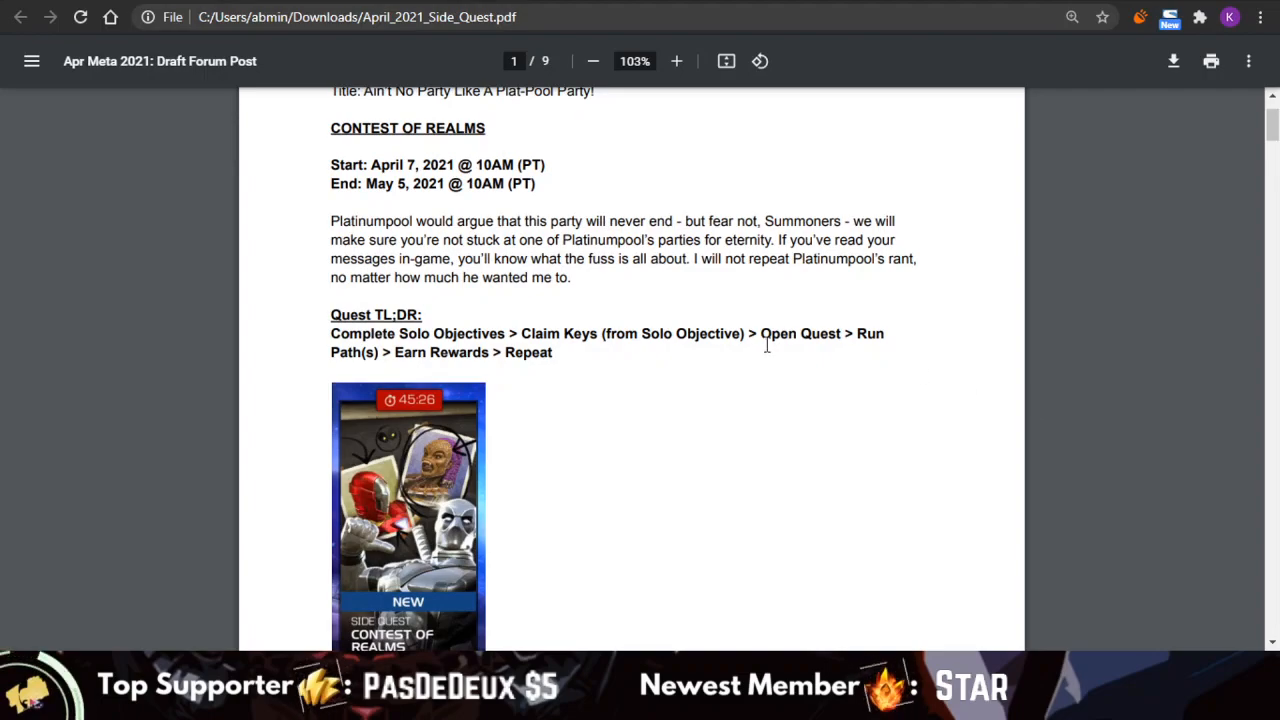
{"action": "mouse_move", "coordinate": [384, 340]}
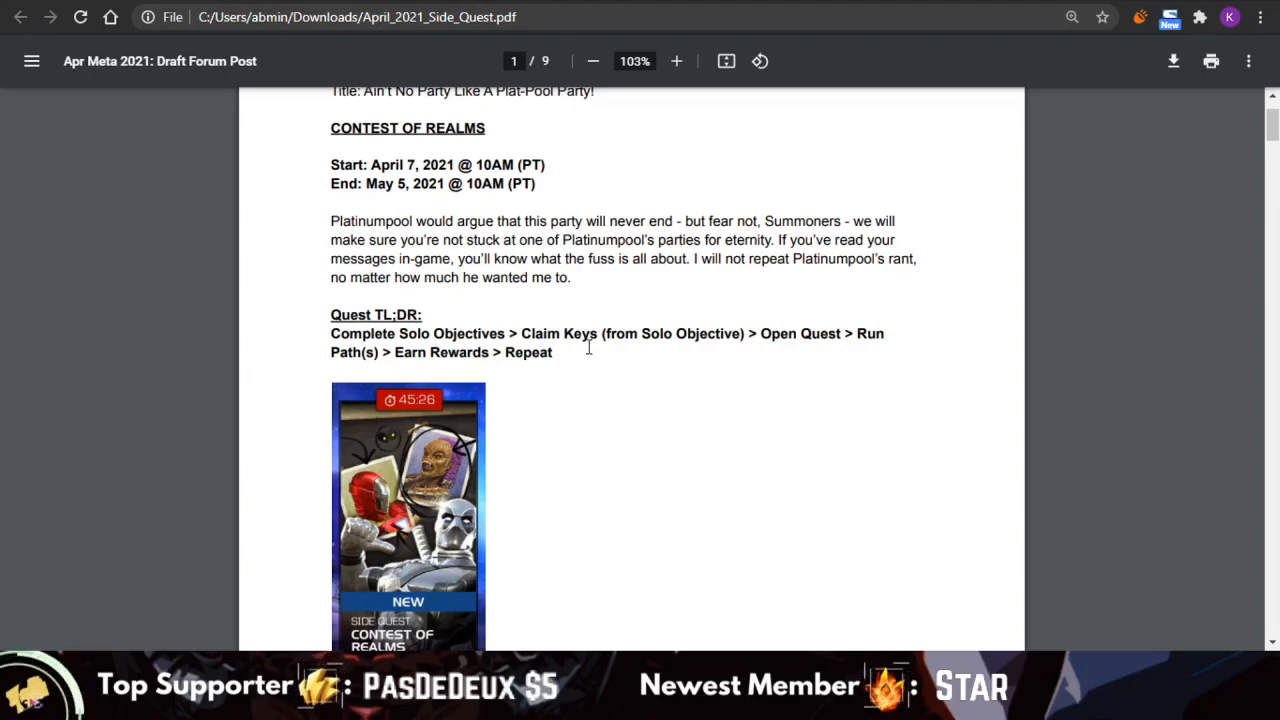
{"action": "mouse_move", "coordinate": [548, 446]}
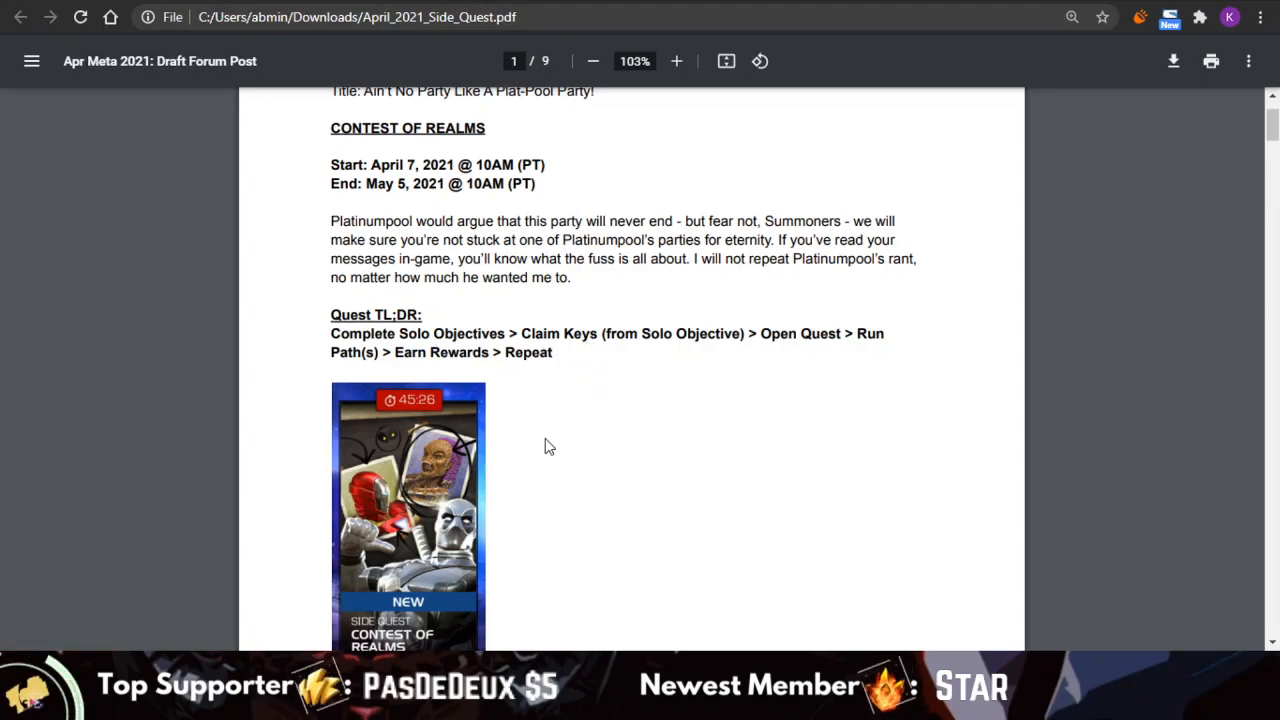
{"action": "scroll", "scroll_direction": "down", "scroll_amount": 3}
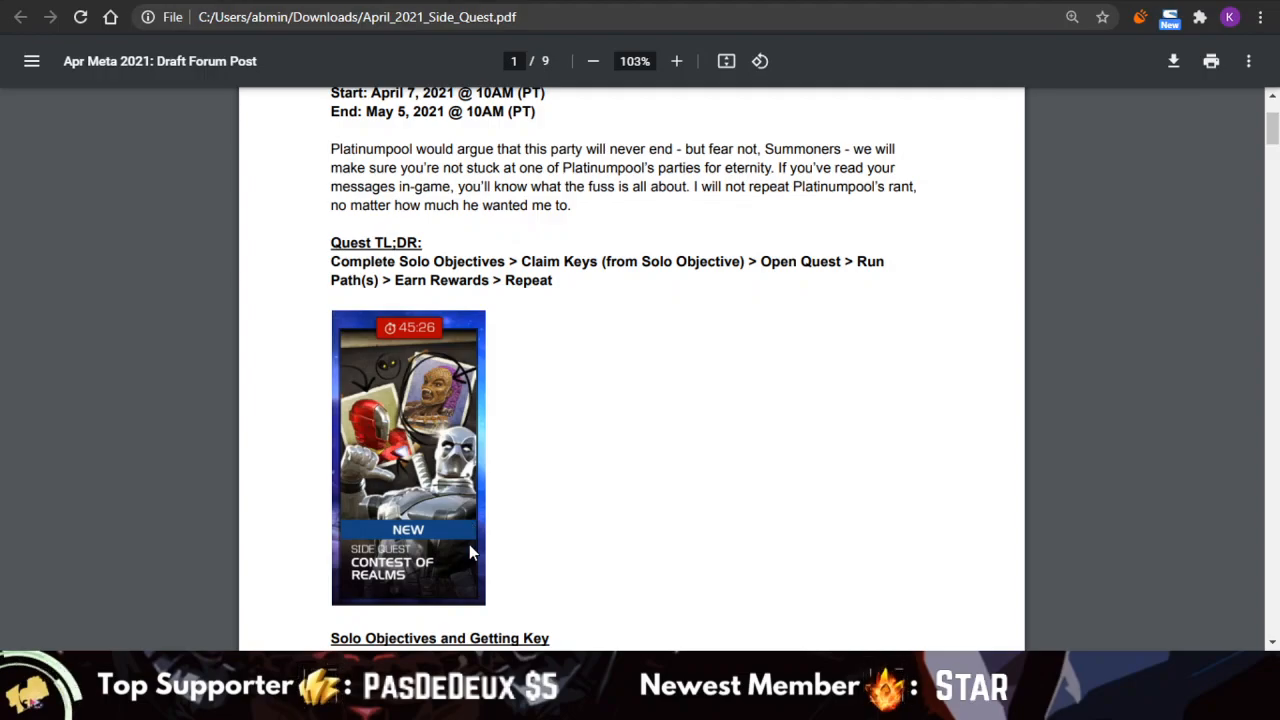
{"action": "scroll", "scroll_direction": "up", "scroll_amount": 3}
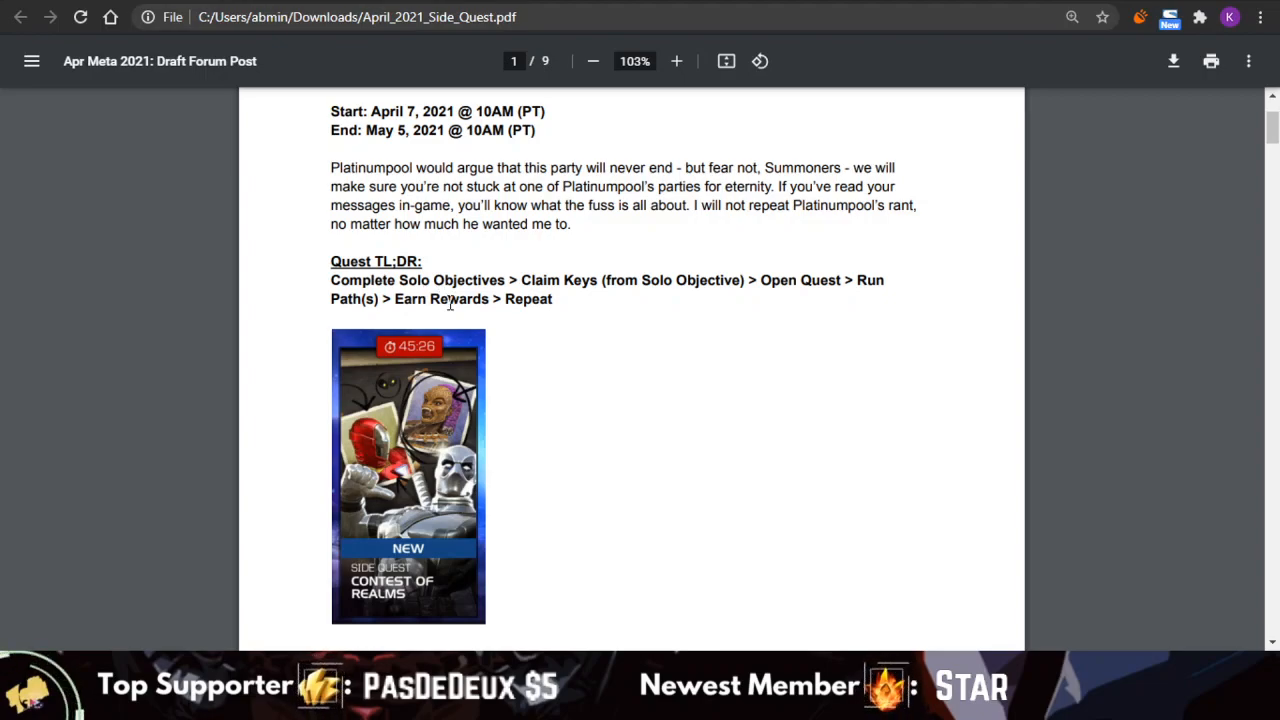
{"action": "scroll", "scroll_direction": "down", "scroll_amount": 3}
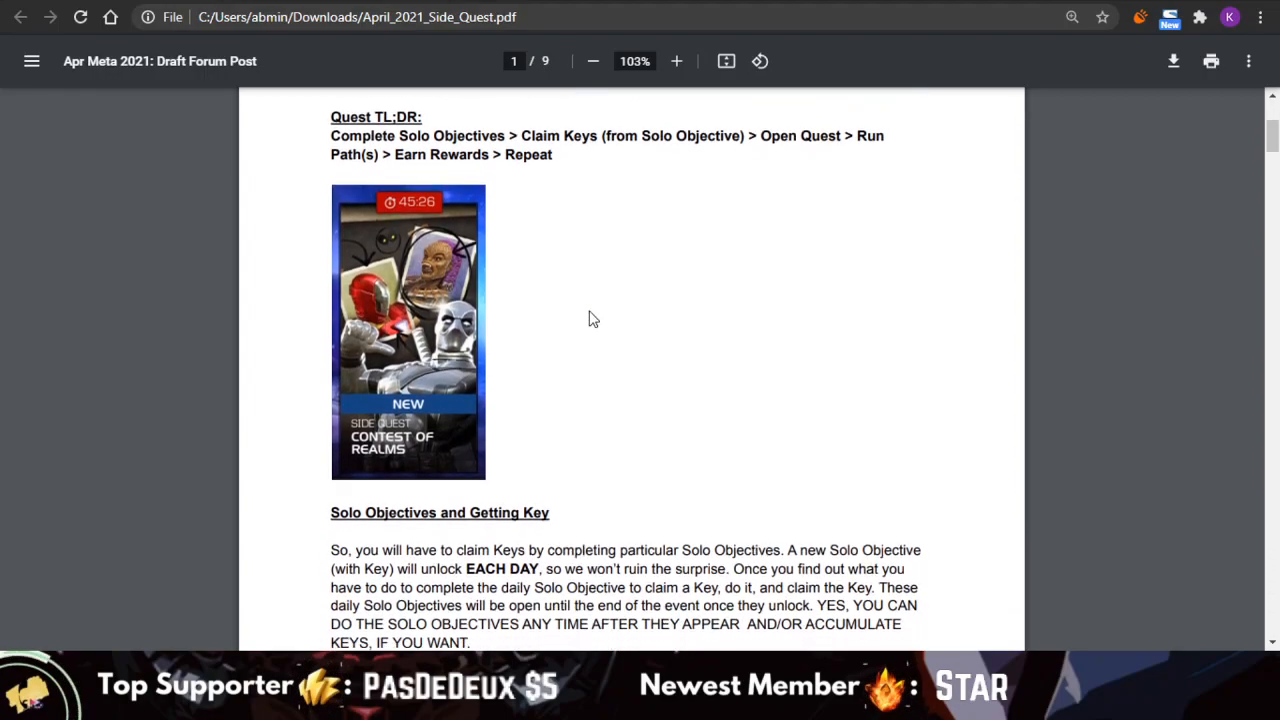
{"action": "scroll", "scroll_direction": "down", "scroll_amount": 3}
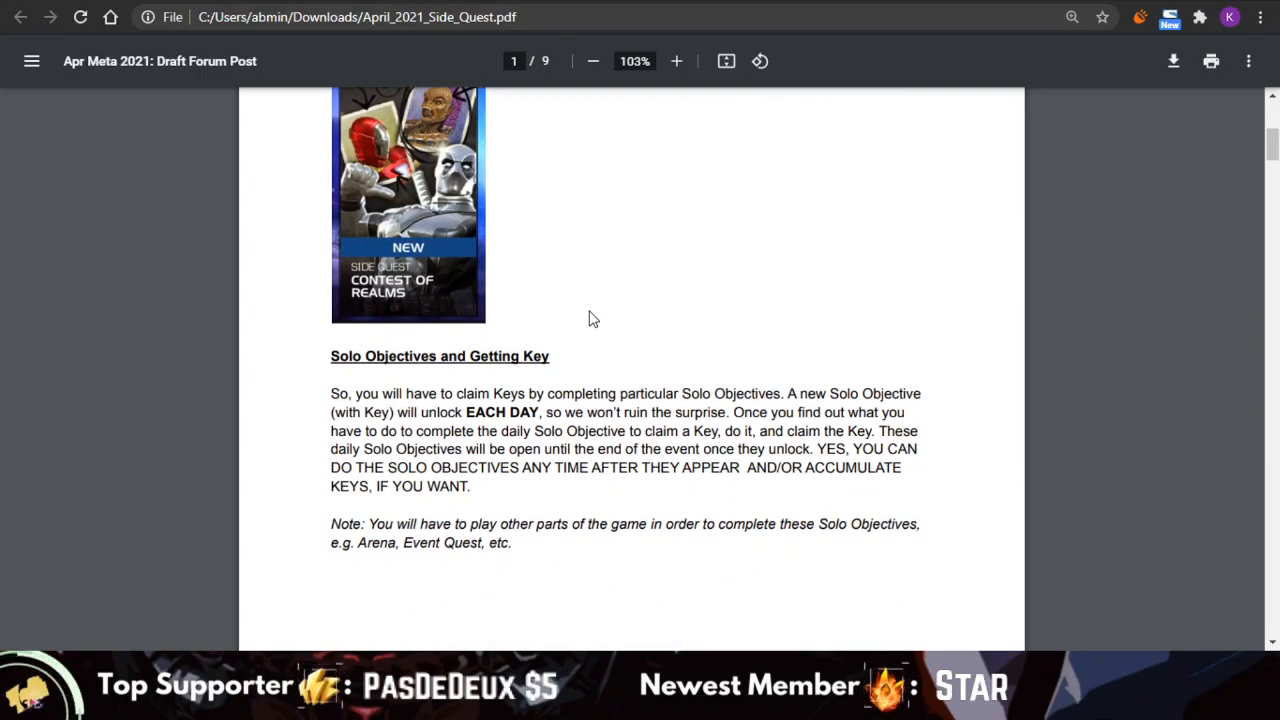
{"action": "scroll", "scroll_direction": "down", "scroll_amount": 3}
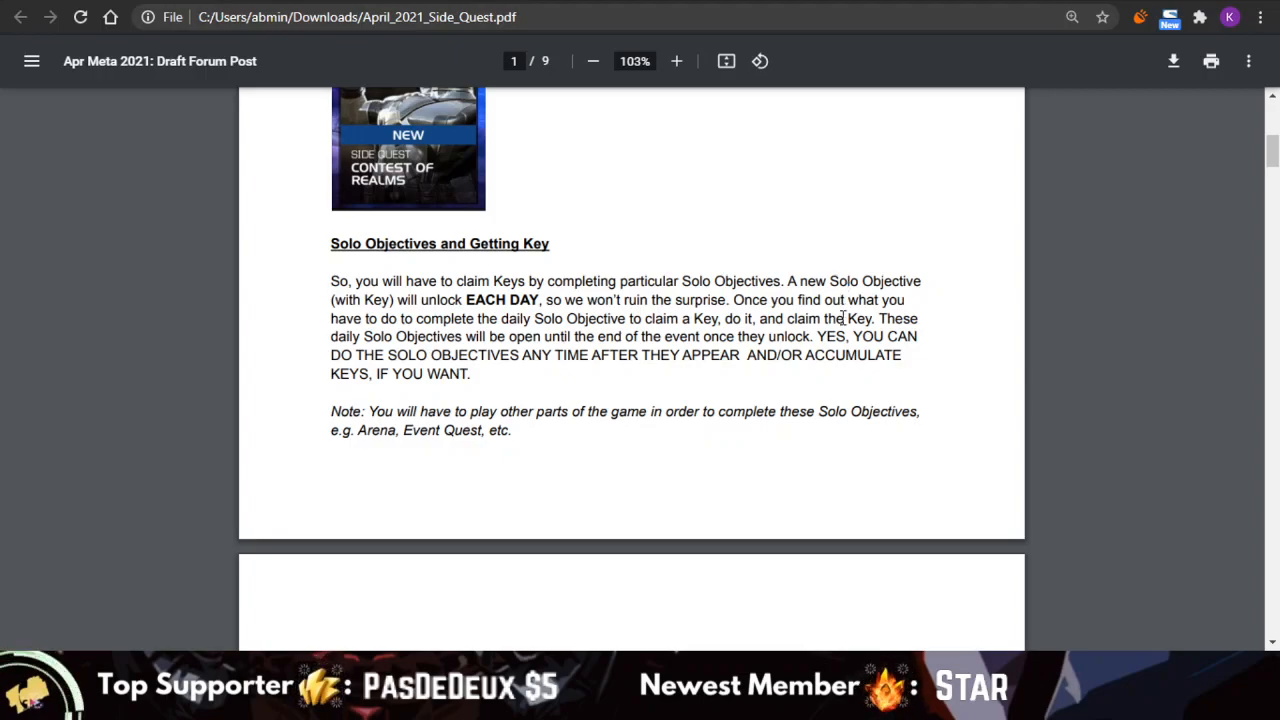
{"action": "scroll", "scroll_direction": "down", "scroll_amount": 3}
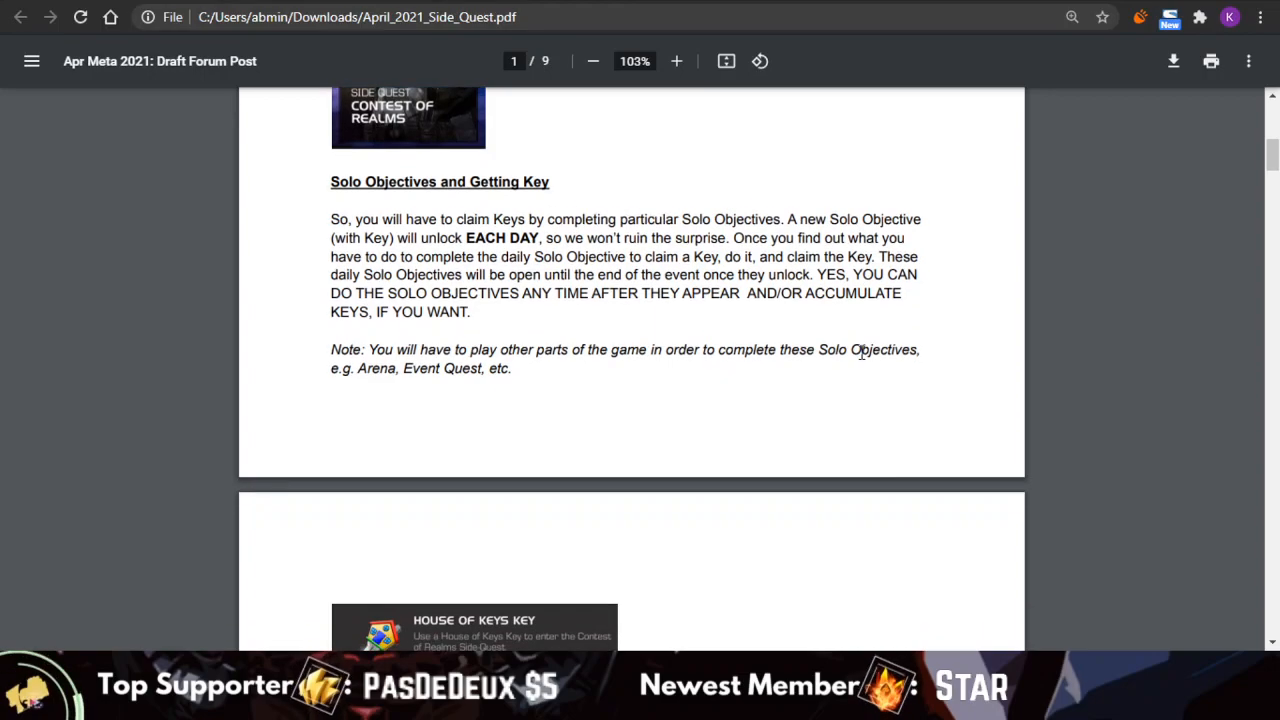
{"action": "scroll", "scroll_direction": "down", "scroll_amount": 3}
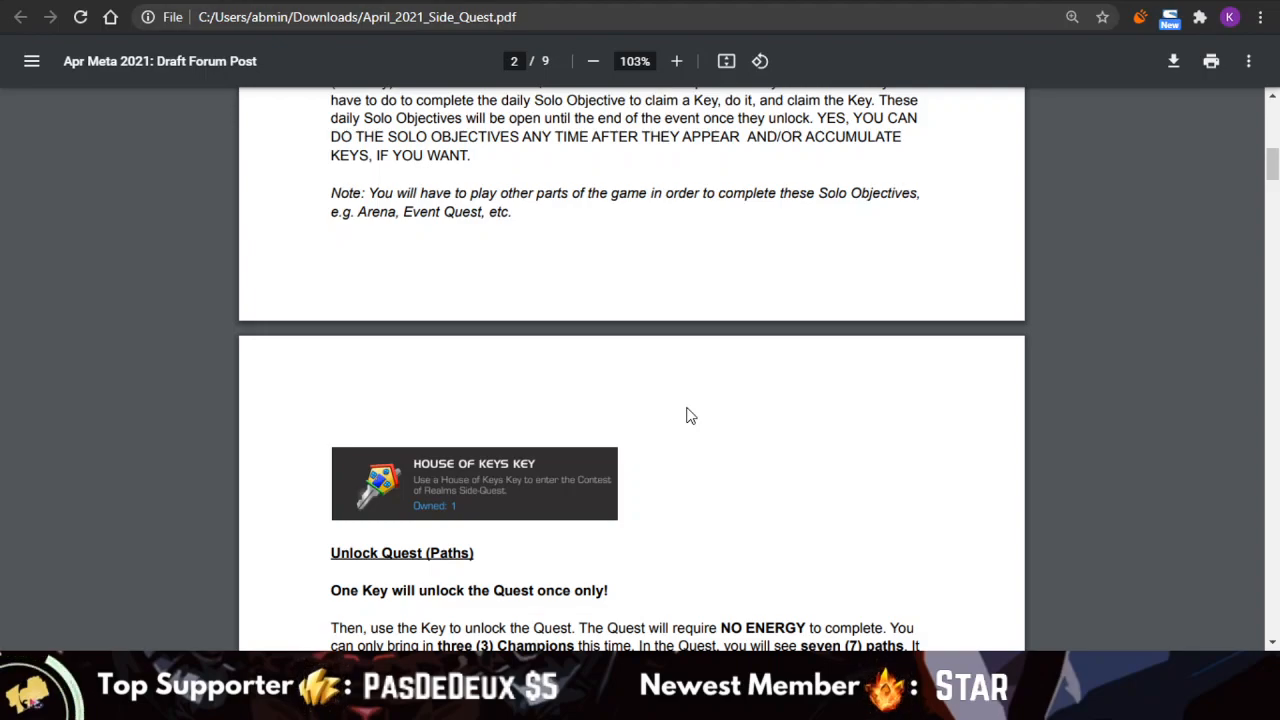
{"action": "mouse_move", "coordinate": [445, 513]}
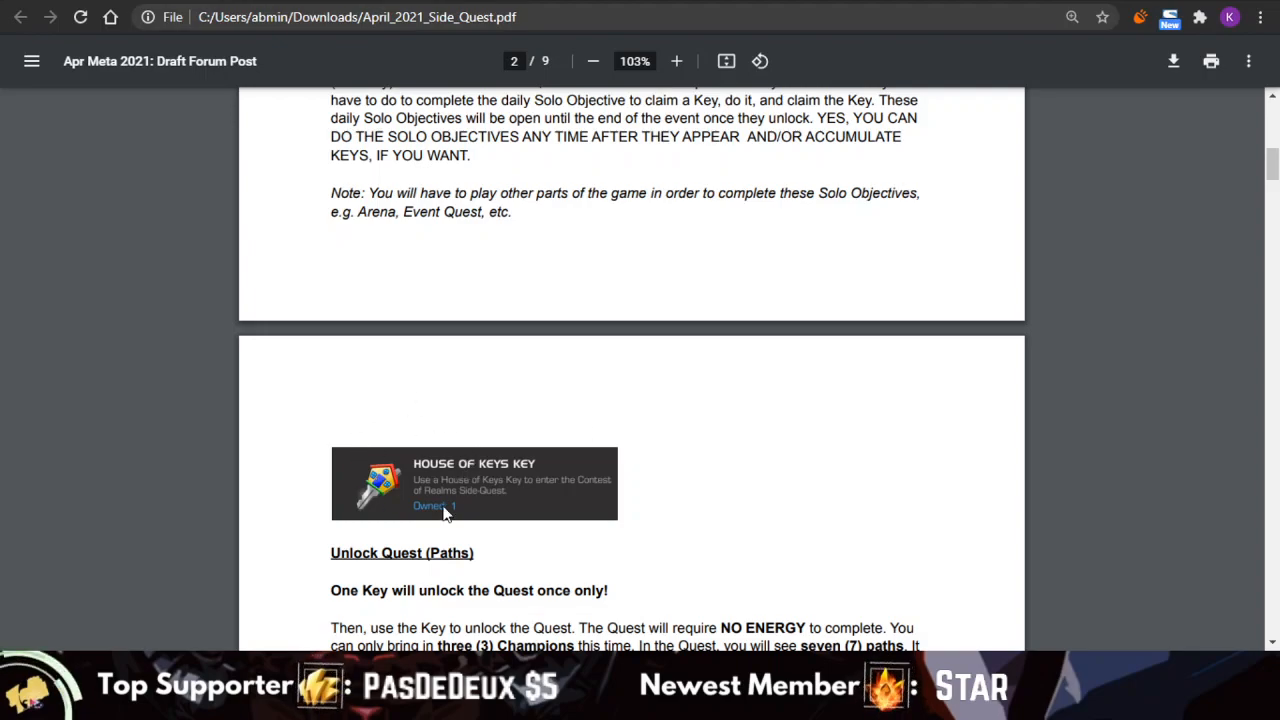
- Briefly enlarge the House of Keys Key, then read page 2 down to its IMPORTANT note
{"action": "left_click", "coordinate": [676, 61]}
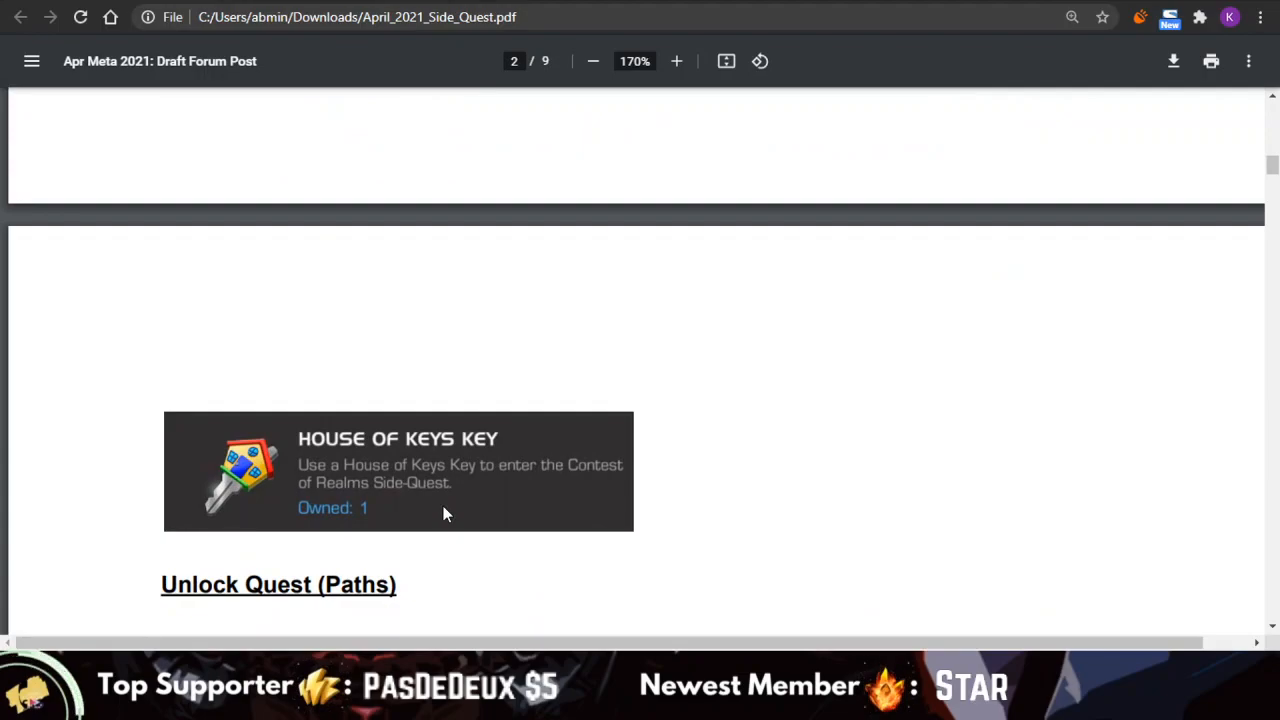
{"action": "left_click", "coordinate": [592, 61]}
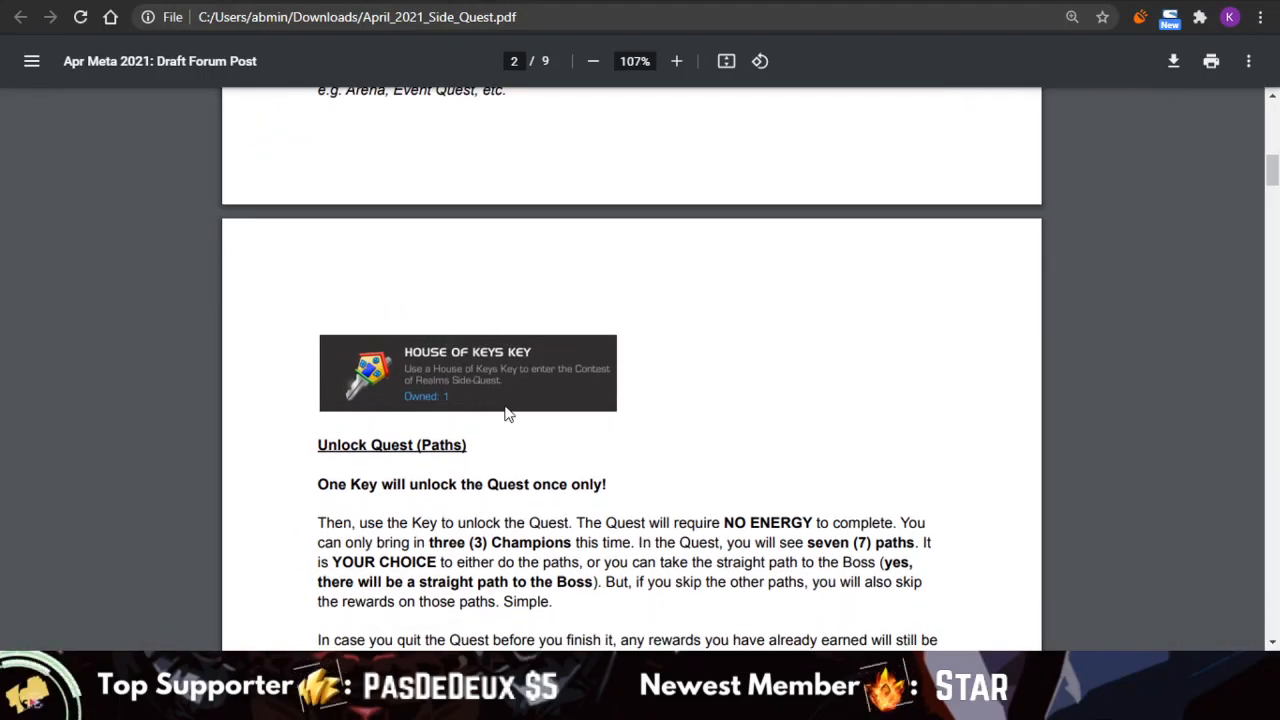
{"action": "scroll", "scroll_direction": "down", "scroll_amount": 3}
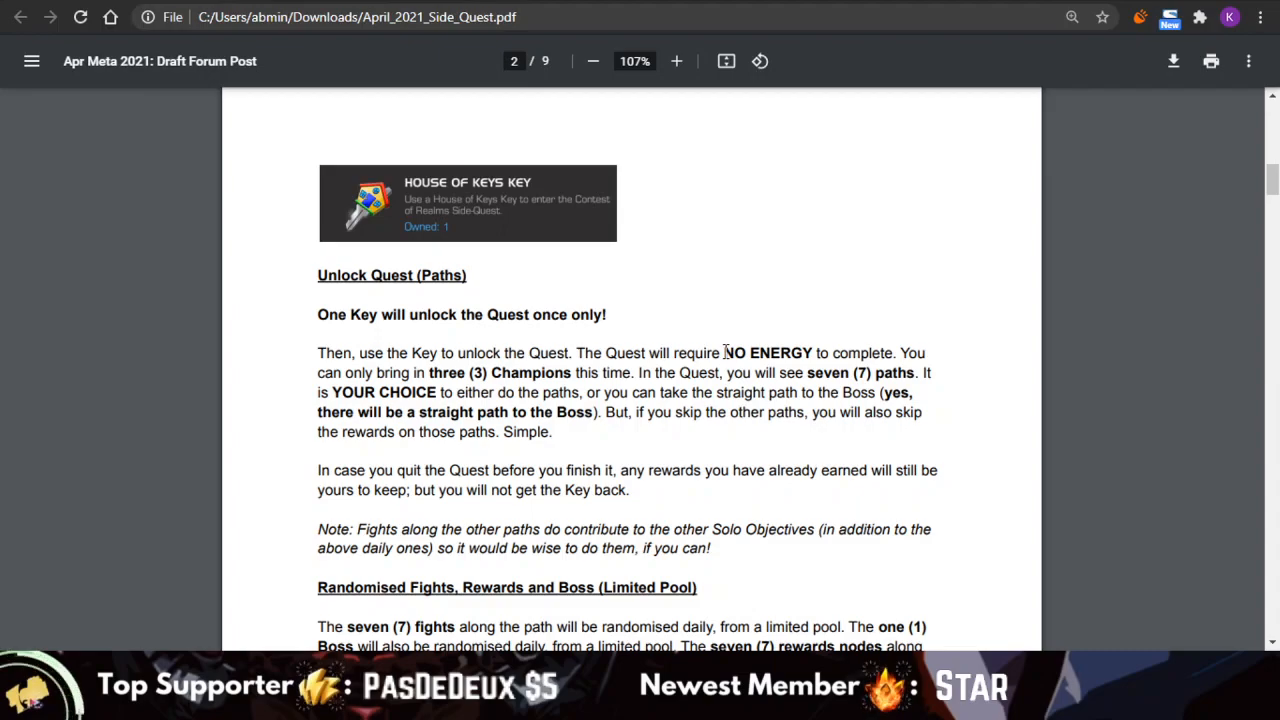
{"action": "mouse_move", "coordinate": [766, 363]}
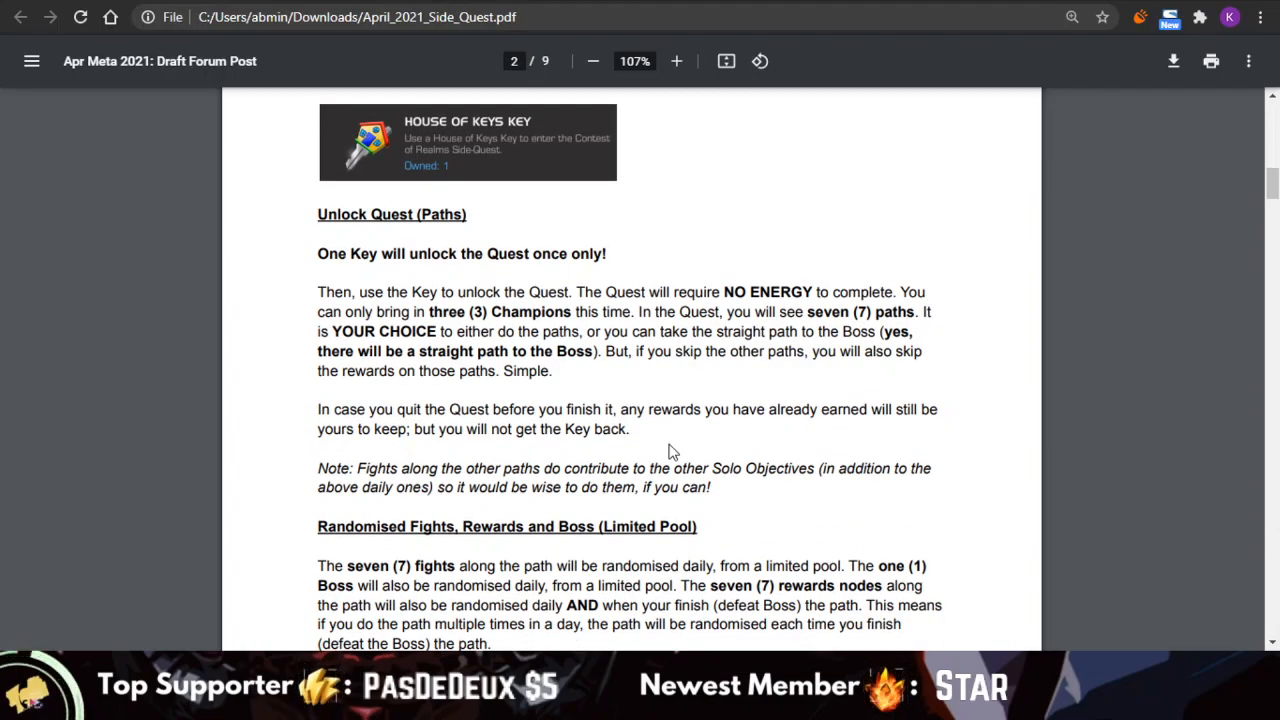
{"action": "scroll", "scroll_direction": "down", "scroll_amount": 3}
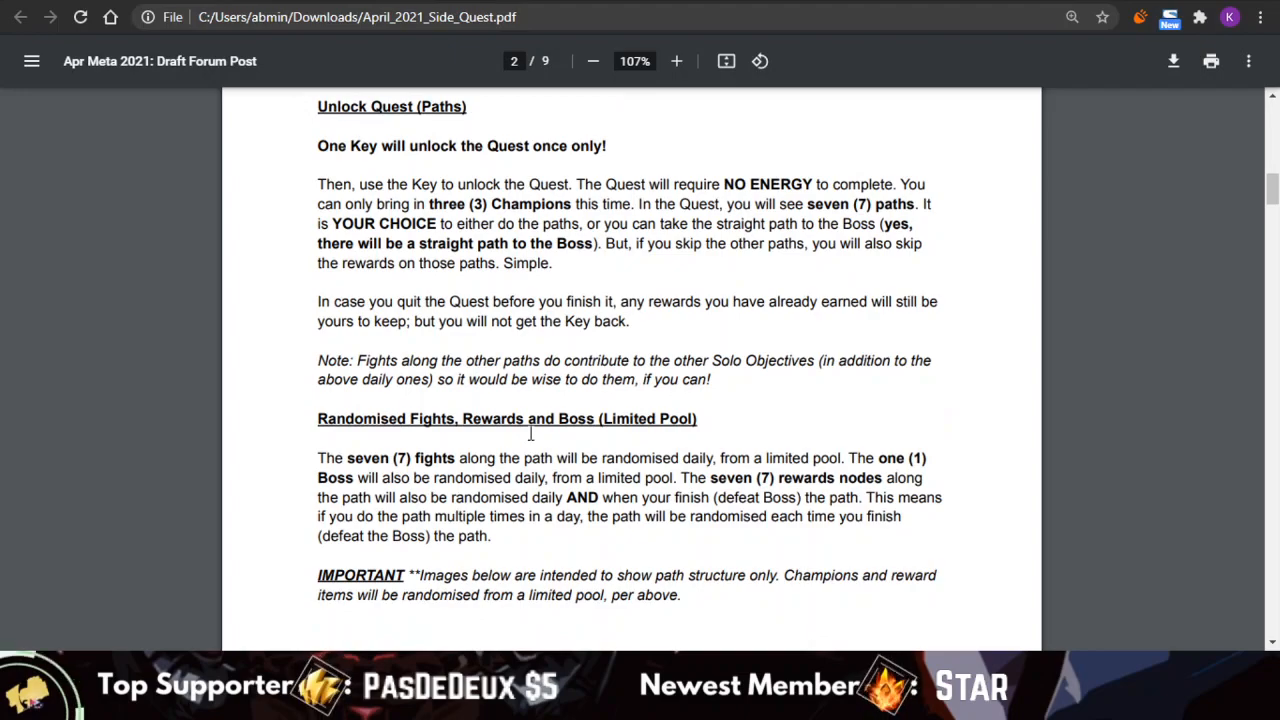
{"action": "mouse_move", "coordinate": [443, 438]}
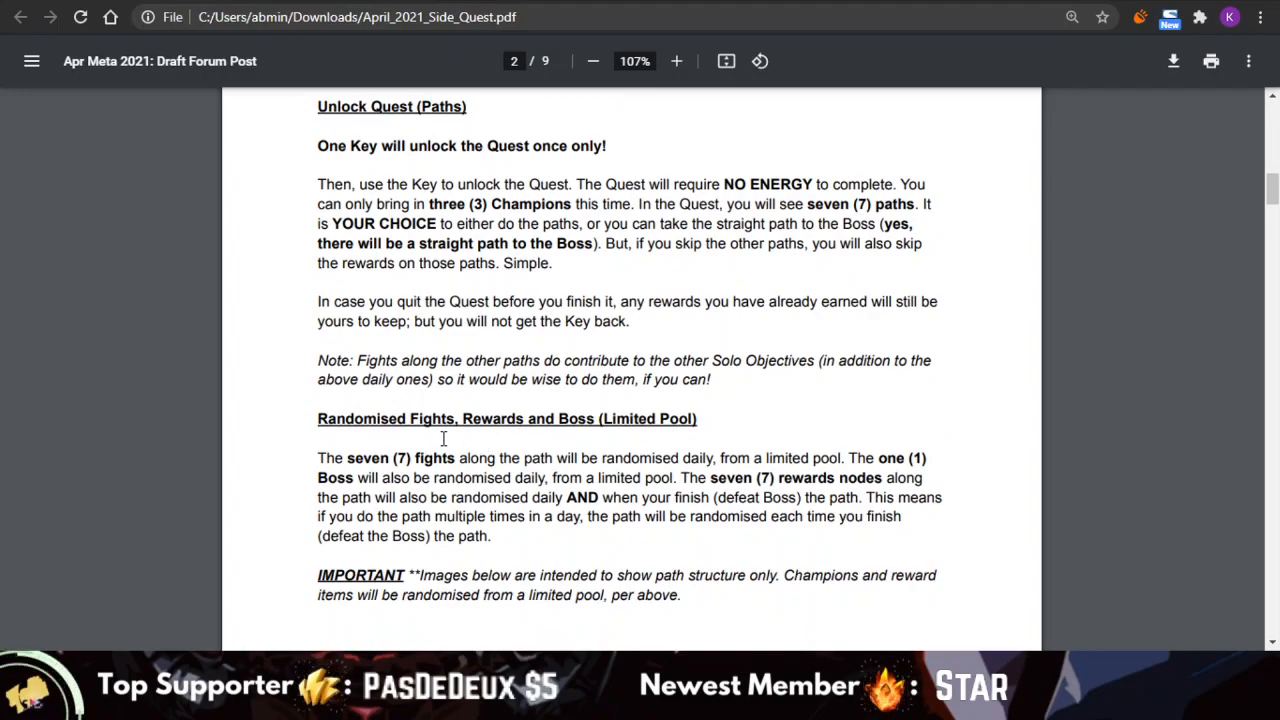
{"action": "mouse_move", "coordinate": [483, 432]}
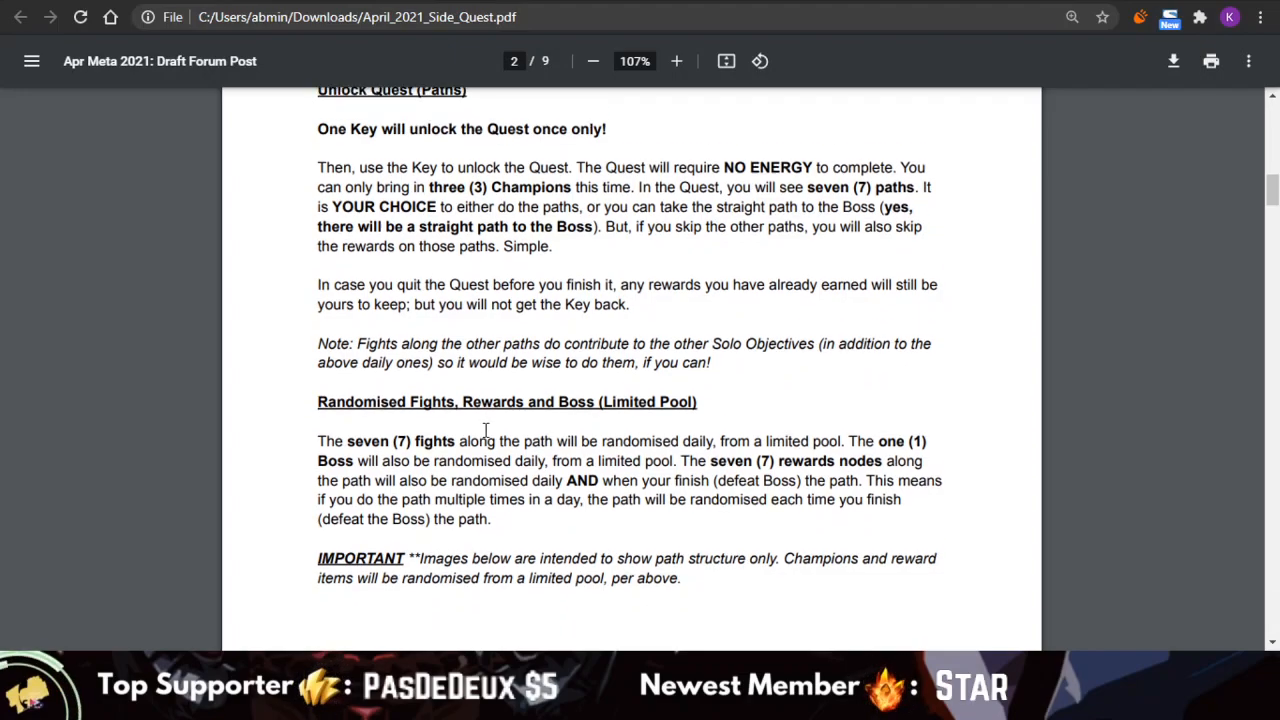
{"action": "scroll", "scroll_direction": "up", "scroll_amount": 3}
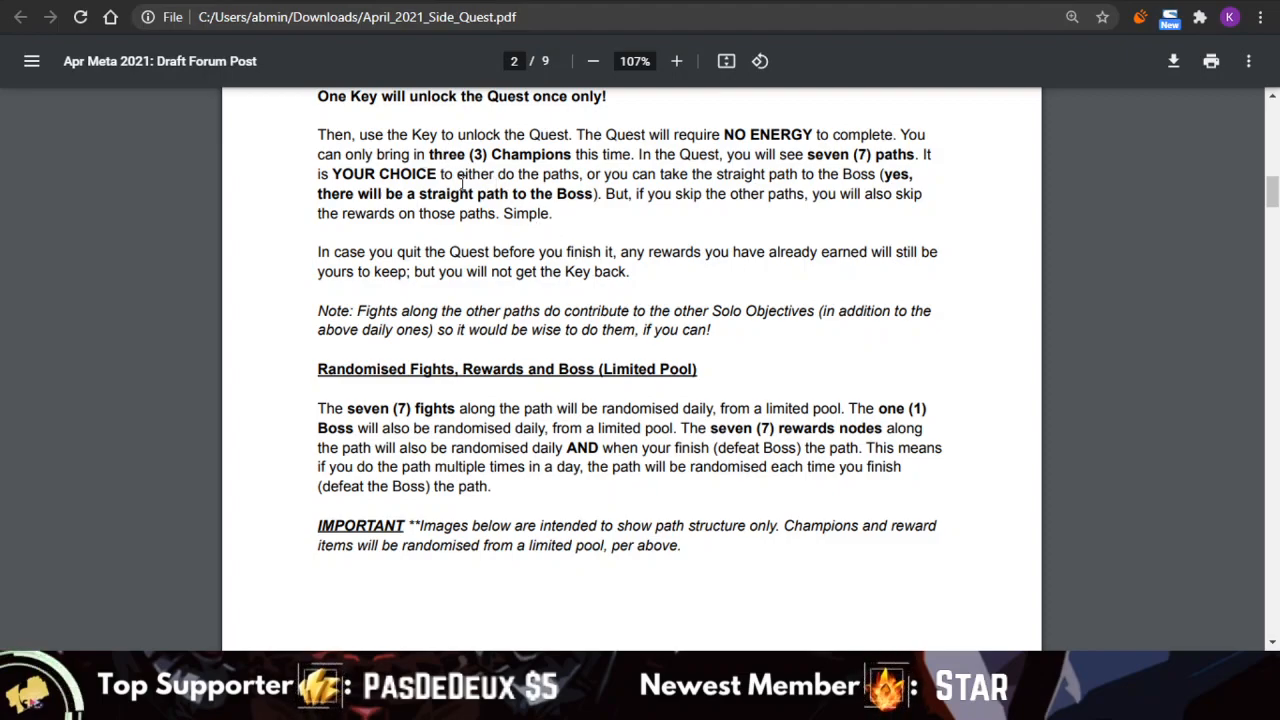
{"action": "scroll", "scroll_direction": "down", "scroll_amount": 3}
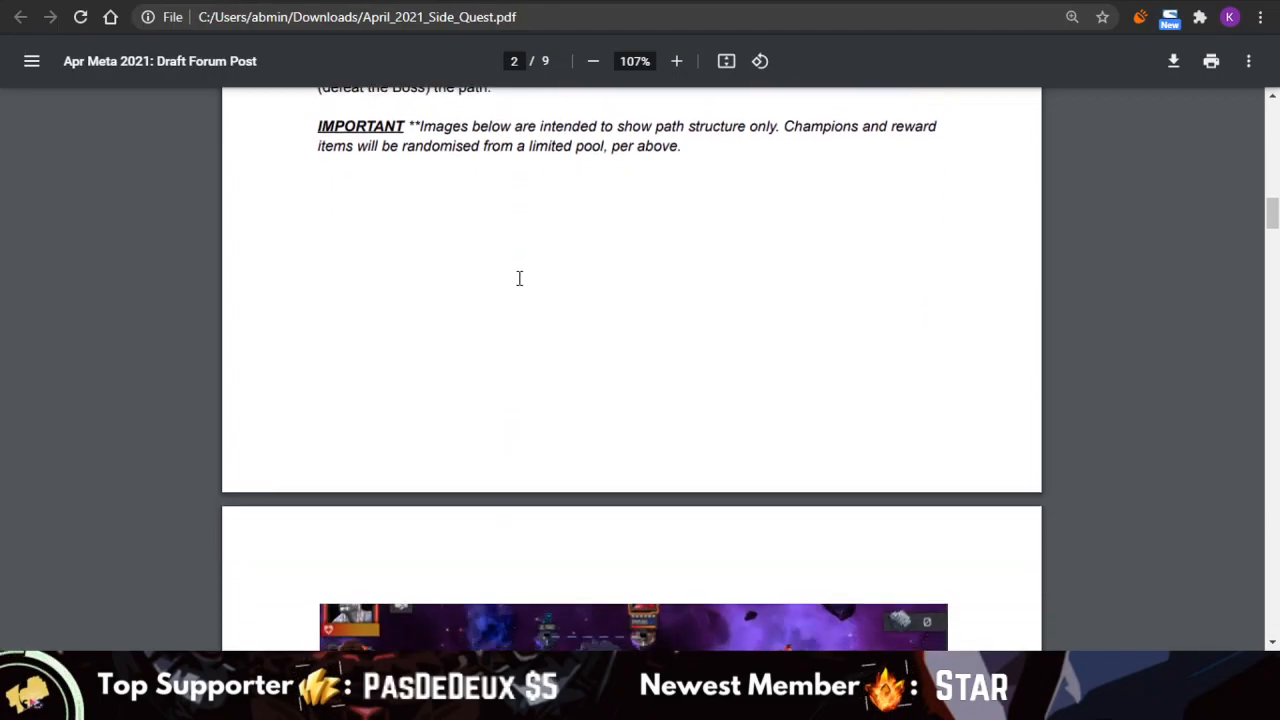
- Magnify the page 4 node buffs table three levels, then scroll back to the Captain America and Hulk rows
{"action": "scroll", "scroll_direction": "down", "scroll_amount": 3}
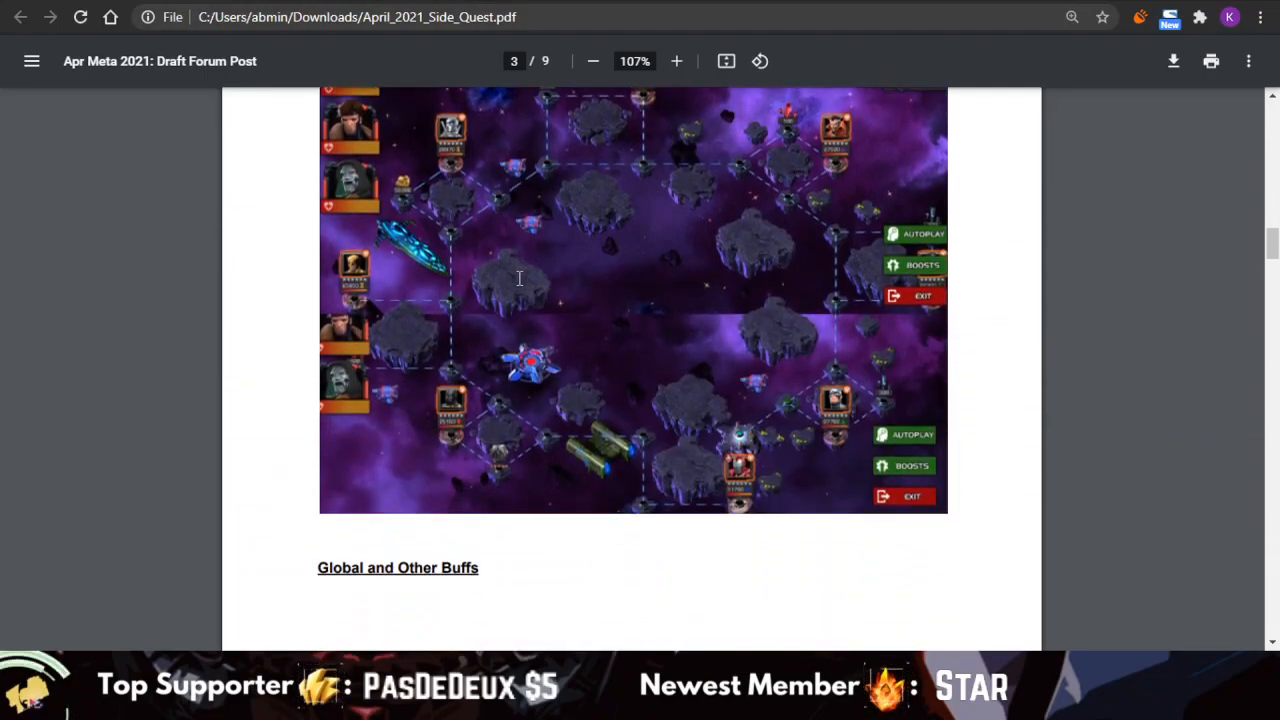
{"action": "scroll", "scroll_direction": "down", "scroll_amount": 3}
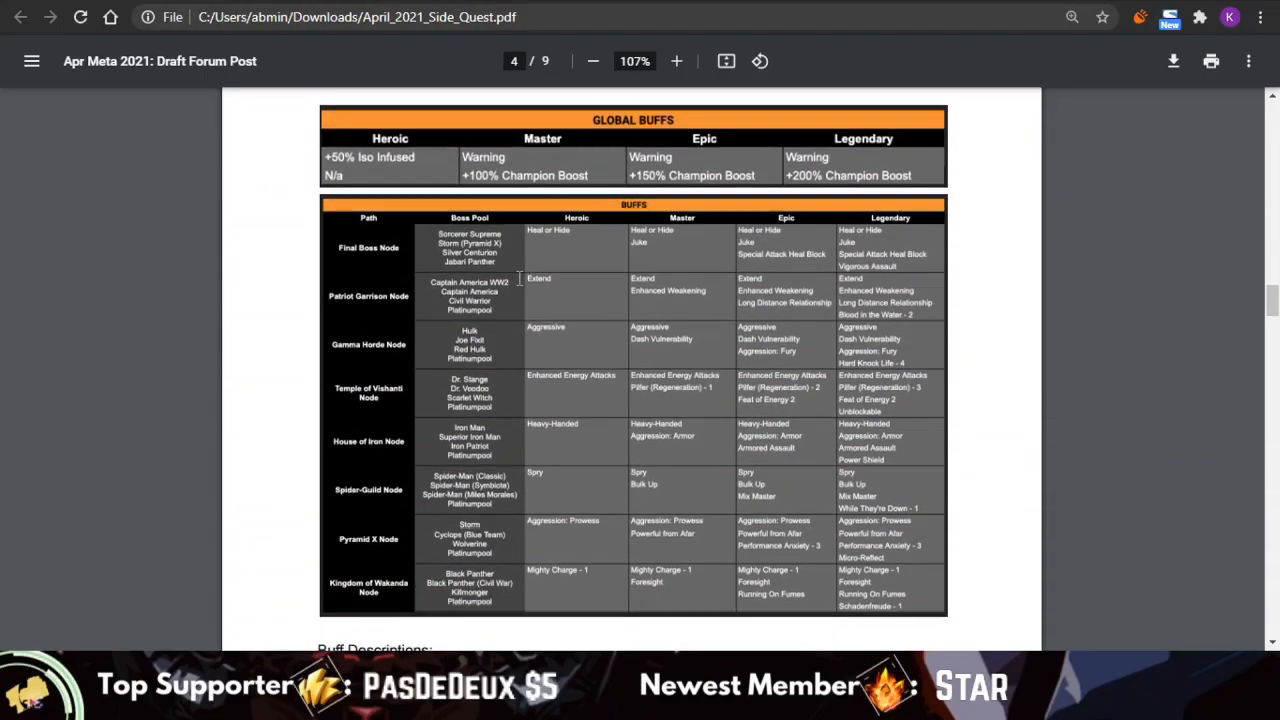
{"action": "left_click", "coordinate": [676, 61]}
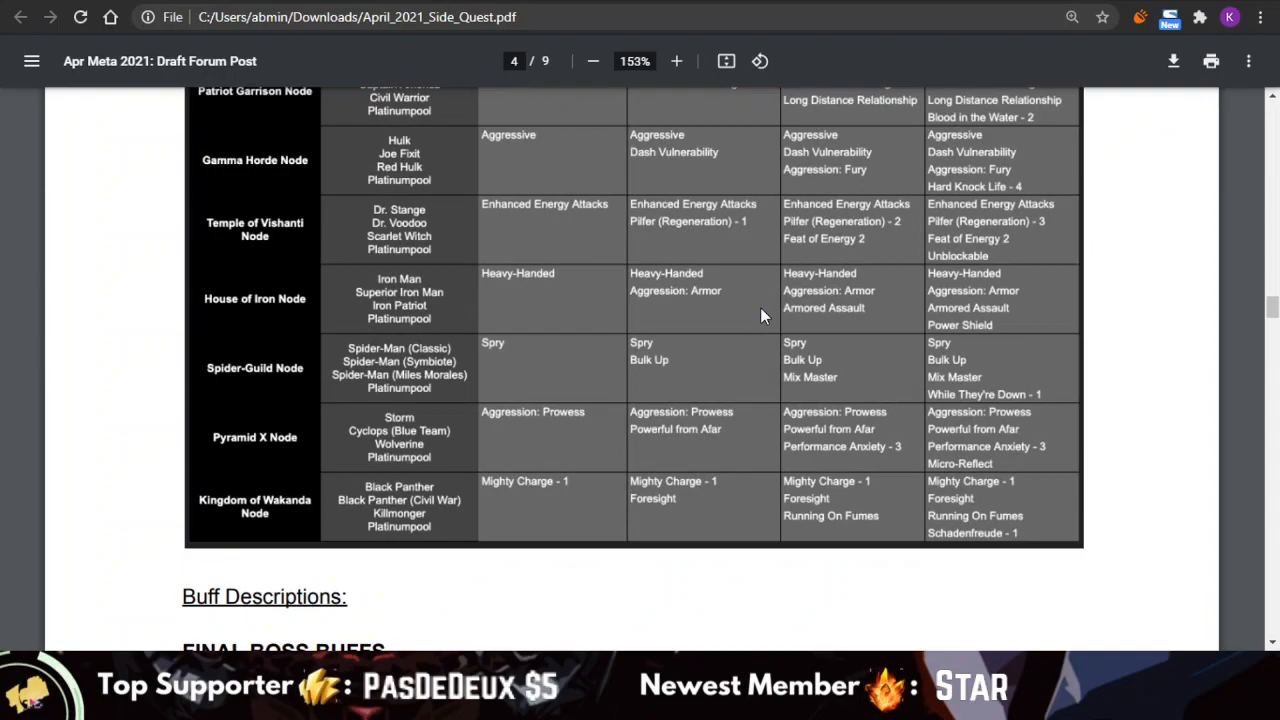
{"action": "left_click", "coordinate": [676, 61]}
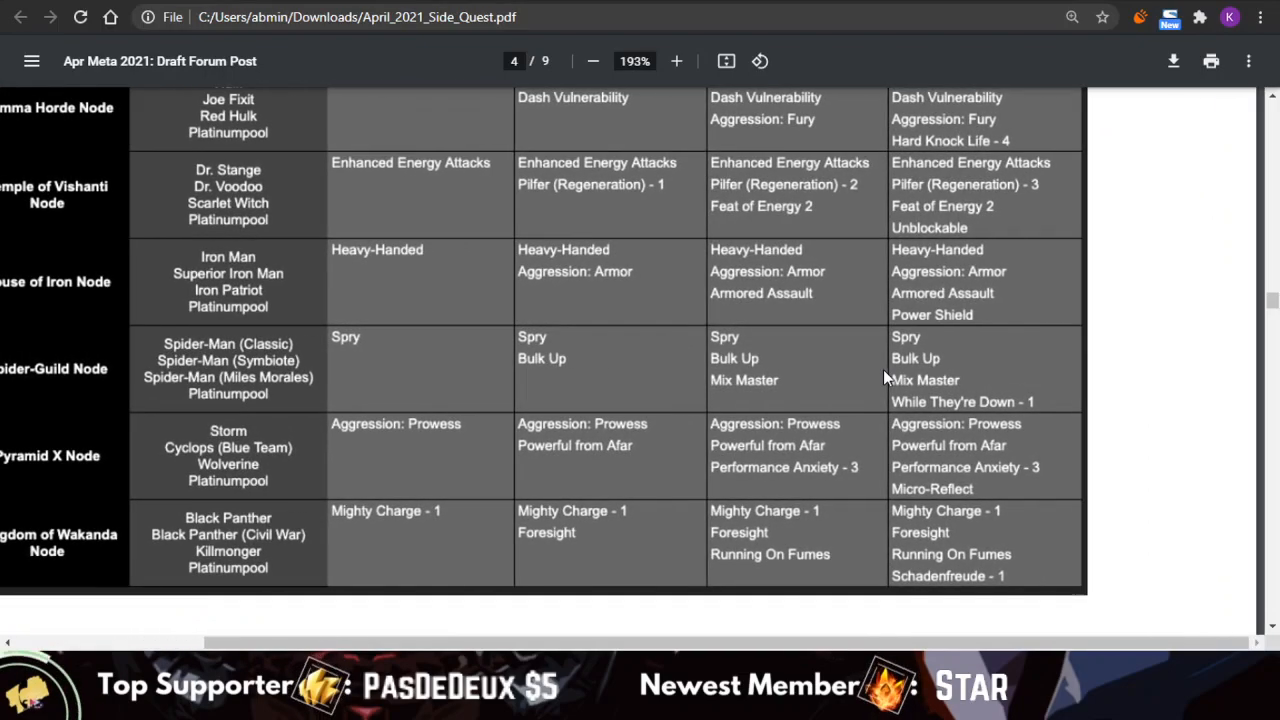
{"action": "left_click", "coordinate": [676, 61]}
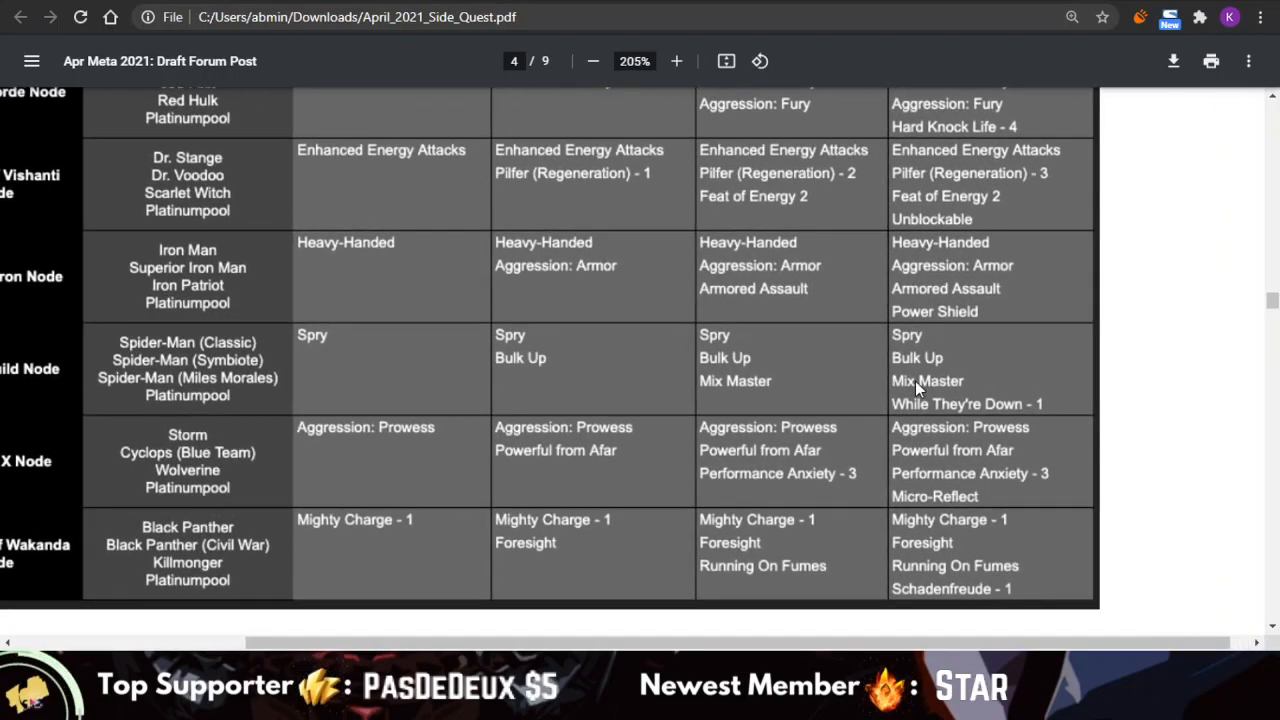
{"action": "mouse_move", "coordinate": [342, 385]}
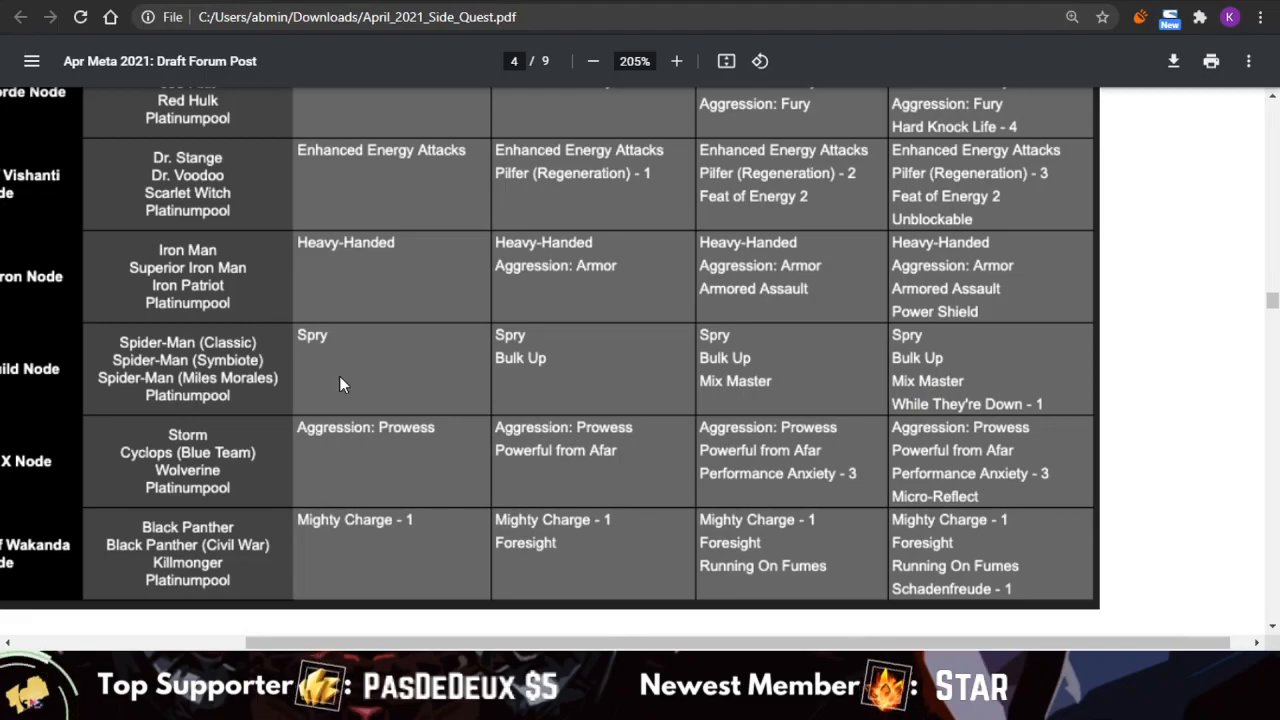
{"action": "mouse_move", "coordinate": [978, 548]}
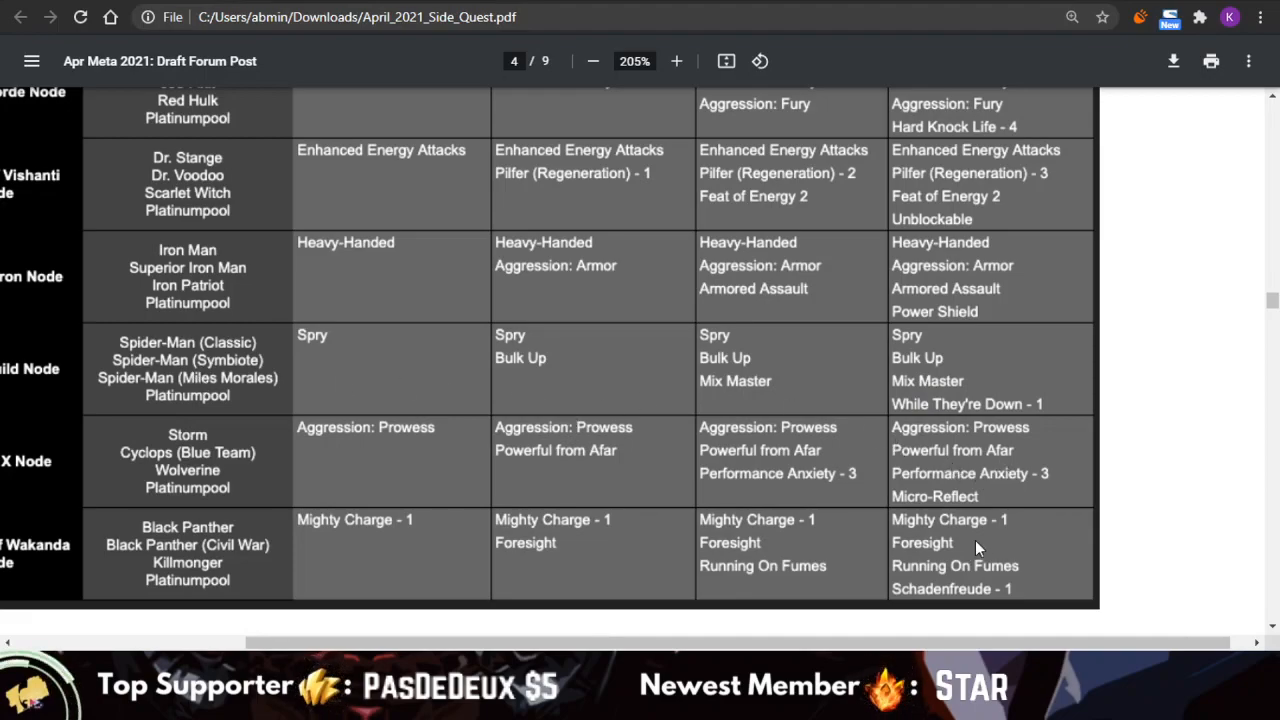
{"action": "mouse_move", "coordinate": [1000, 482]}
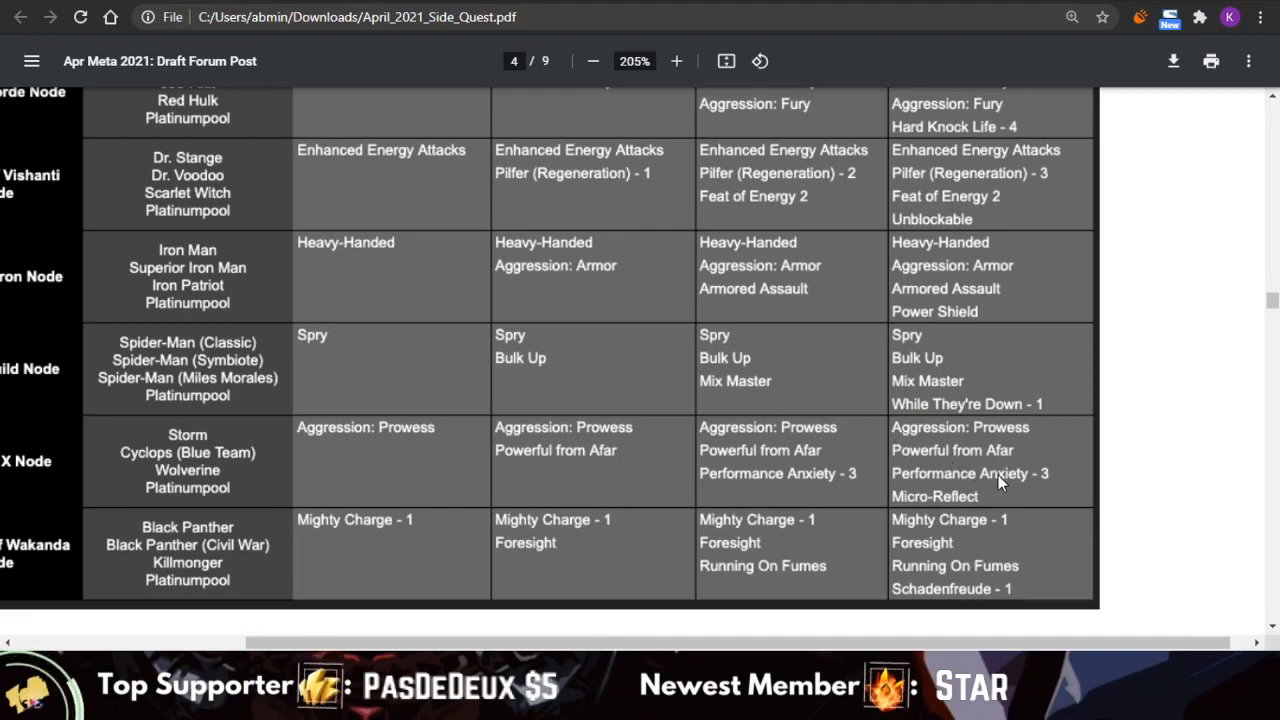
{"action": "mouse_move", "coordinate": [186, 454]}
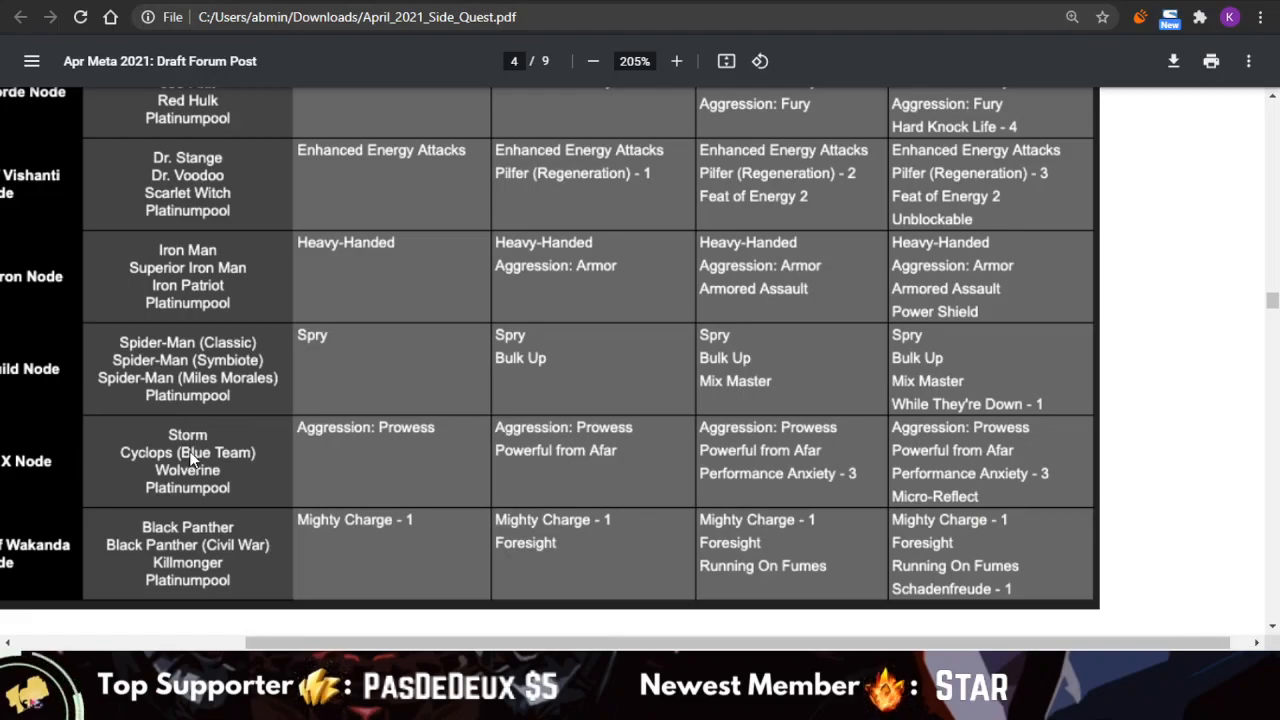
{"action": "mouse_move", "coordinate": [350, 475]}
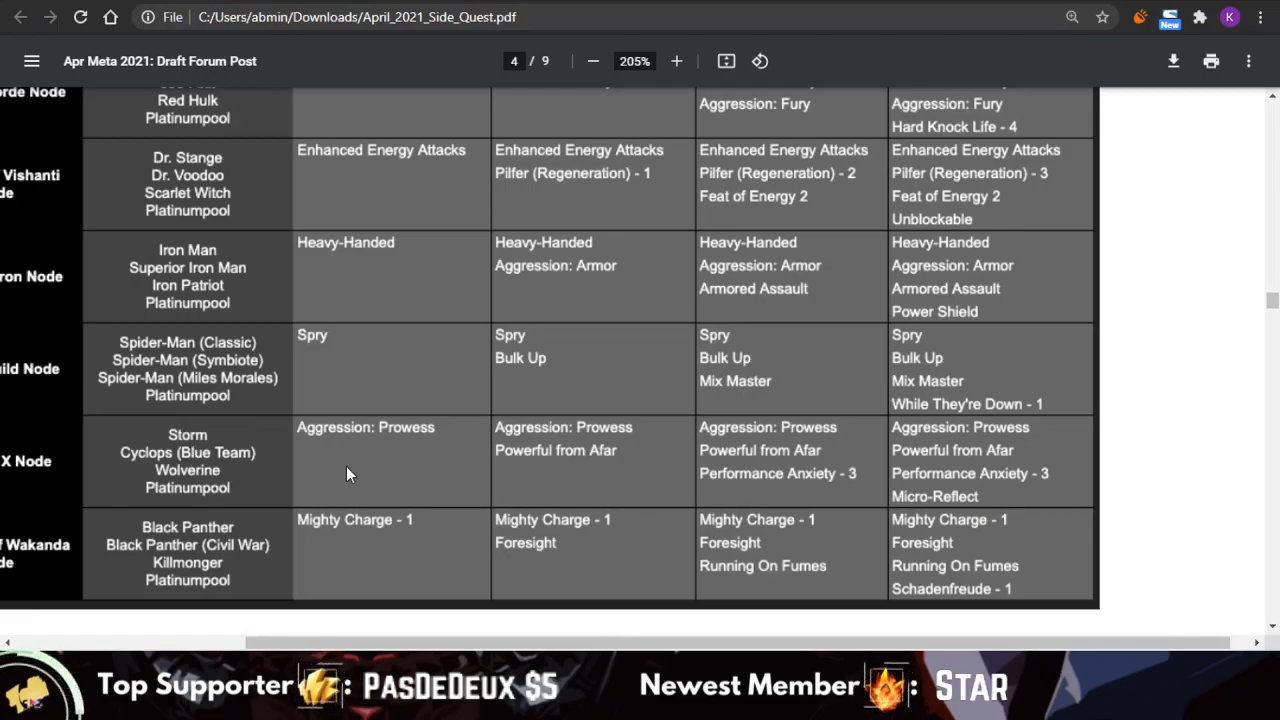
{"action": "mouse_move", "coordinate": [405, 365]}
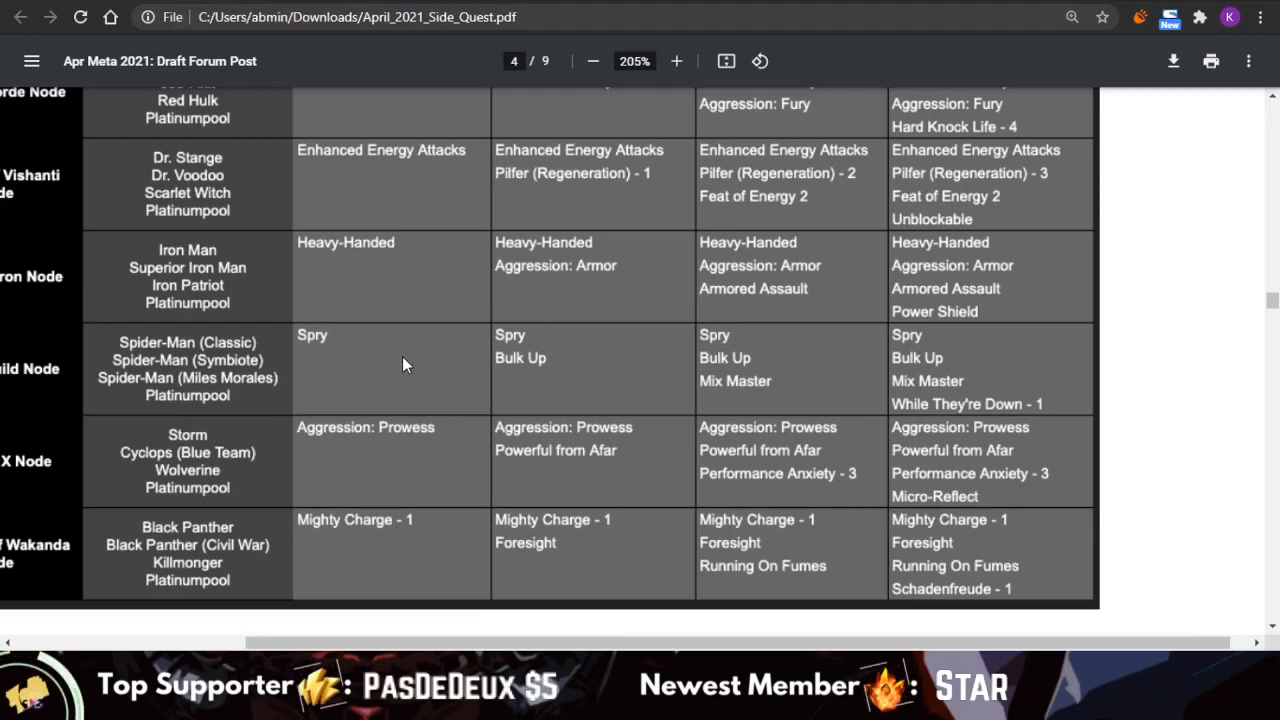
{"action": "mouse_move", "coordinate": [958, 462]}
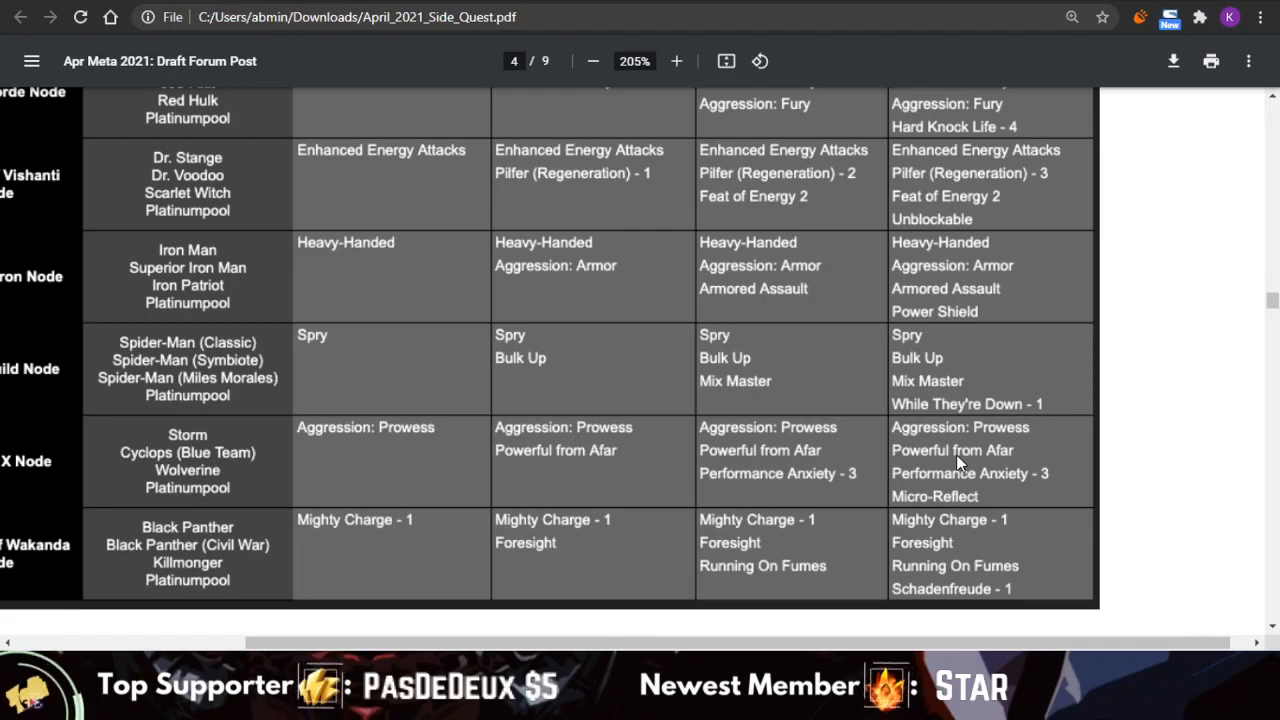
{"action": "scroll", "scroll_direction": "up", "scroll_amount": 3}
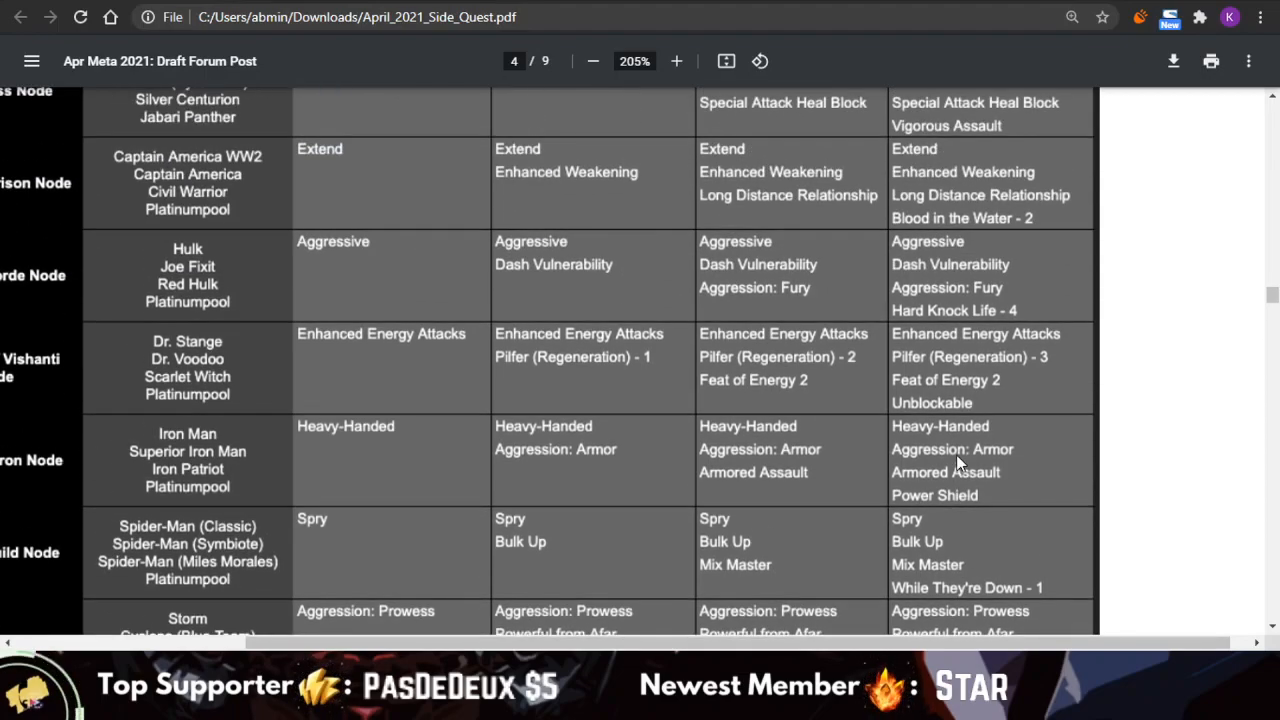
- Return to the page 3 quest map and zoom in to inspect its paths and champion nodes
{"action": "left_click", "coordinate": [592, 61]}
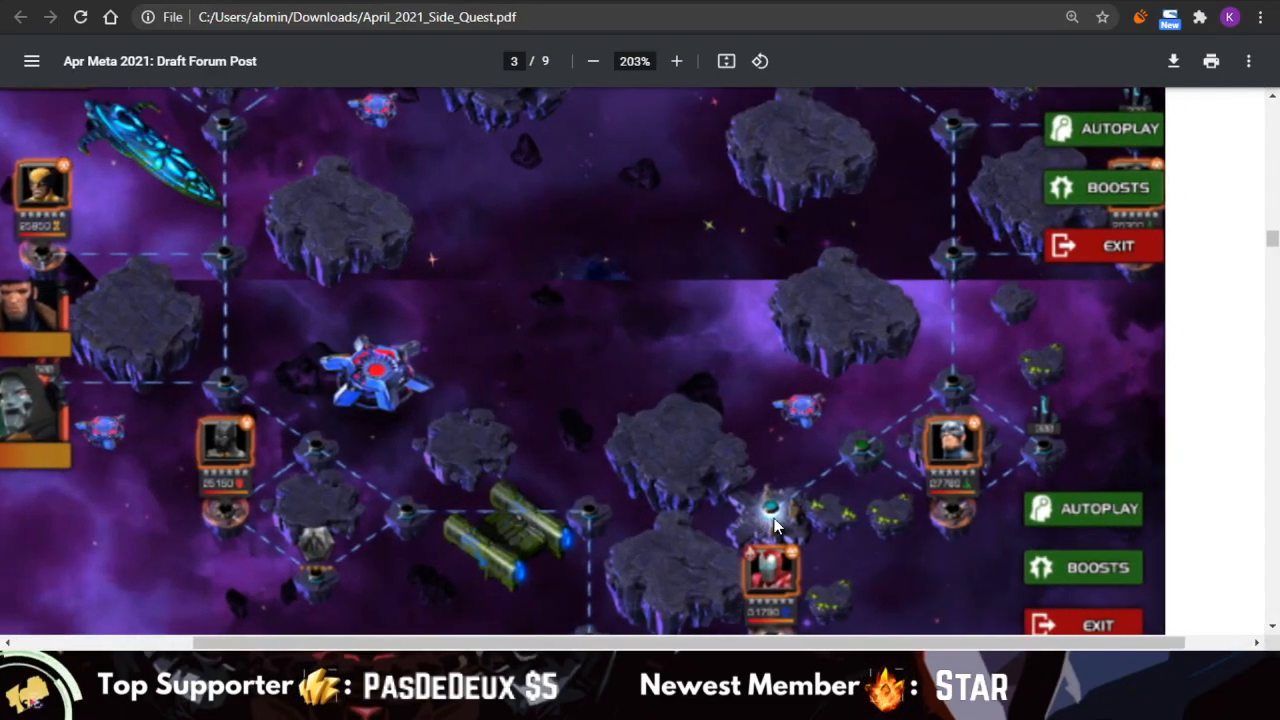
{"action": "left_click", "coordinate": [676, 61]}
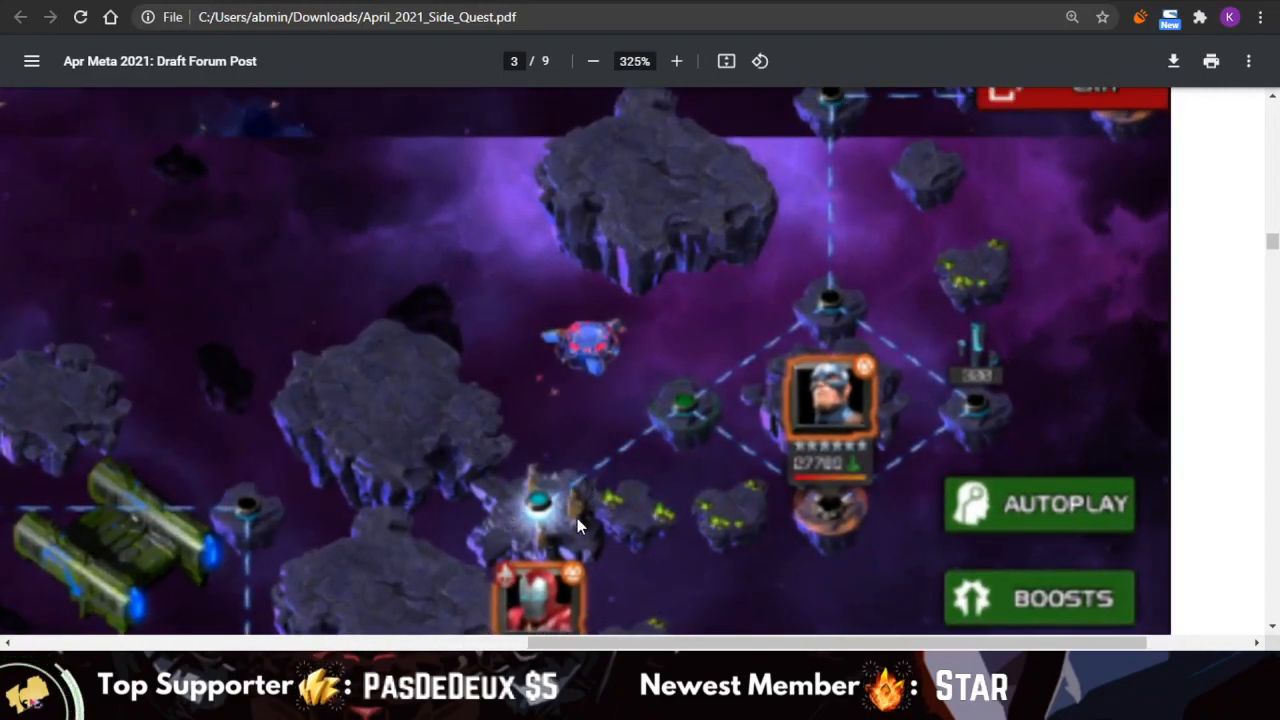
{"action": "mouse_move", "coordinate": [632, 493]}
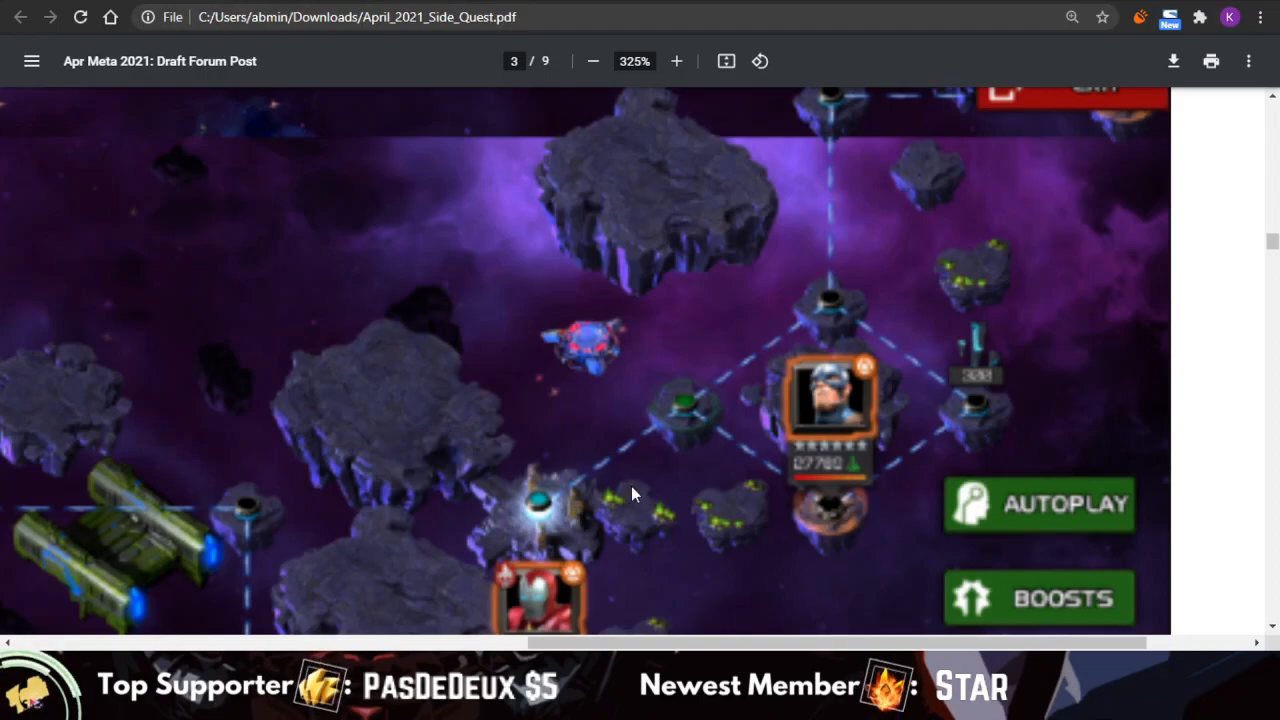
{"action": "left_click", "coordinate": [592, 61]}
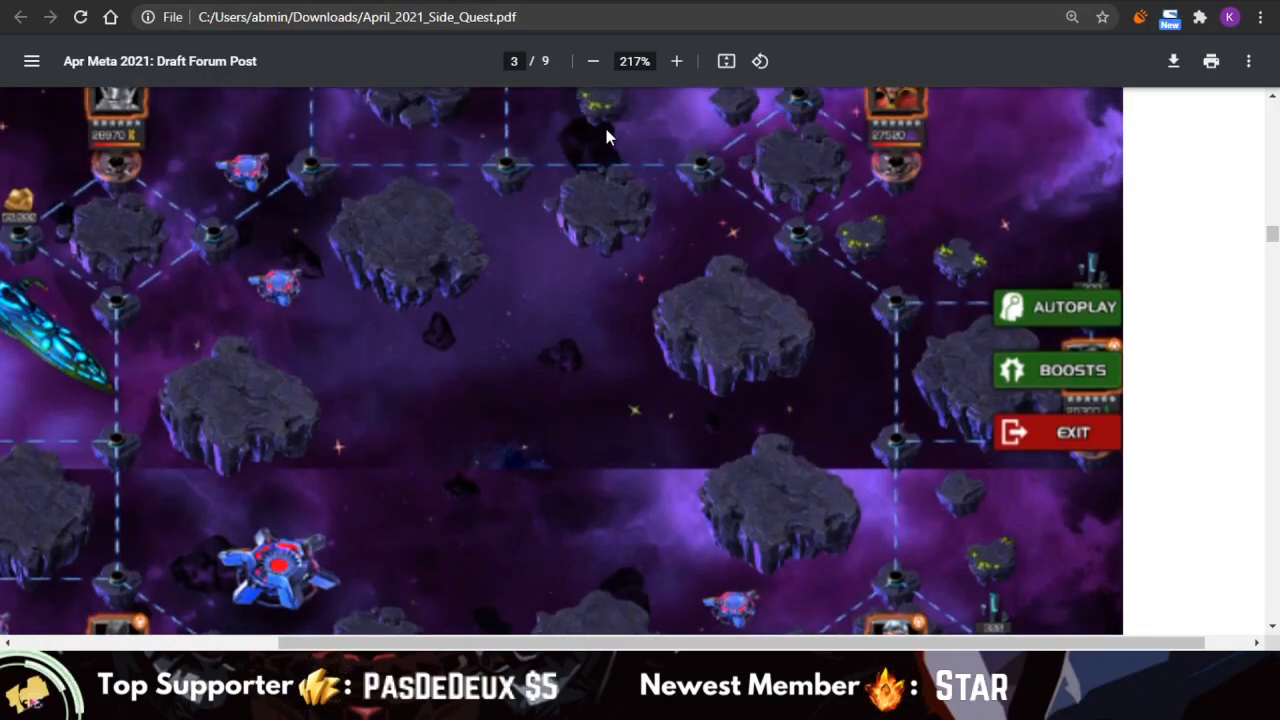
{"action": "scroll", "scroll_direction": "down", "scroll_amount": 3}
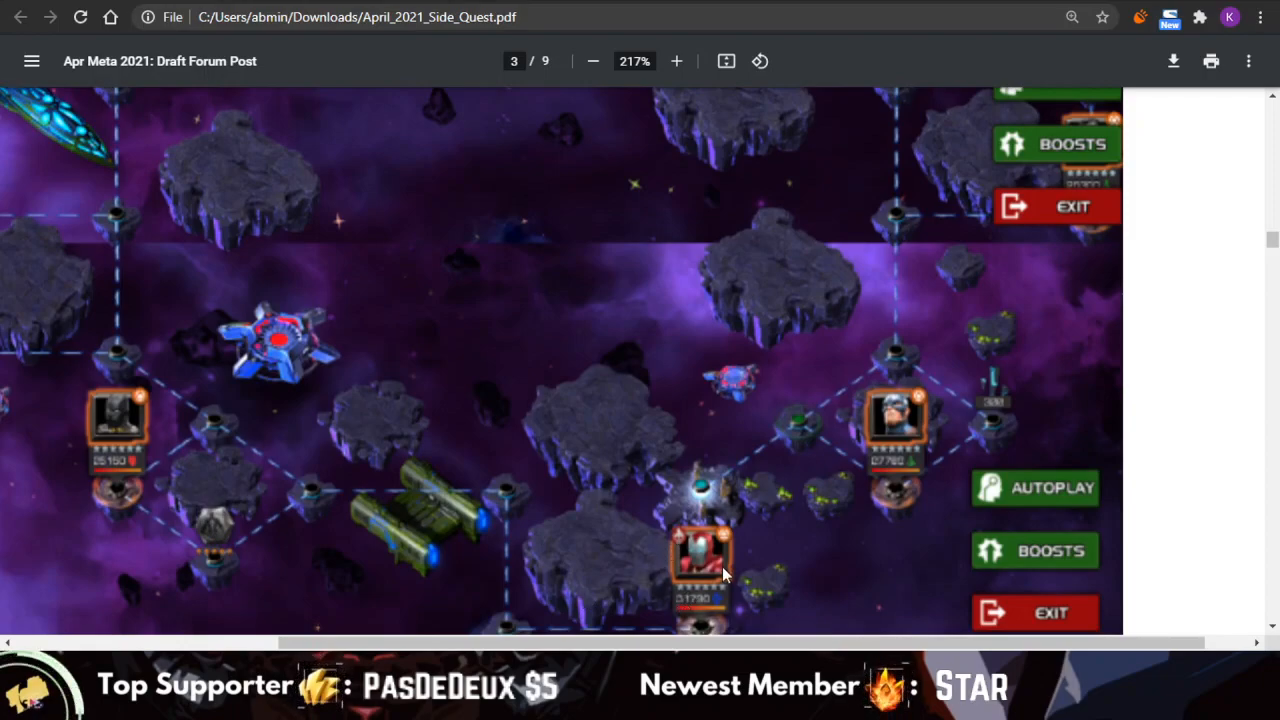
- Zoom the map out to about 130% and scroll to the Global and Other Buffs heading
{"action": "left_click", "coordinate": [592, 61]}
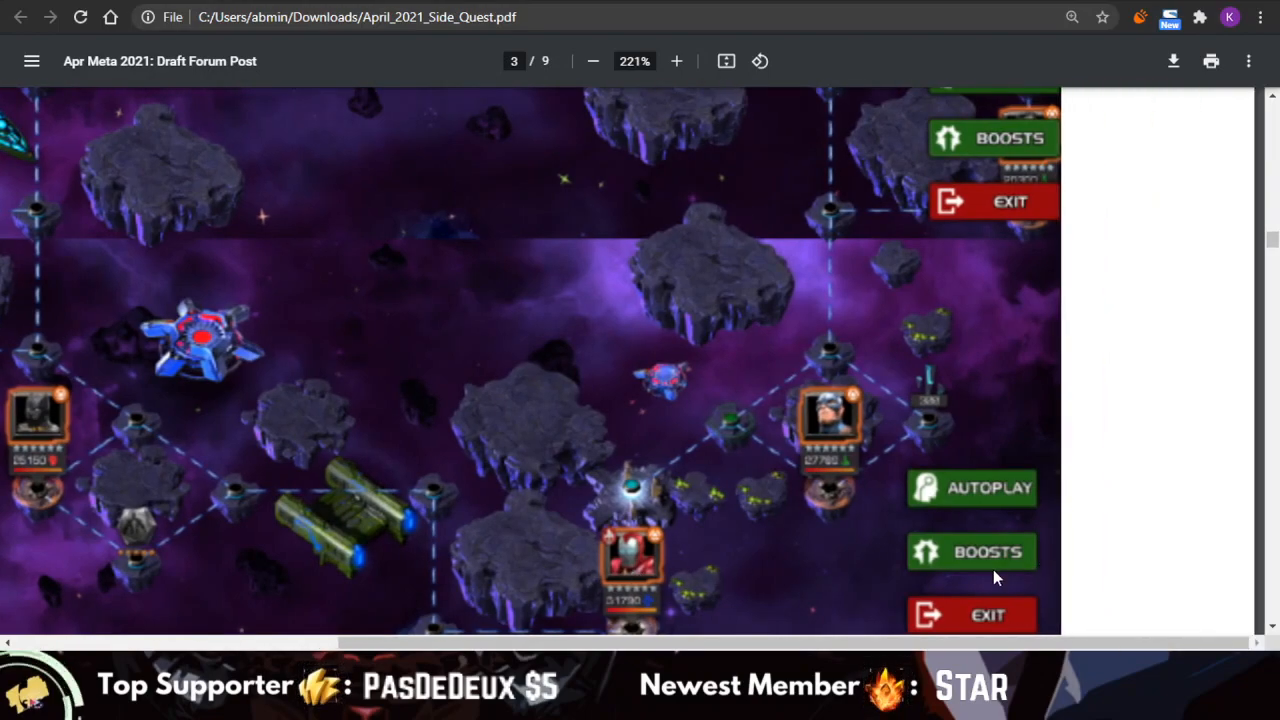
{"action": "left_click", "coordinate": [592, 61]}
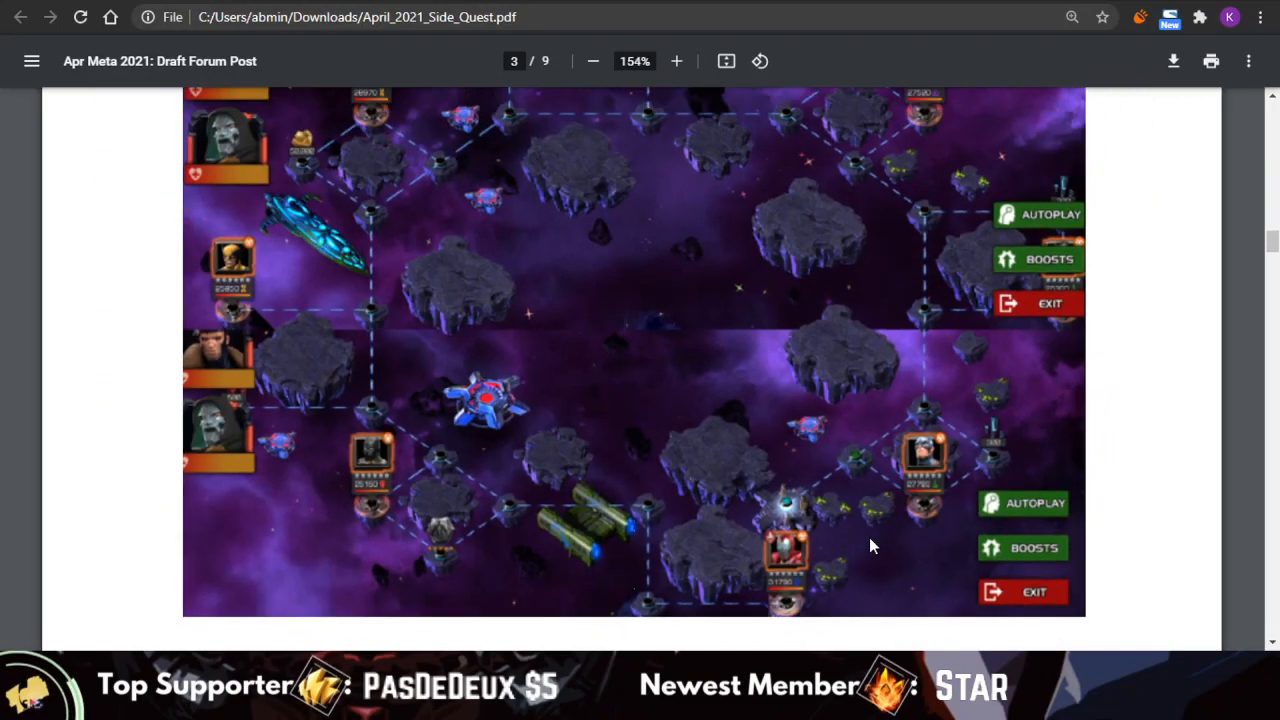
{"action": "scroll", "scroll_direction": "up", "scroll_amount": 3}
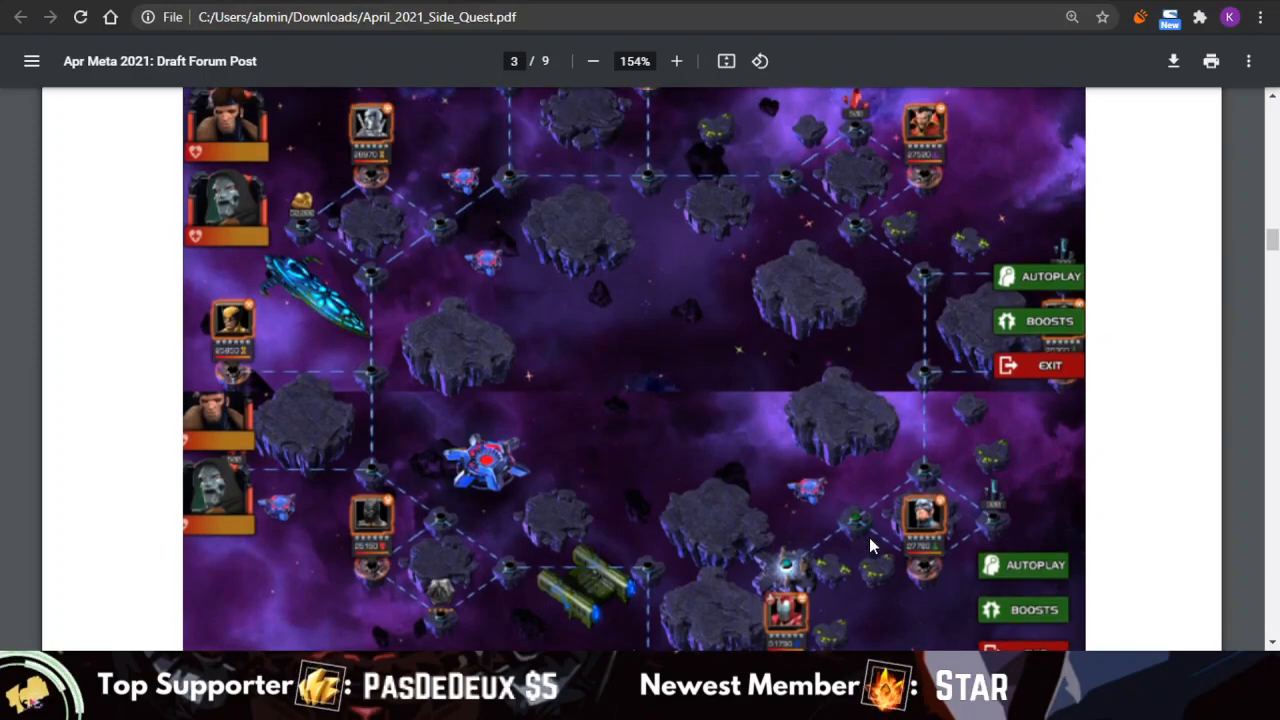
{"action": "mouse_move", "coordinate": [893, 568]}
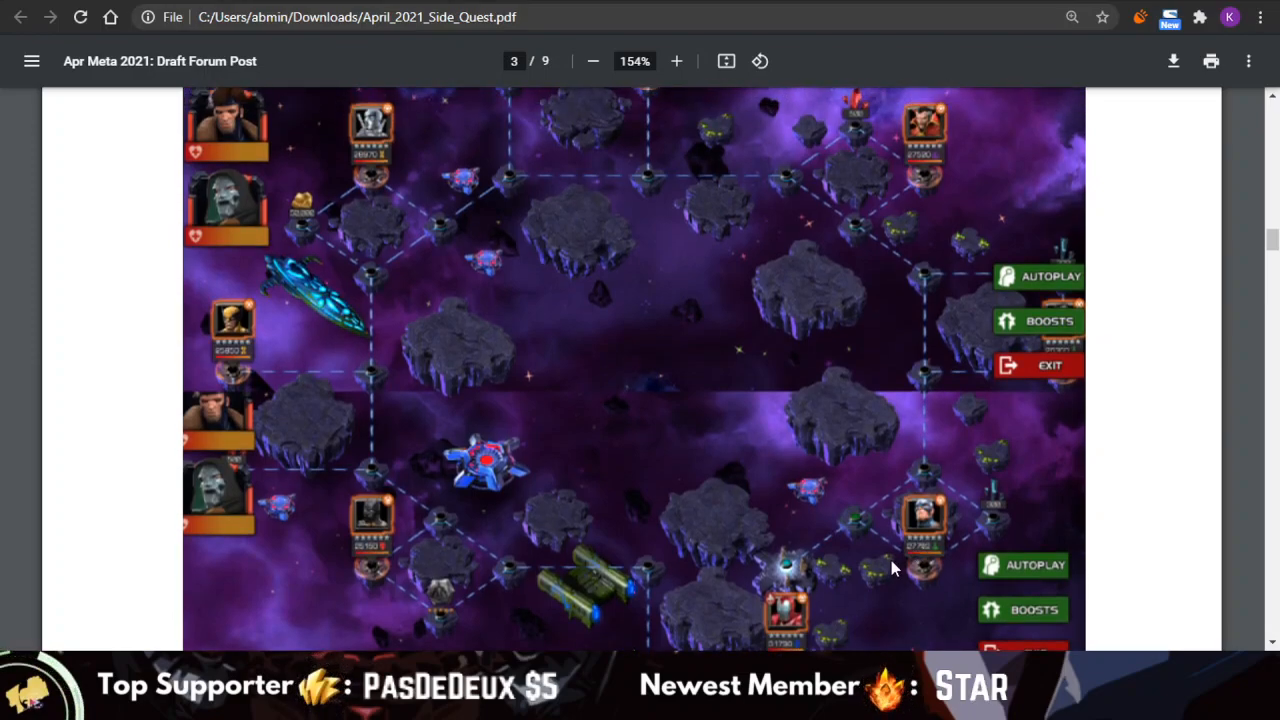
{"action": "mouse_move", "coordinate": [855, 527]}
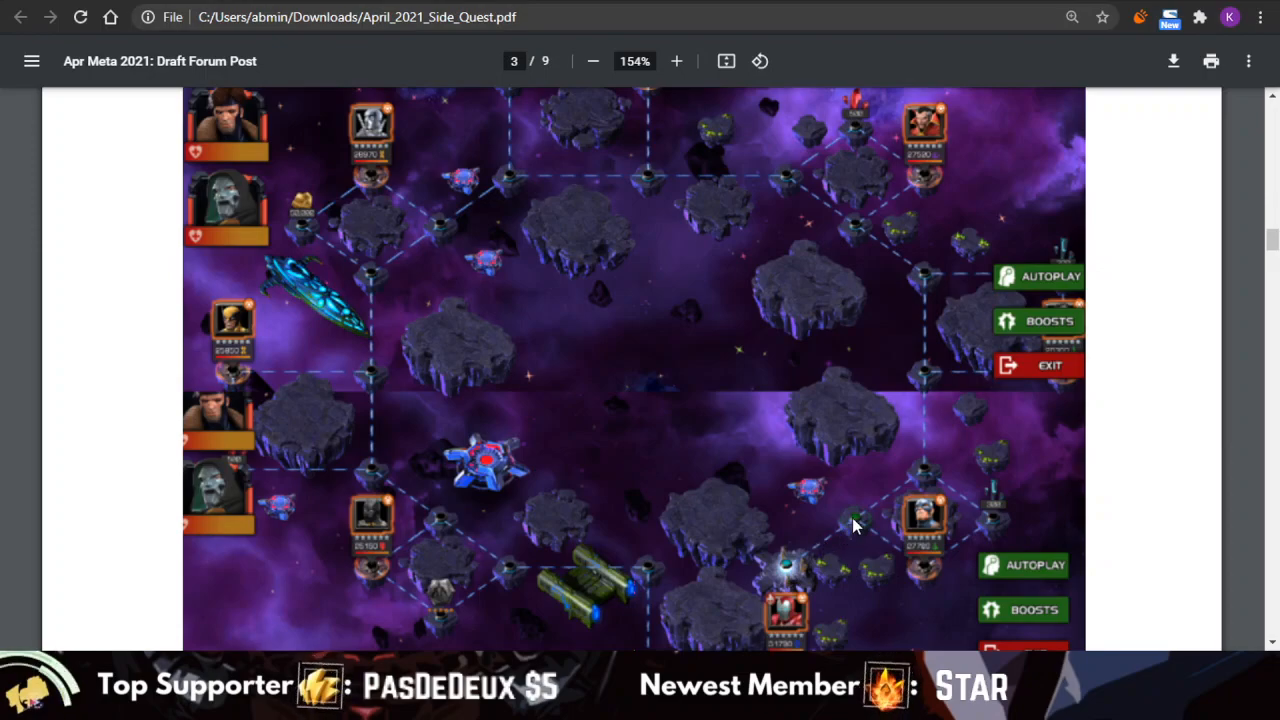
{"action": "mouse_move", "coordinate": [895, 550]}
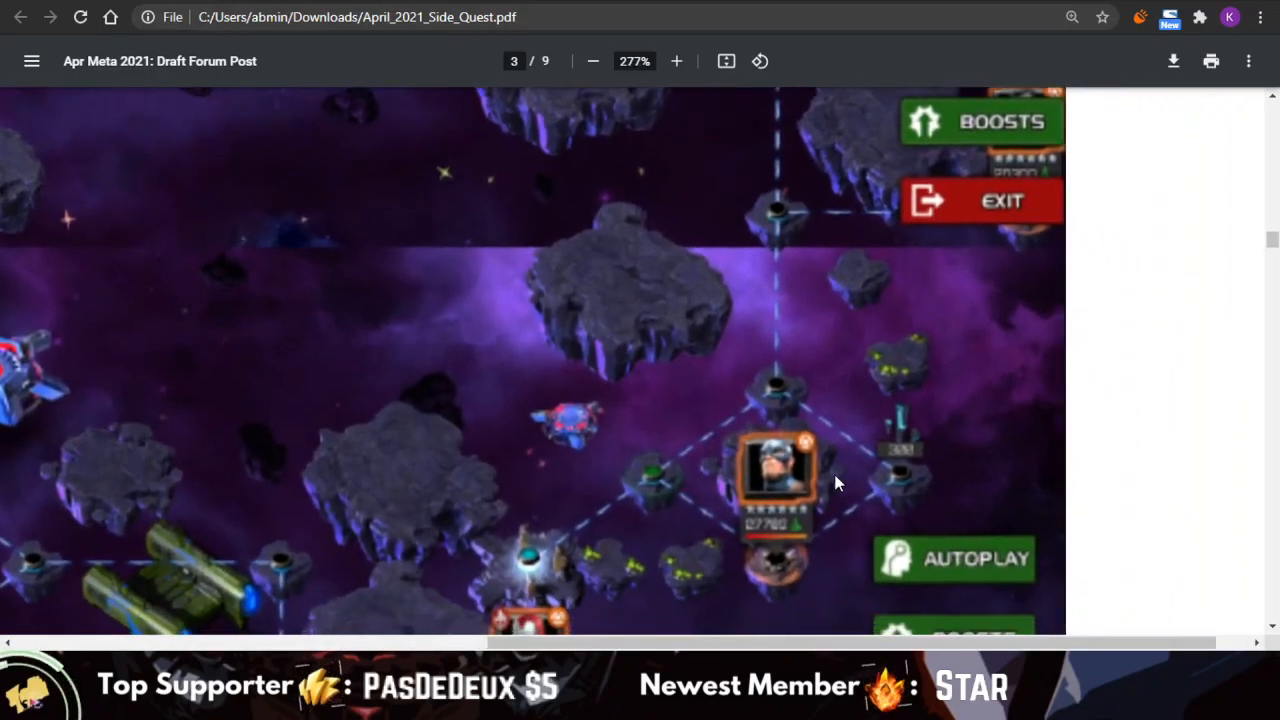
{"action": "mouse_move", "coordinate": [897, 463]}
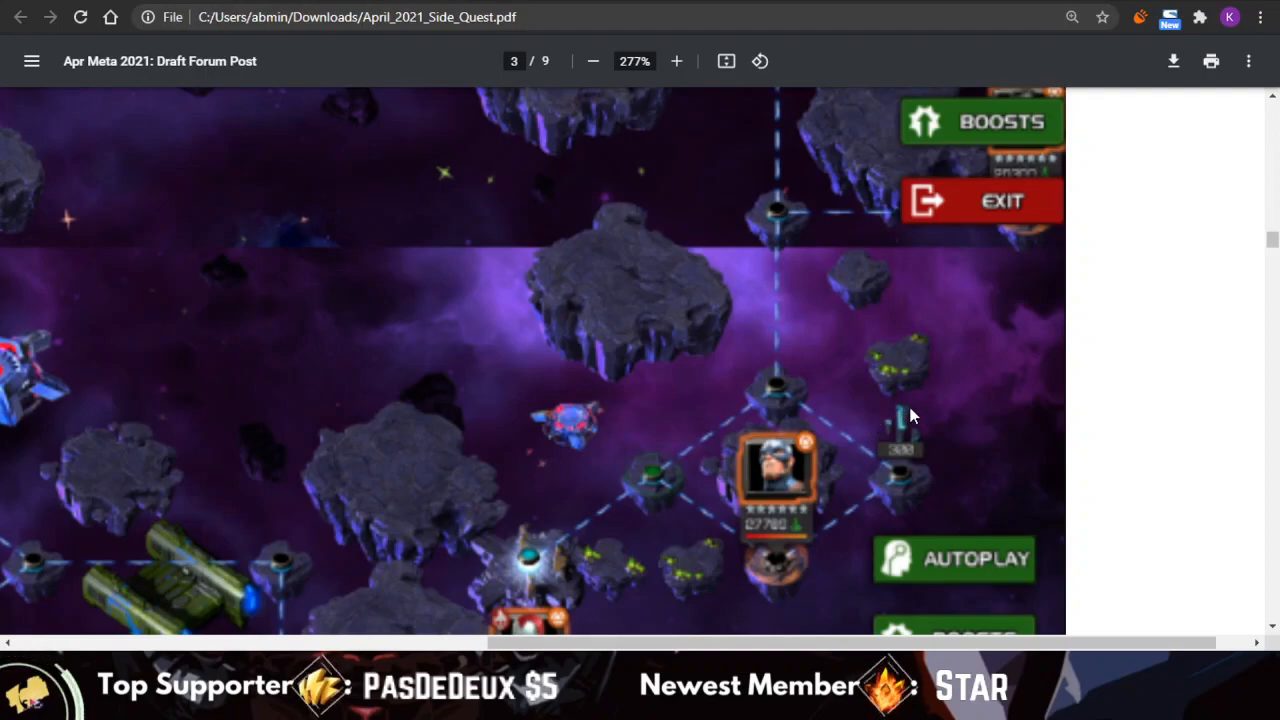
{"action": "scroll", "scroll_direction": "down", "scroll_amount": 3}
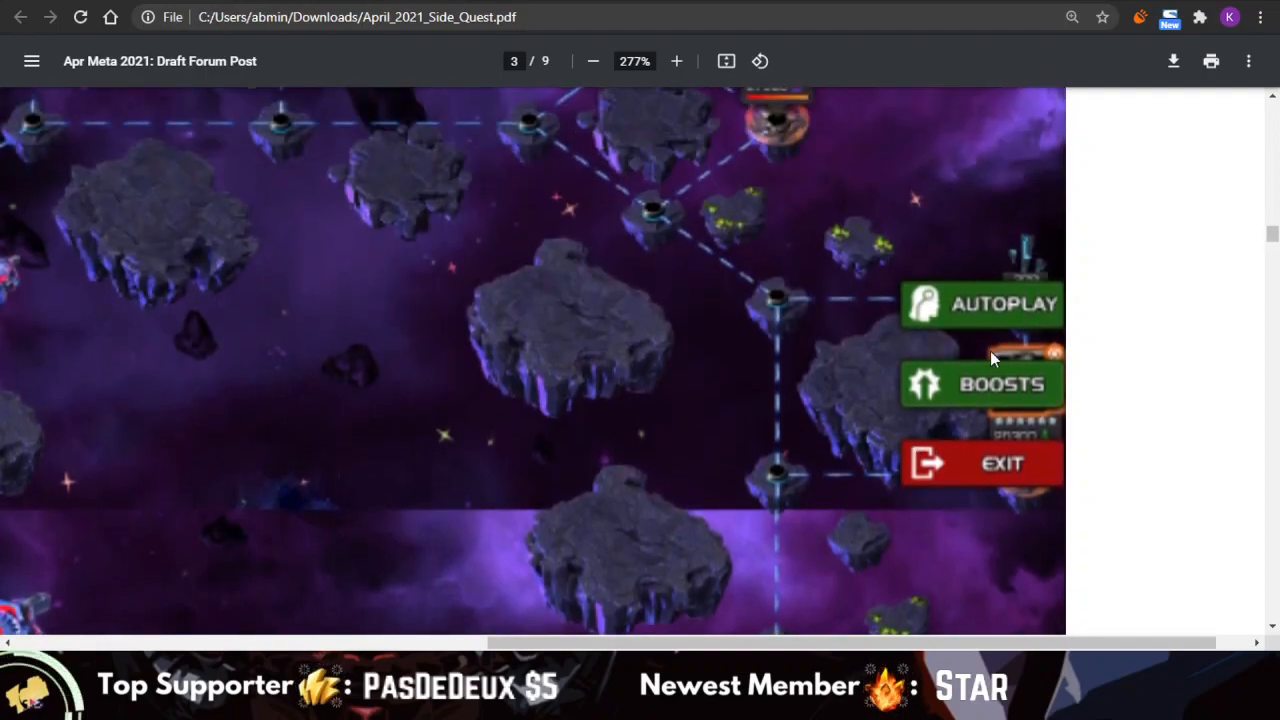
{"action": "mouse_move", "coordinate": [988, 330]}
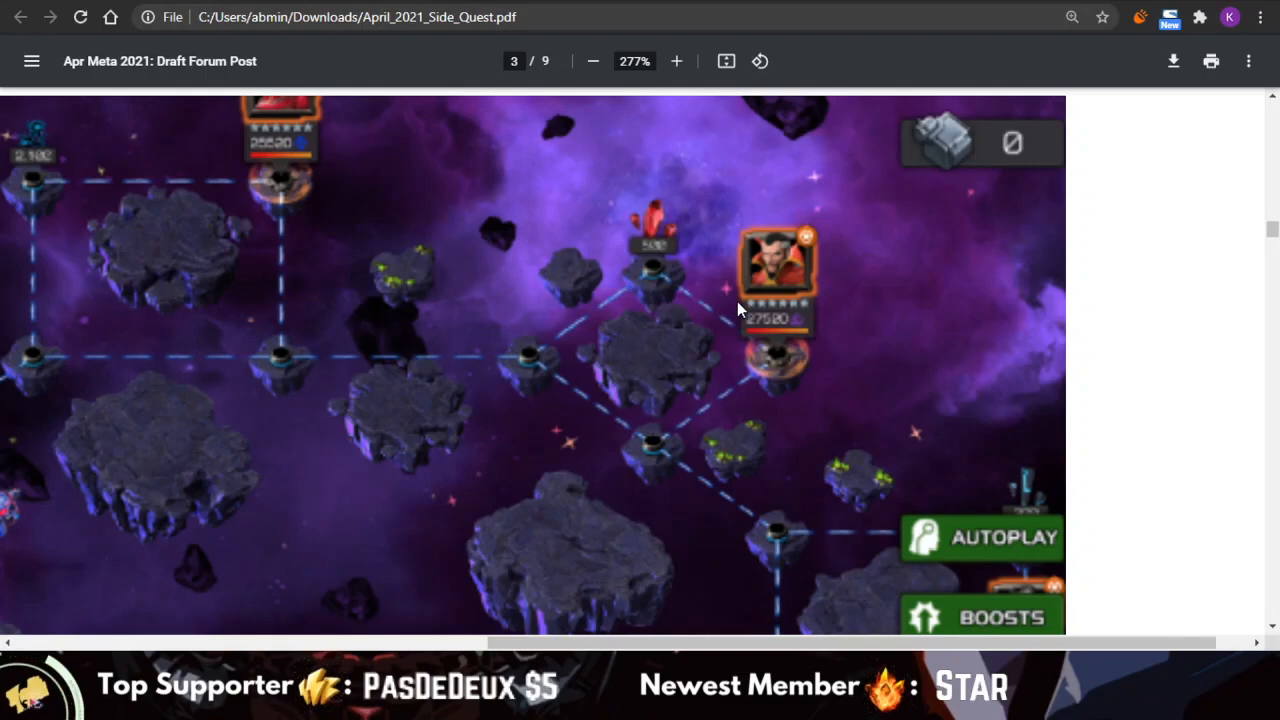
{"action": "mouse_move", "coordinate": [688, 298]}
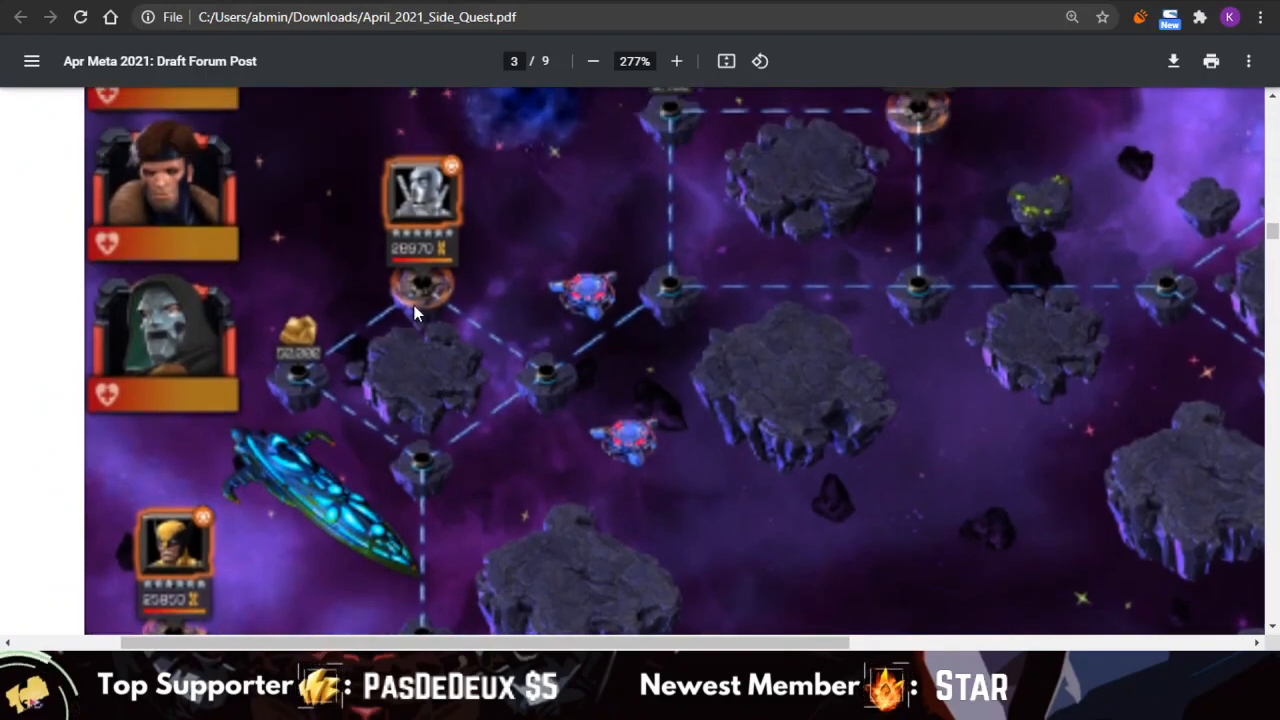
{"action": "mouse_move", "coordinate": [470, 216]}
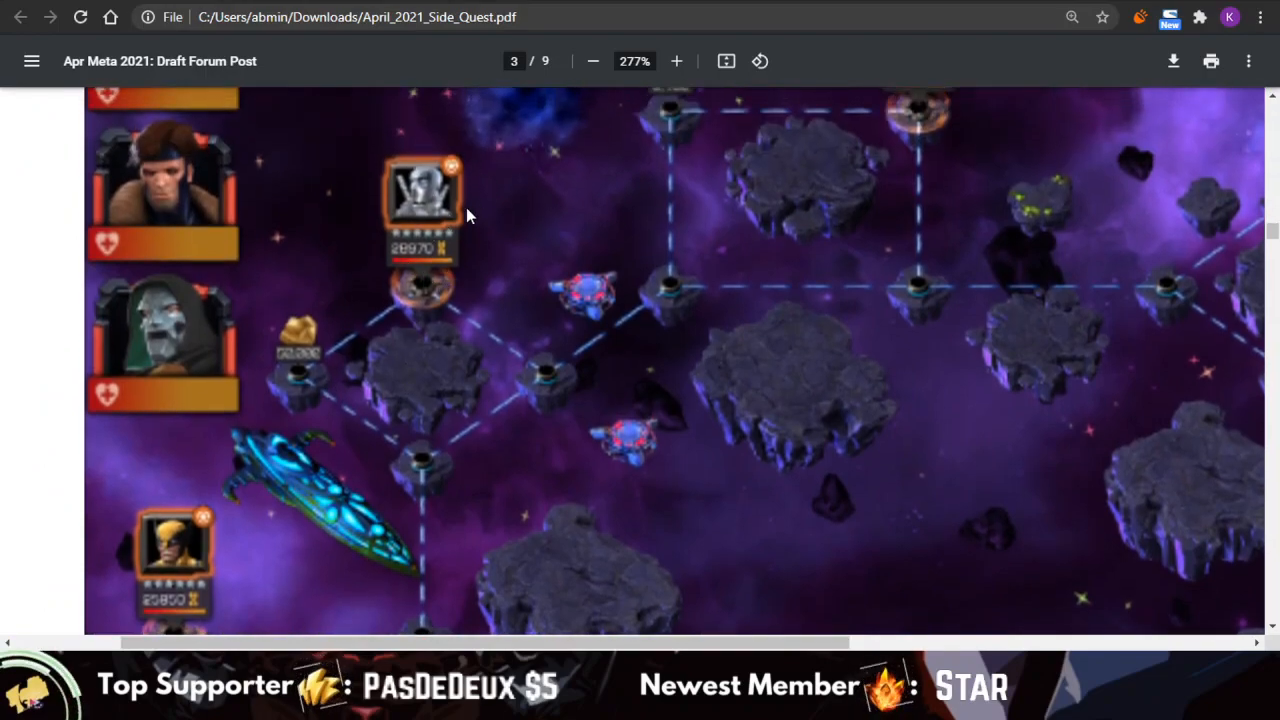
{"action": "scroll", "scroll_direction": "down", "scroll_amount": 3}
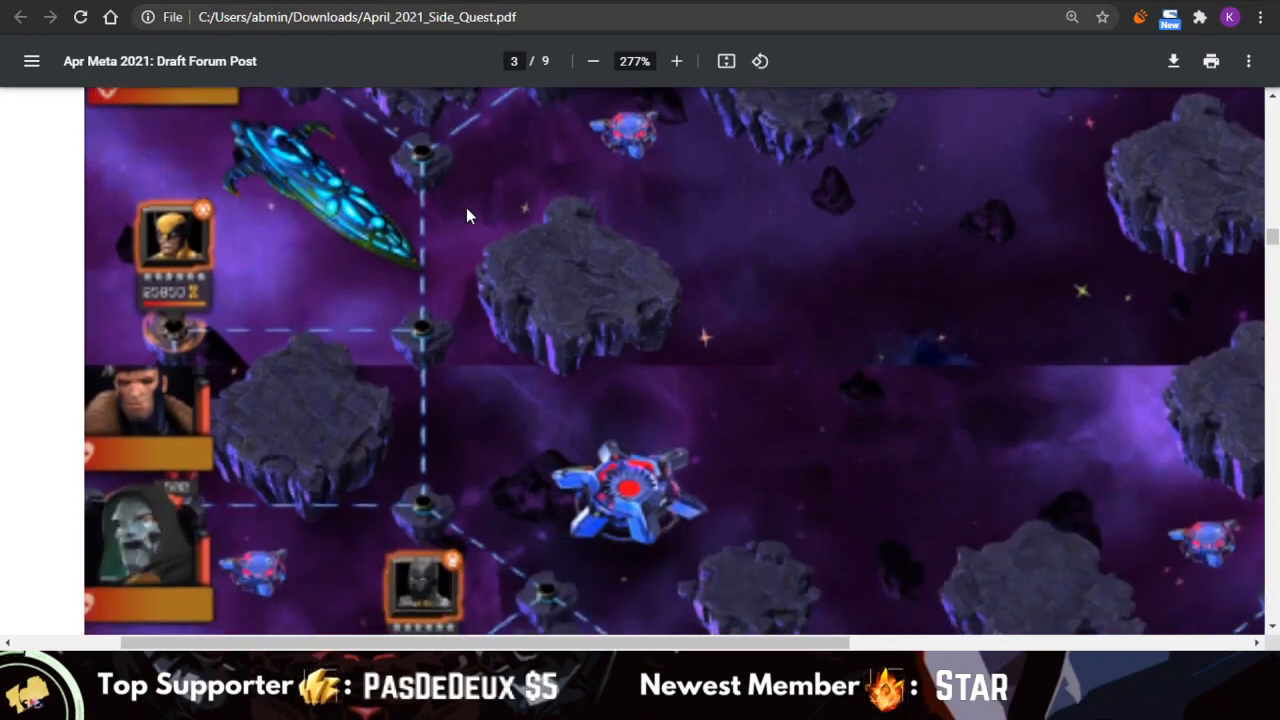
{"action": "scroll", "scroll_direction": "down", "scroll_amount": 3}
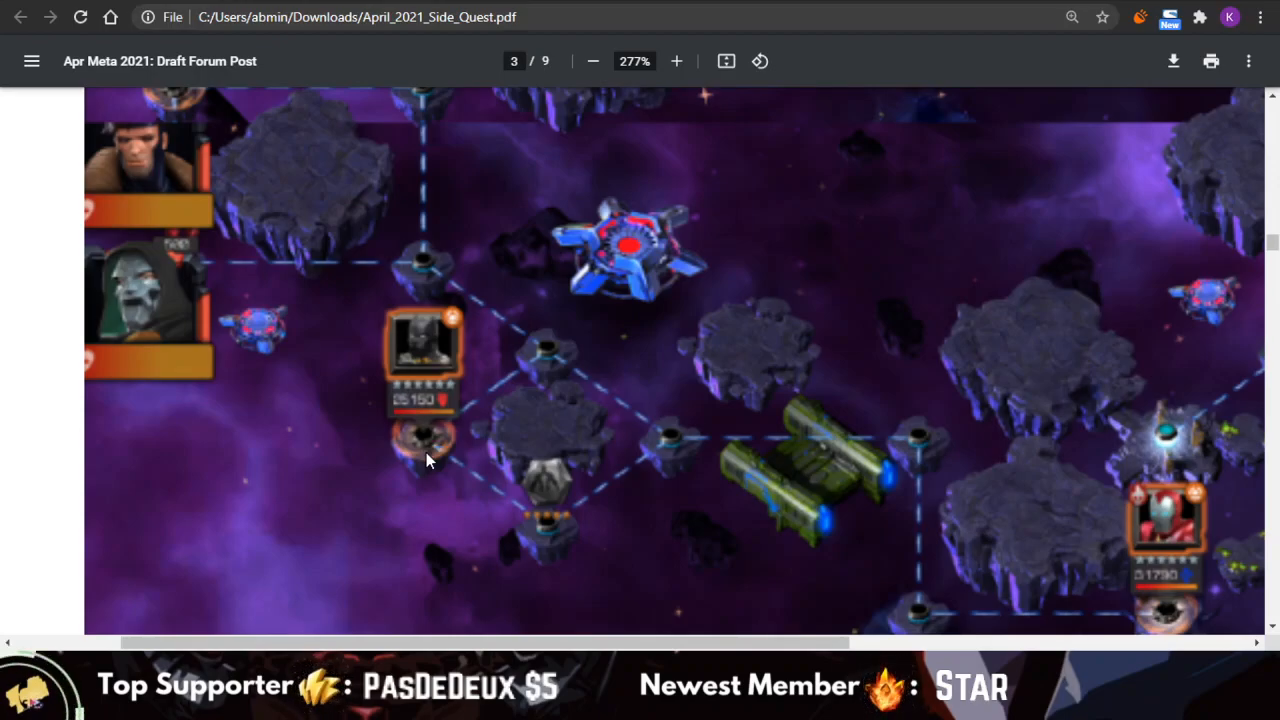
{"action": "left_click", "coordinate": [592, 61]}
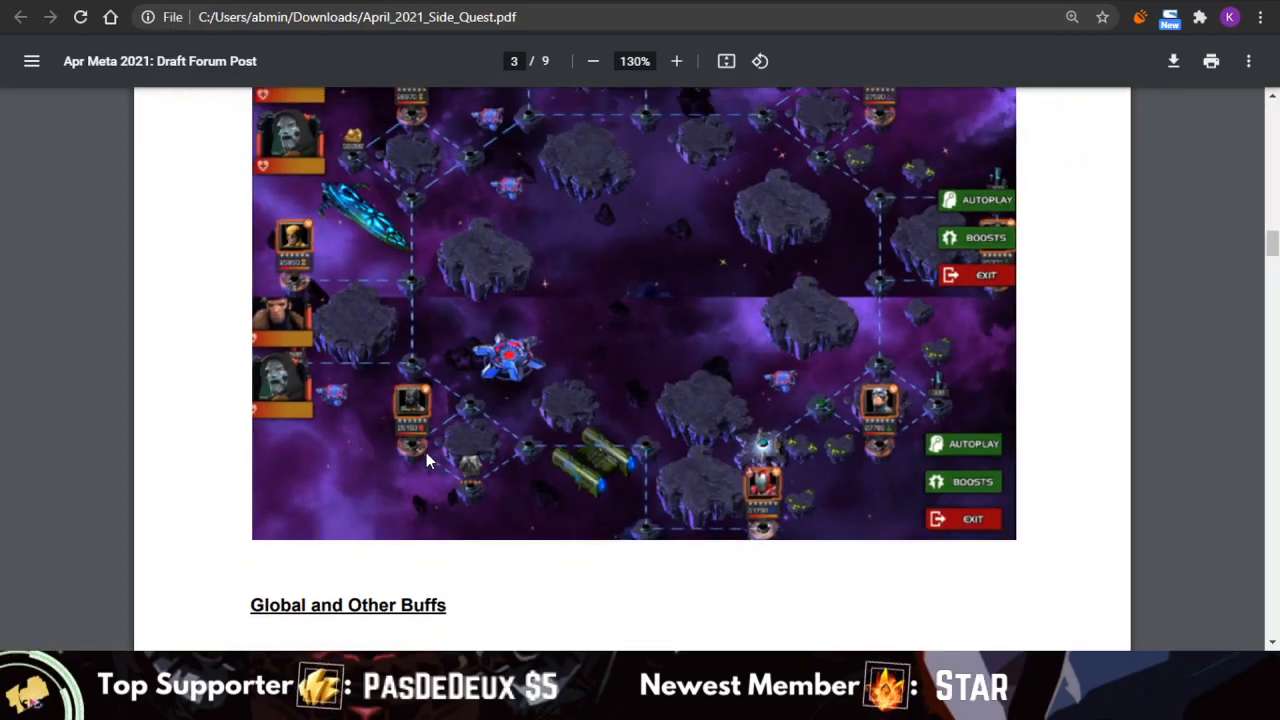
- Scroll through the faction buff pages and Day-to-Day section to the Rewards section
{"action": "scroll", "scroll_direction": "down", "scroll_amount": 3}
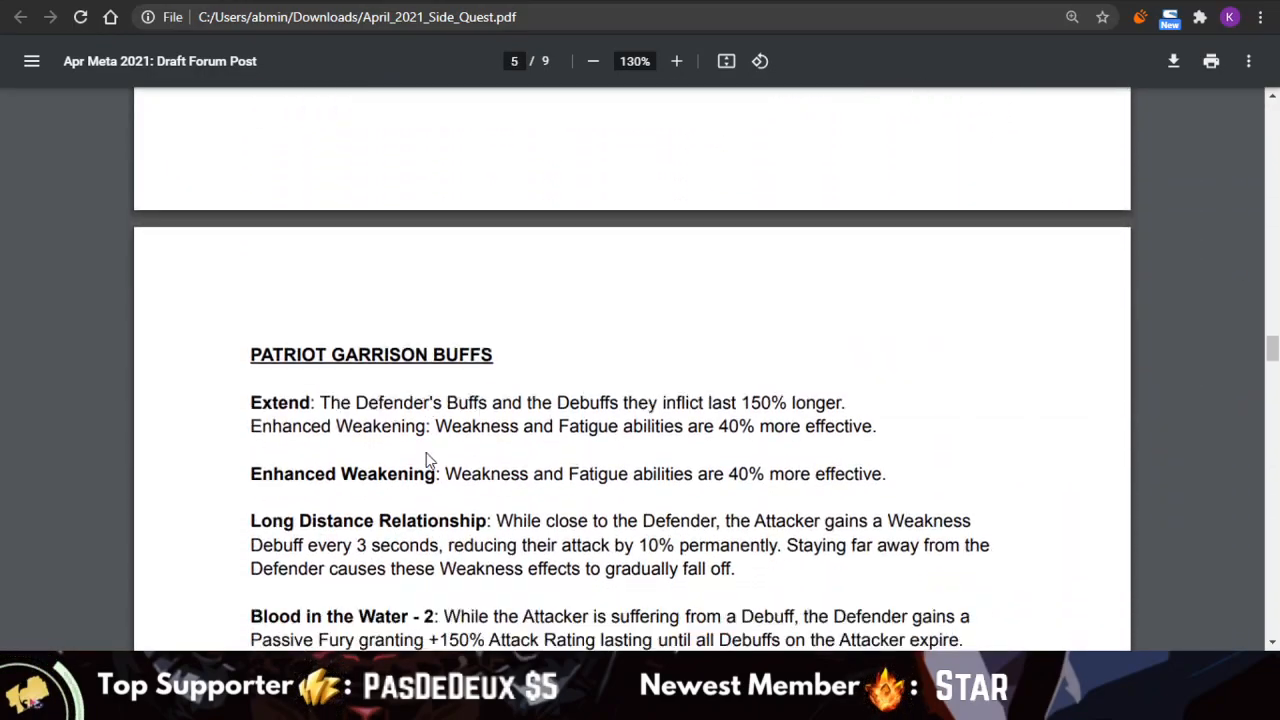
{"action": "scroll", "scroll_direction": "down", "scroll_amount": 3}
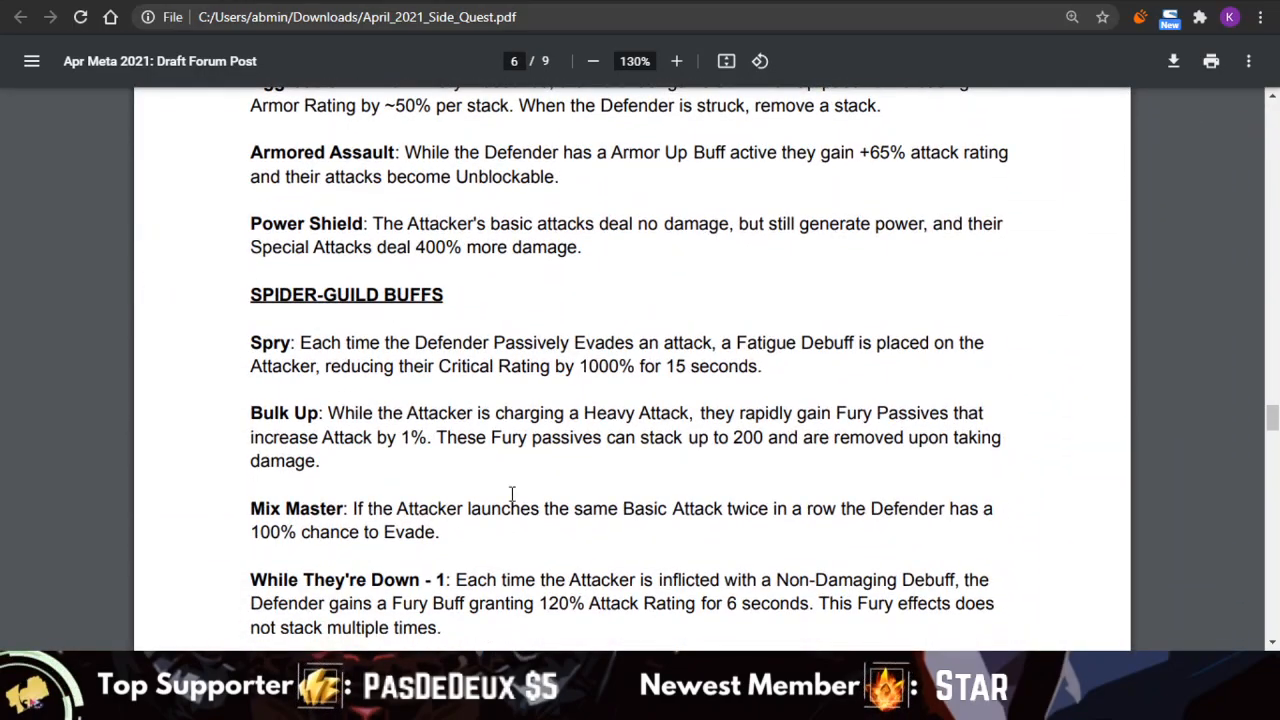
{"action": "scroll", "scroll_direction": "down", "scroll_amount": 3}
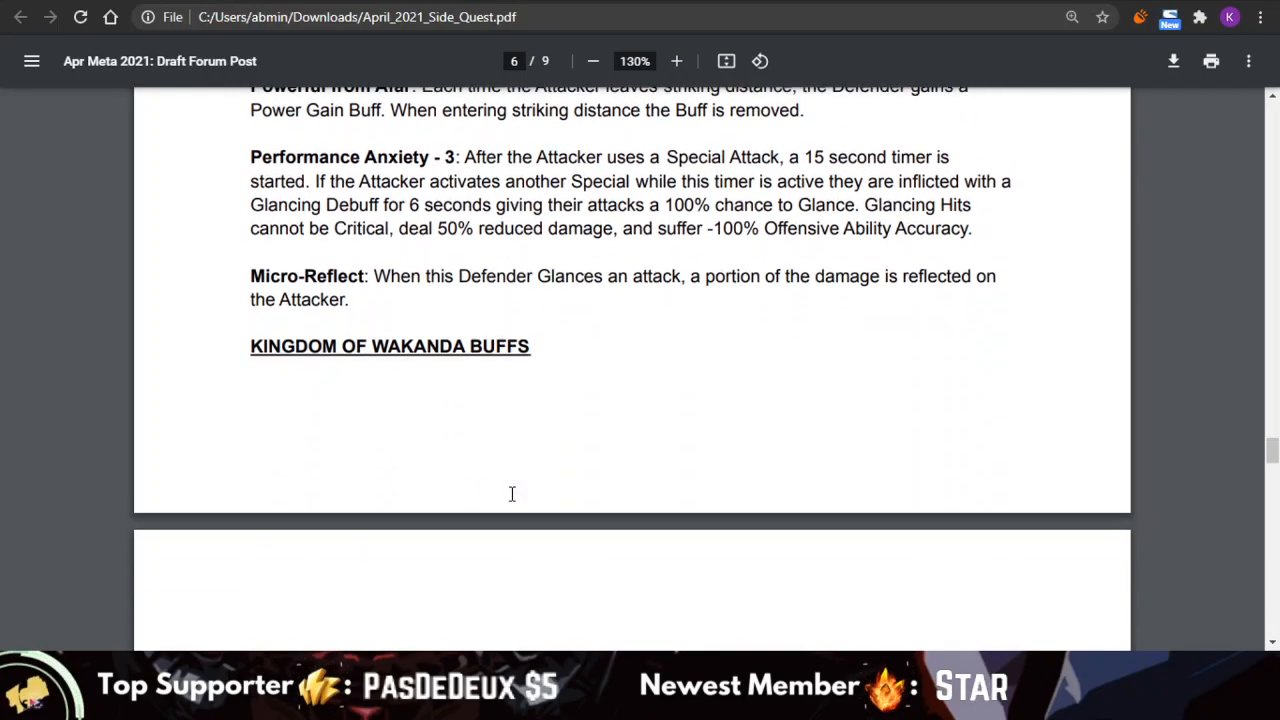
{"action": "scroll", "scroll_direction": "down", "scroll_amount": 3}
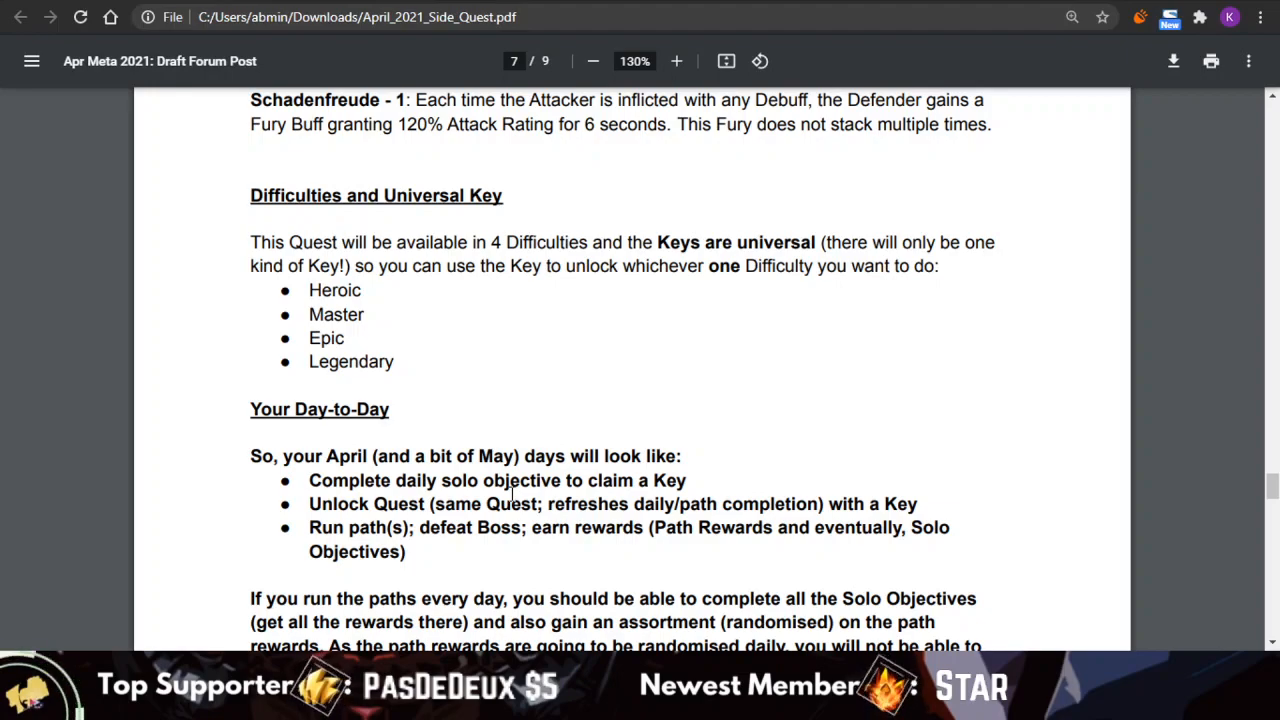
{"action": "scroll", "scroll_direction": "down", "scroll_amount": 3}
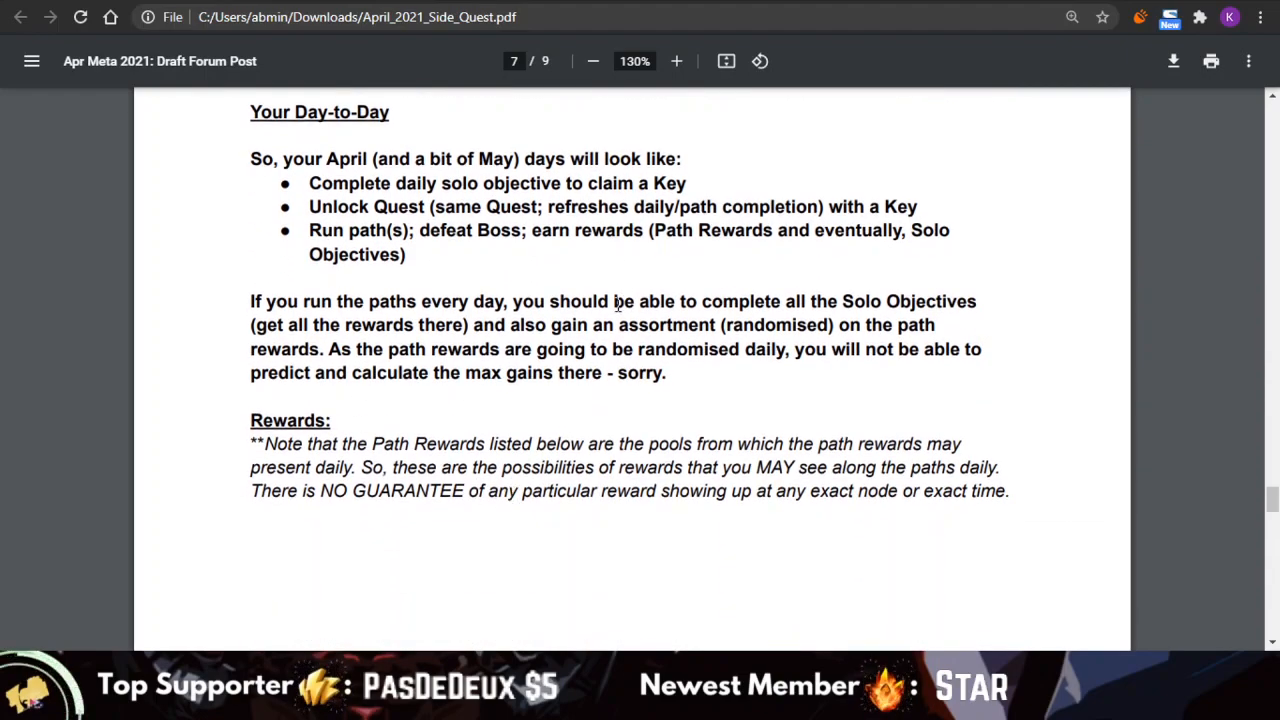
{"action": "mouse_move", "coordinate": [478, 324]}
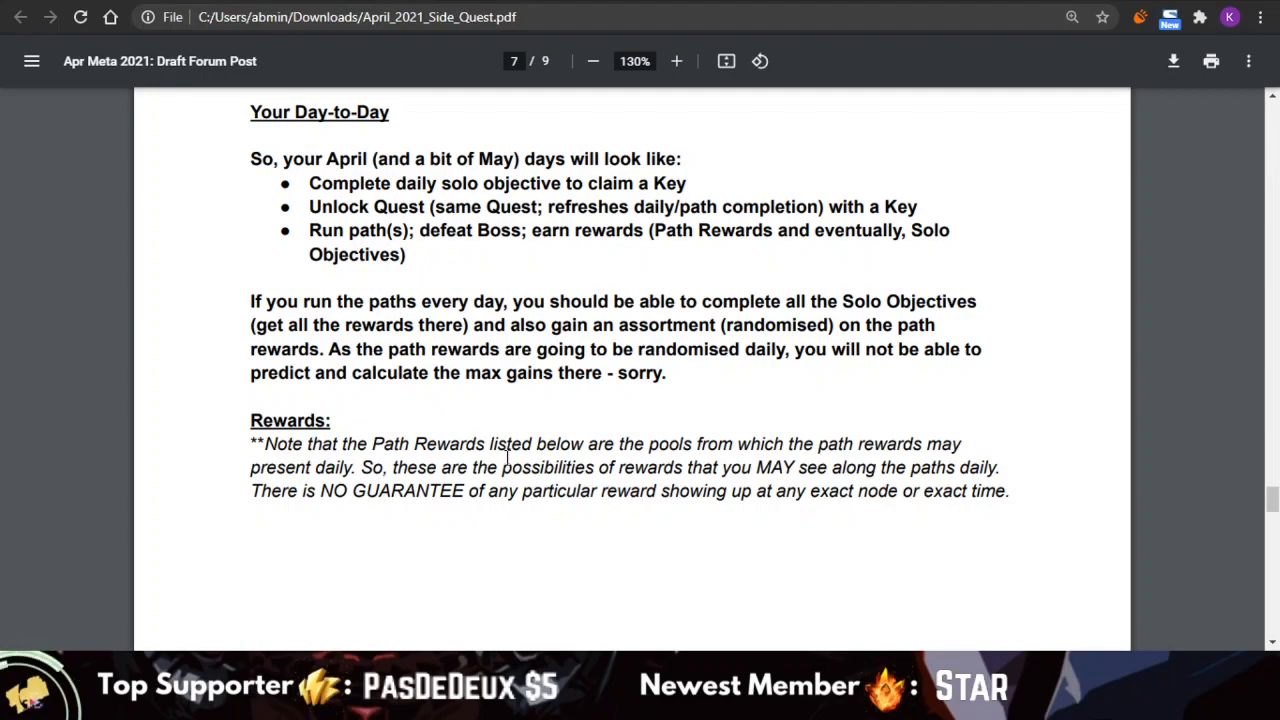
{"action": "scroll", "scroll_direction": "down", "scroll_amount": 3}
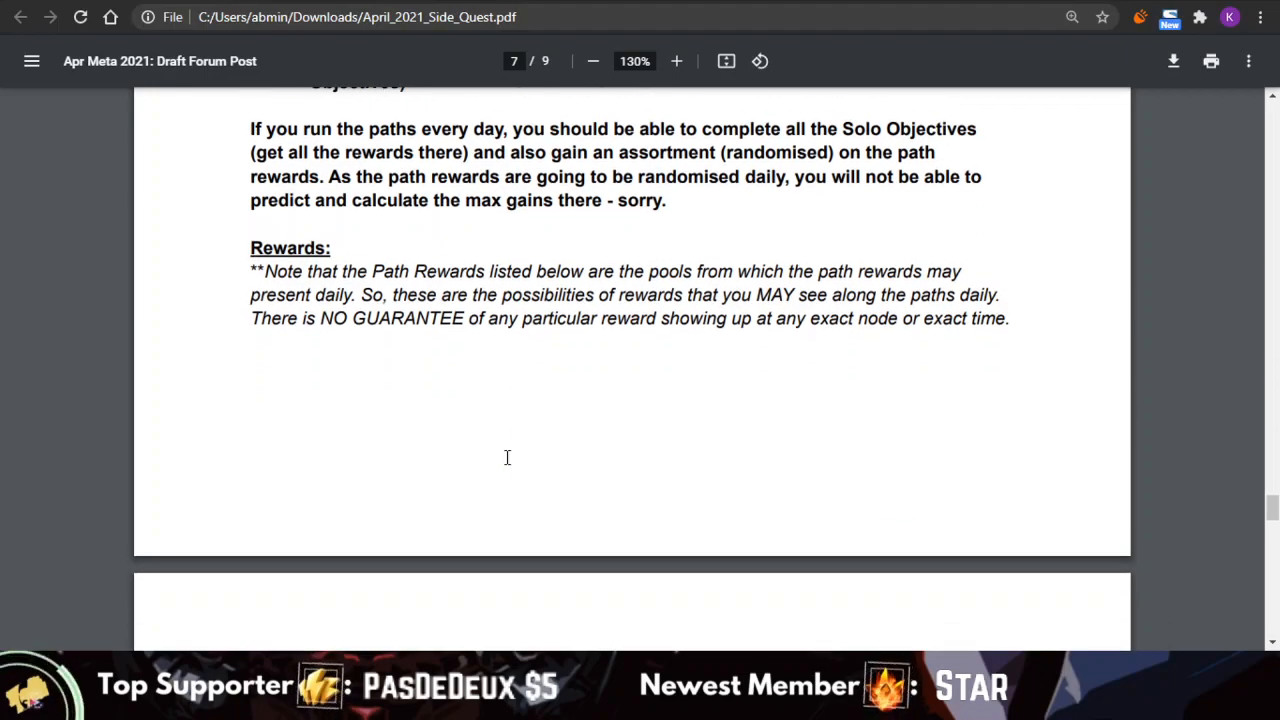
{"action": "scroll", "scroll_direction": "down", "scroll_amount": 3}
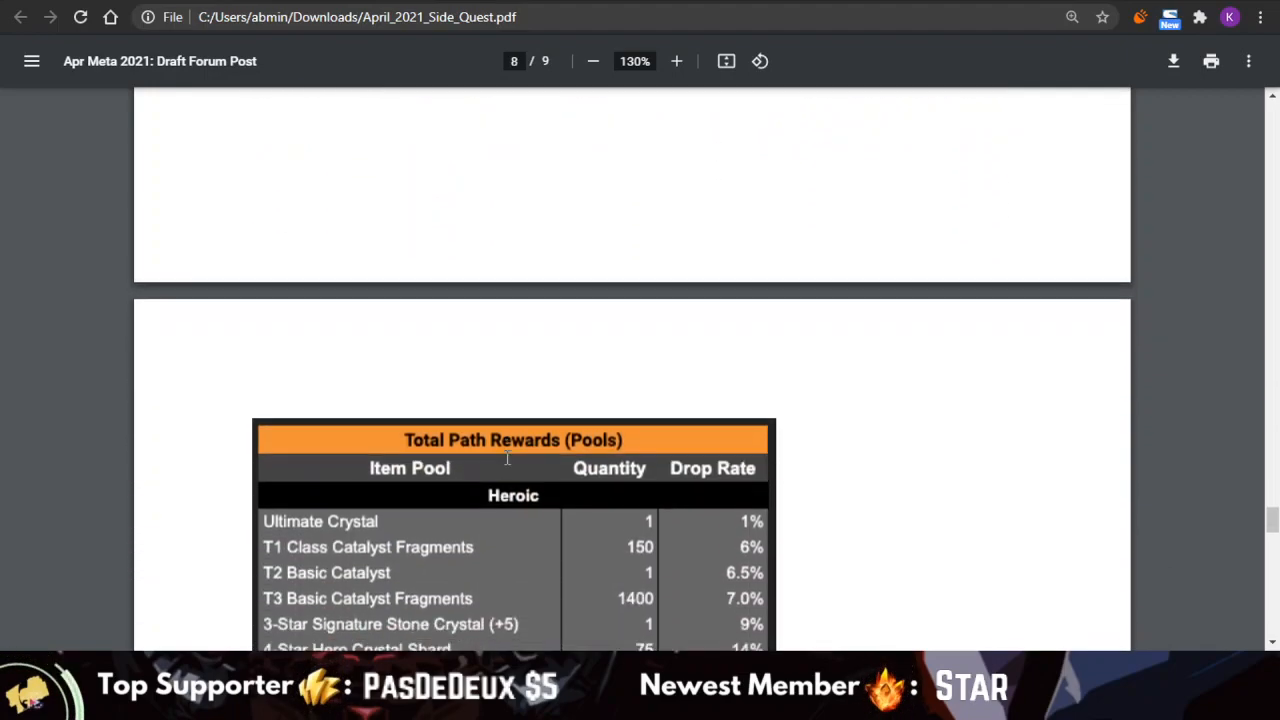
- Read the page 8 Heroic, Master, Epic and Legendary reward pool tables
{"action": "scroll", "scroll_direction": "down", "scroll_amount": 3}
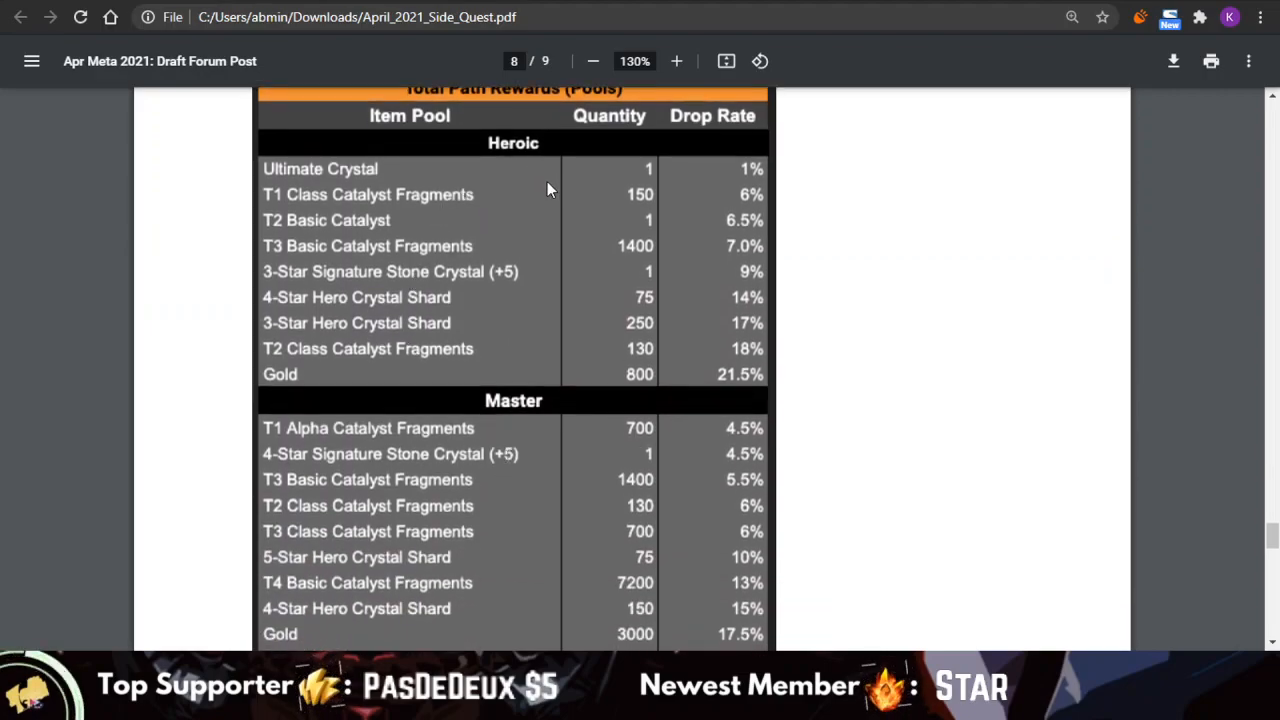
{"action": "scroll", "scroll_direction": "down", "scroll_amount": 3}
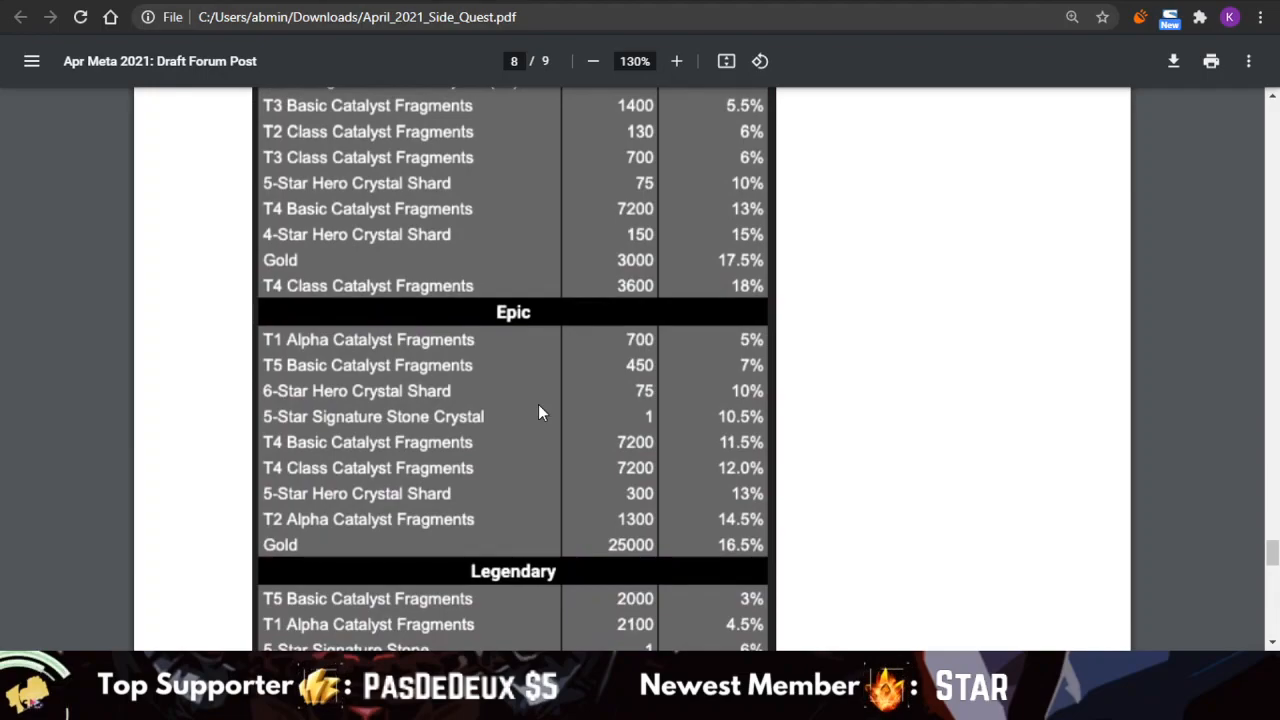
{"action": "scroll", "scroll_direction": "down", "scroll_amount": 3}
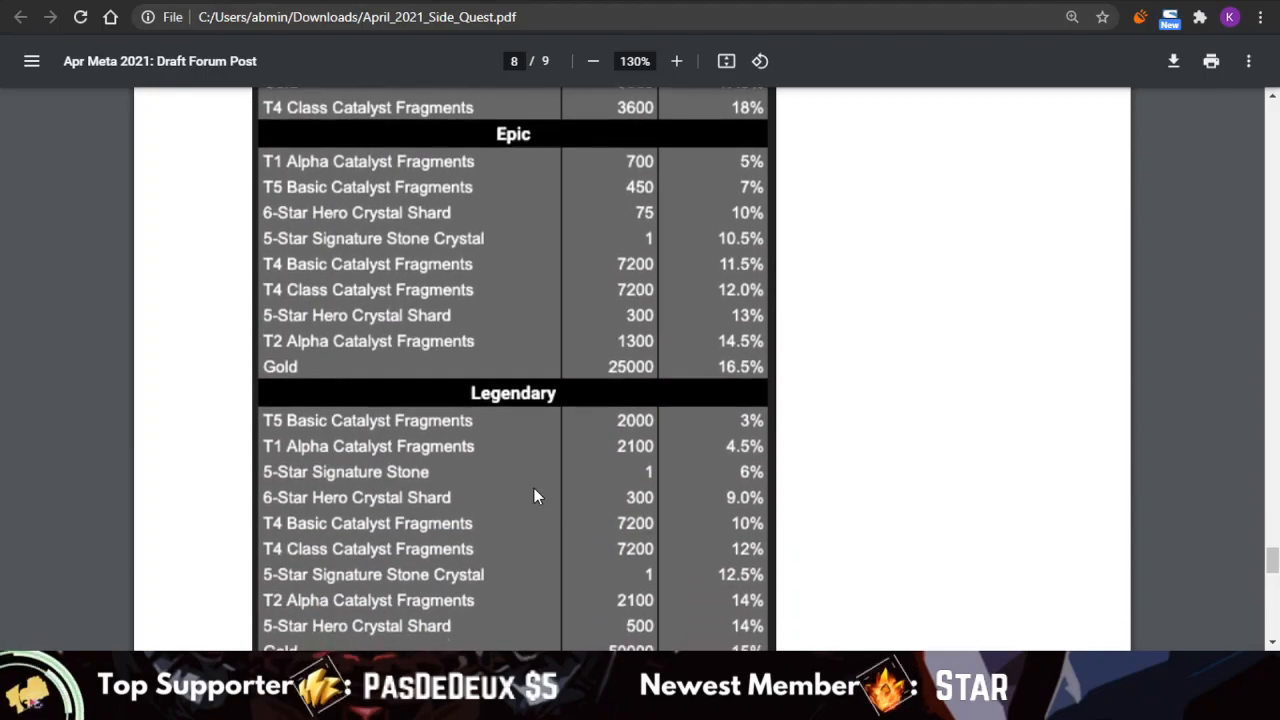
{"action": "mouse_move", "coordinate": [550, 428]}
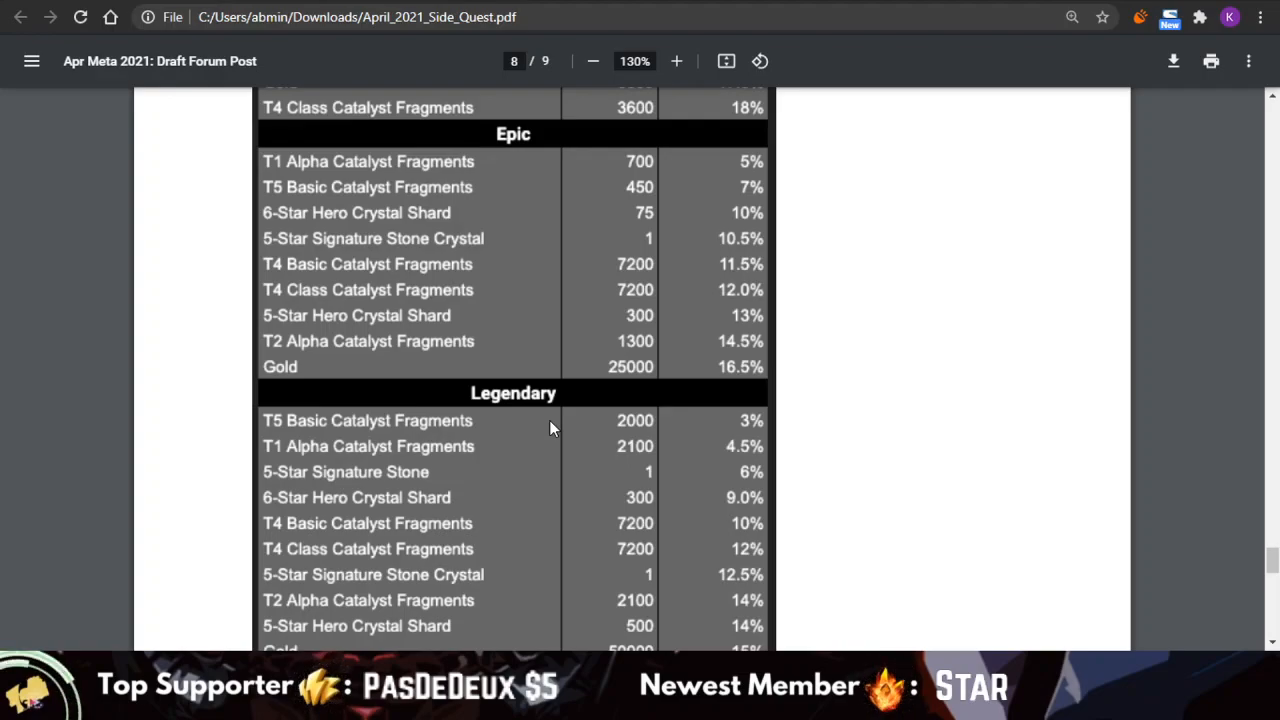
{"action": "scroll", "scroll_direction": "down", "scroll_amount": 3}
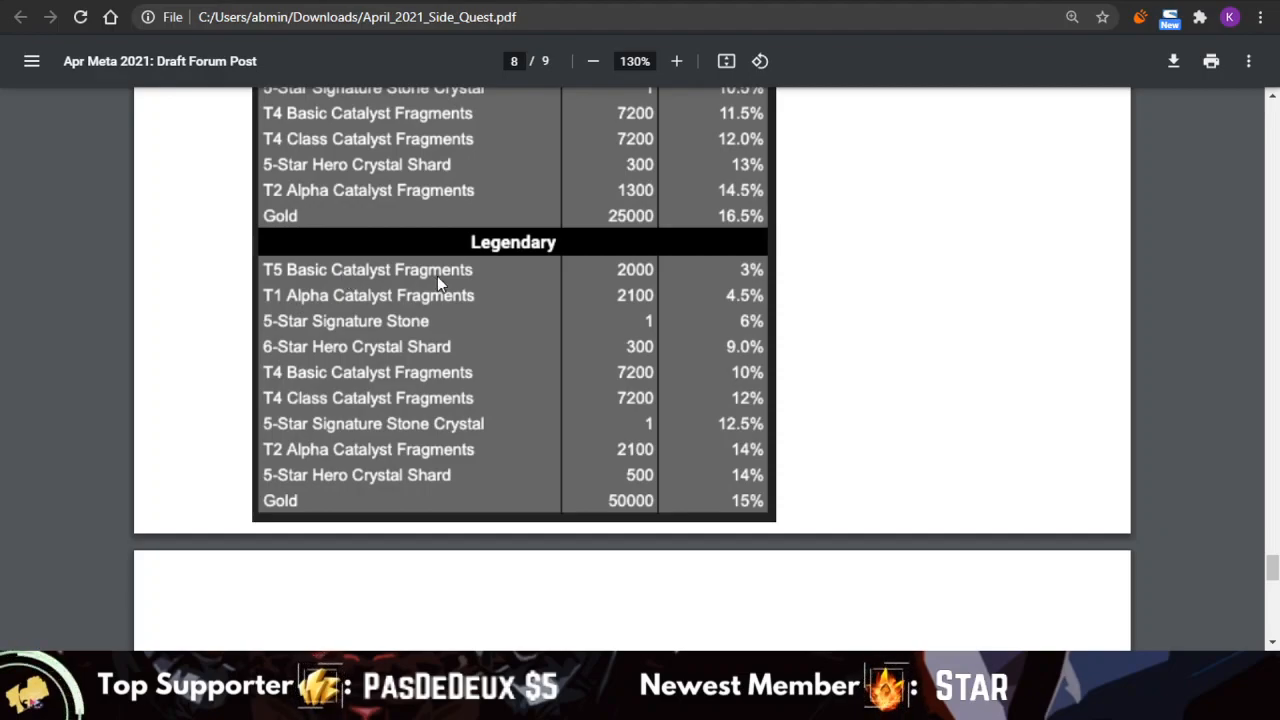
{"action": "mouse_move", "coordinate": [729, 283]}
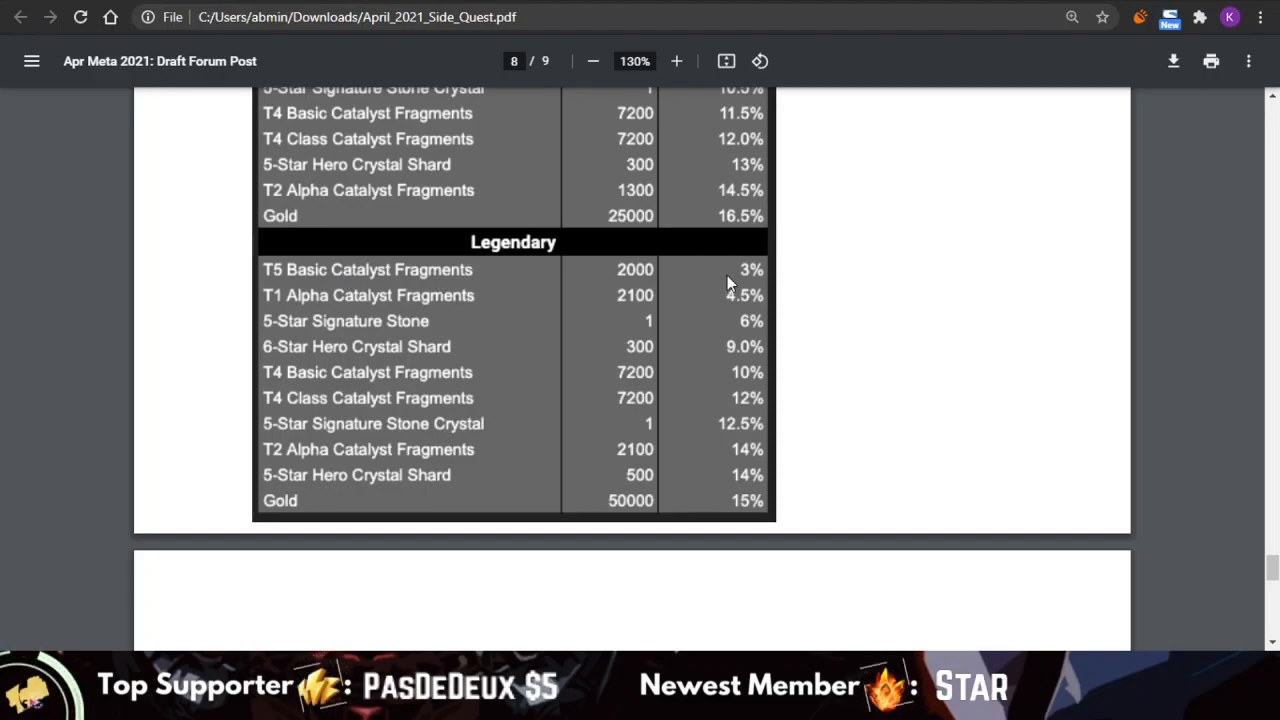
{"action": "scroll", "scroll_direction": "up", "scroll_amount": 3}
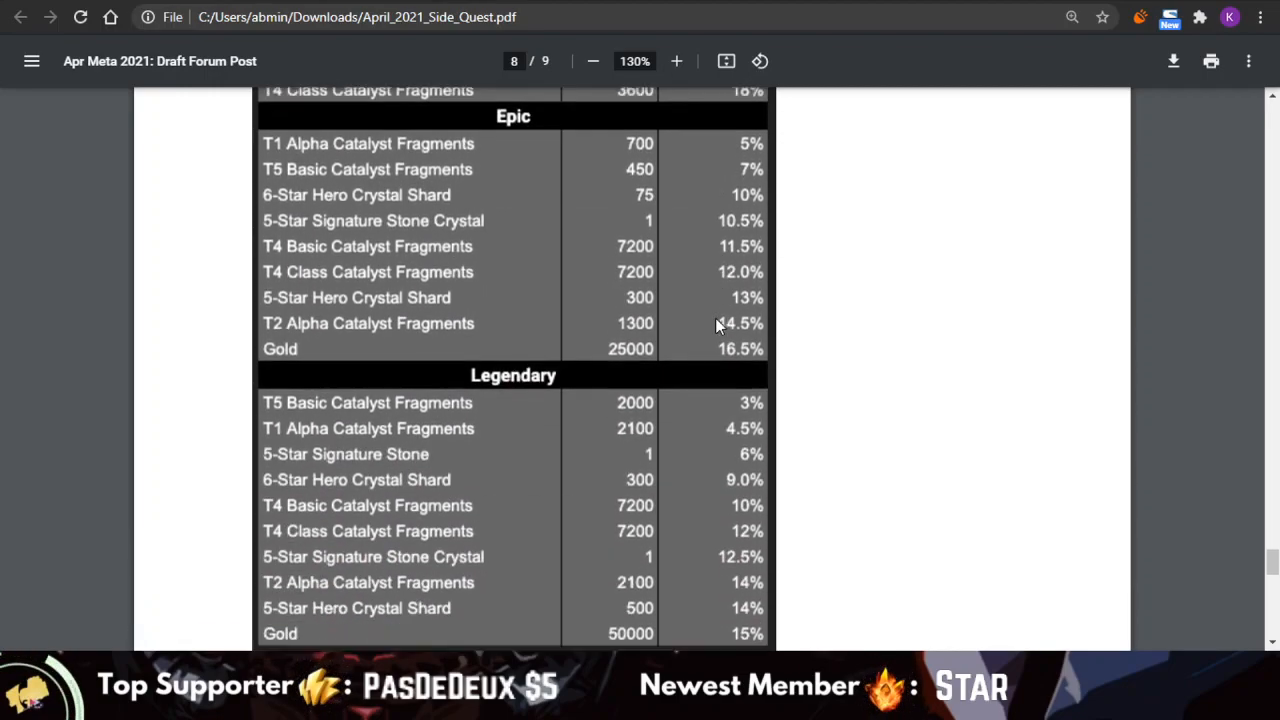
{"action": "scroll", "scroll_direction": "down", "scroll_amount": 3}
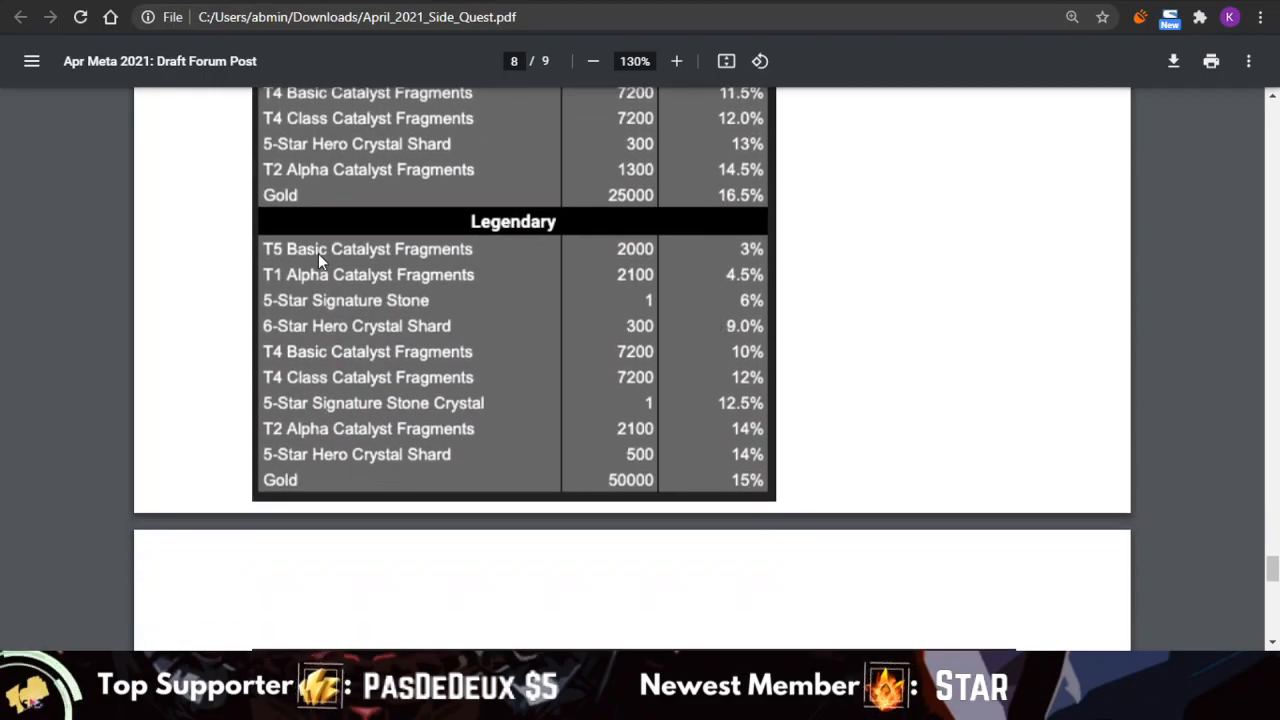
{"action": "mouse_move", "coordinate": [600, 265]}
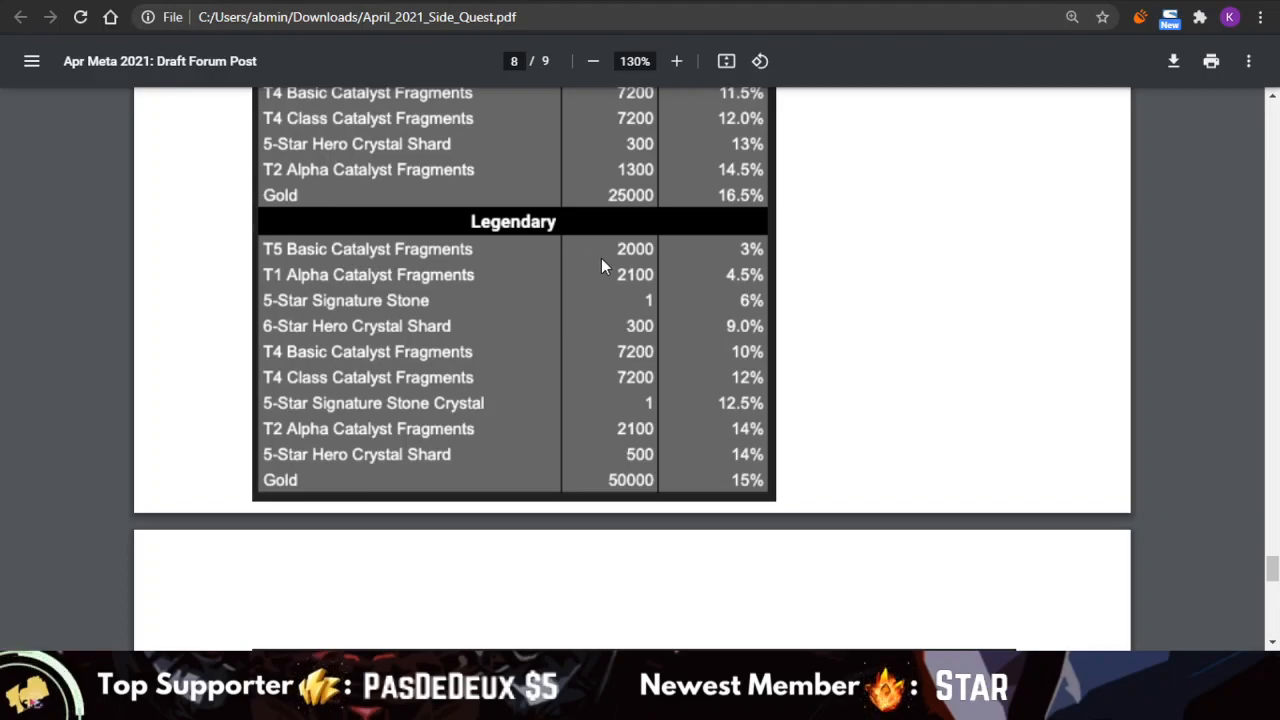
{"action": "mouse_move", "coordinate": [738, 270]}
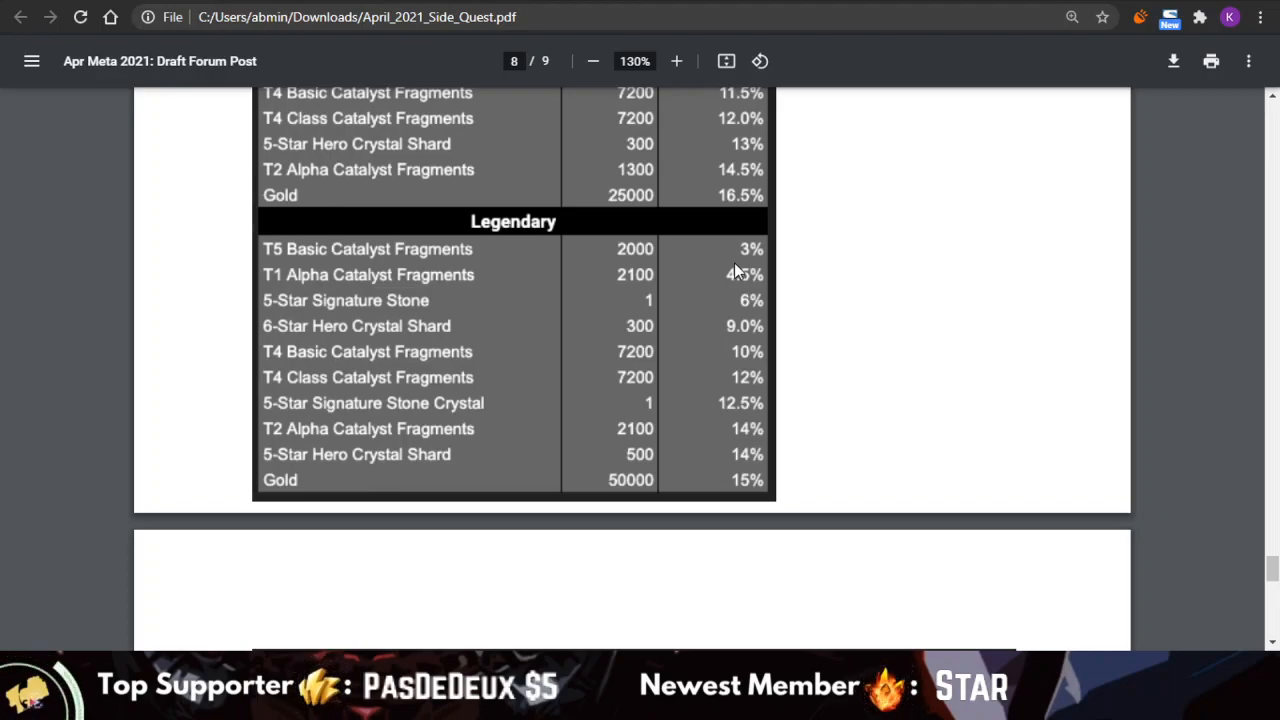
{"action": "mouse_move", "coordinate": [648, 143]}
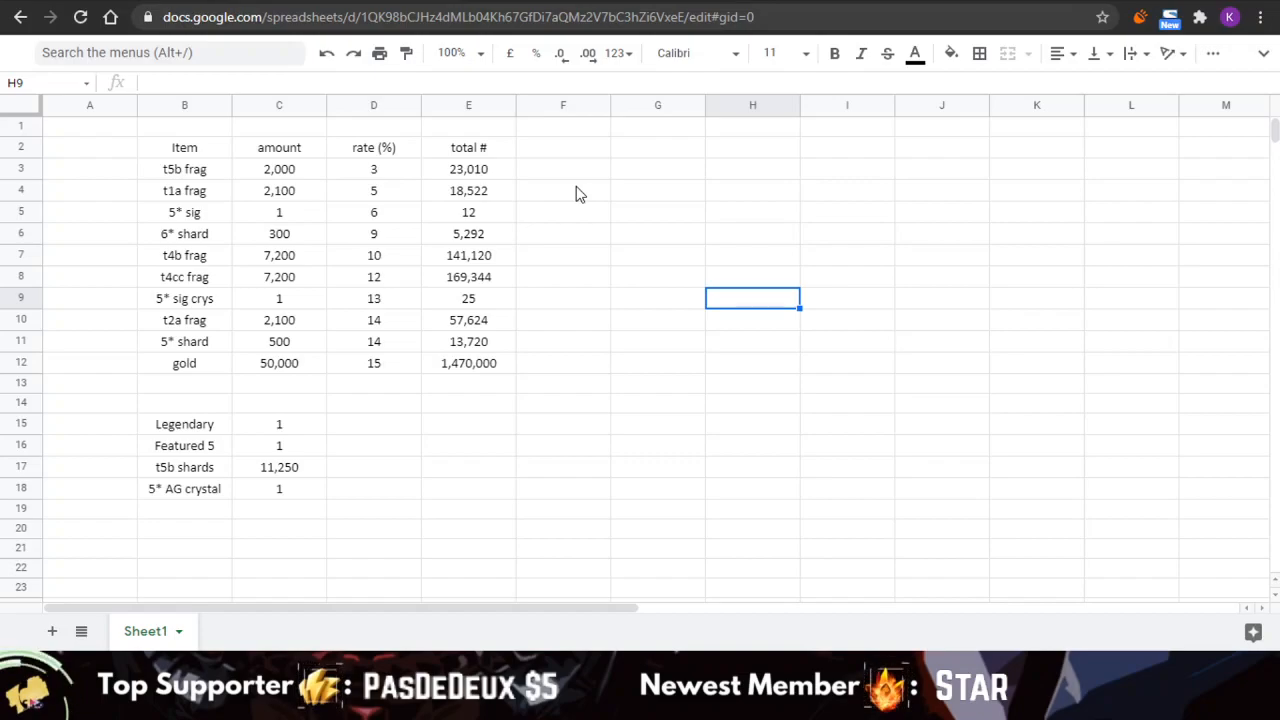
{"action": "mouse_move", "coordinate": [470, 222]}
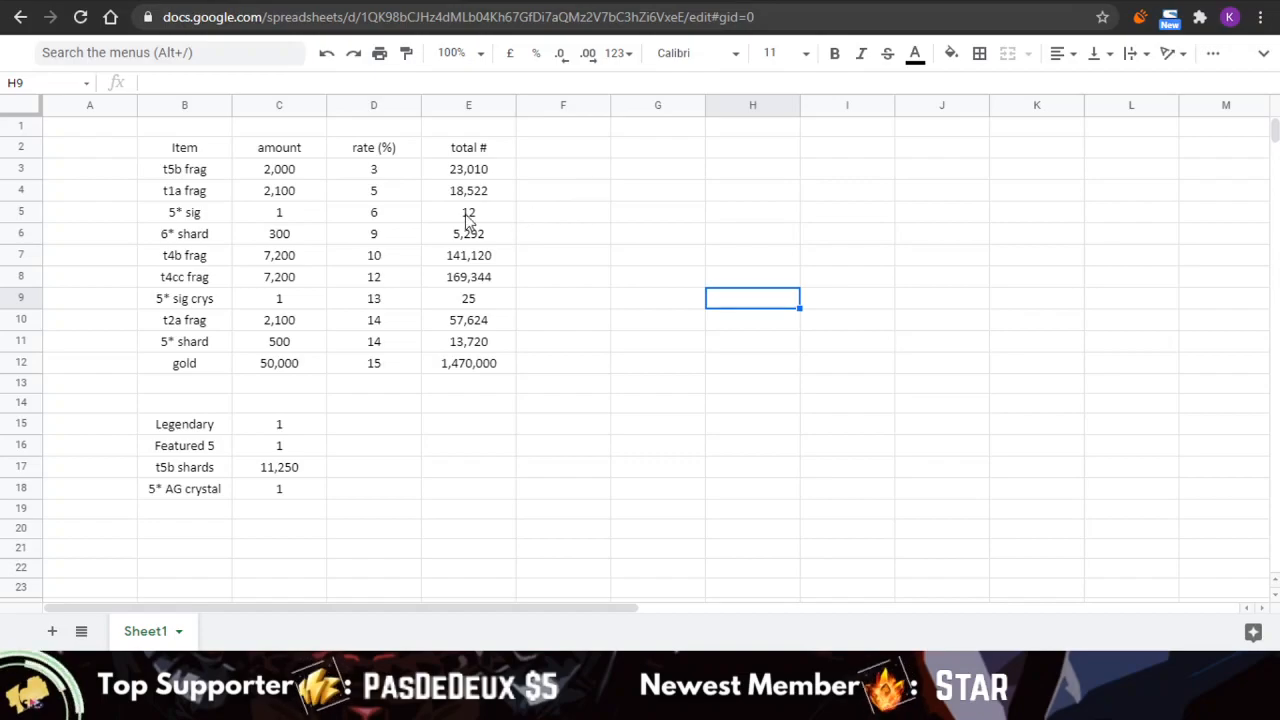
{"action": "mouse_move", "coordinate": [327, 278]}
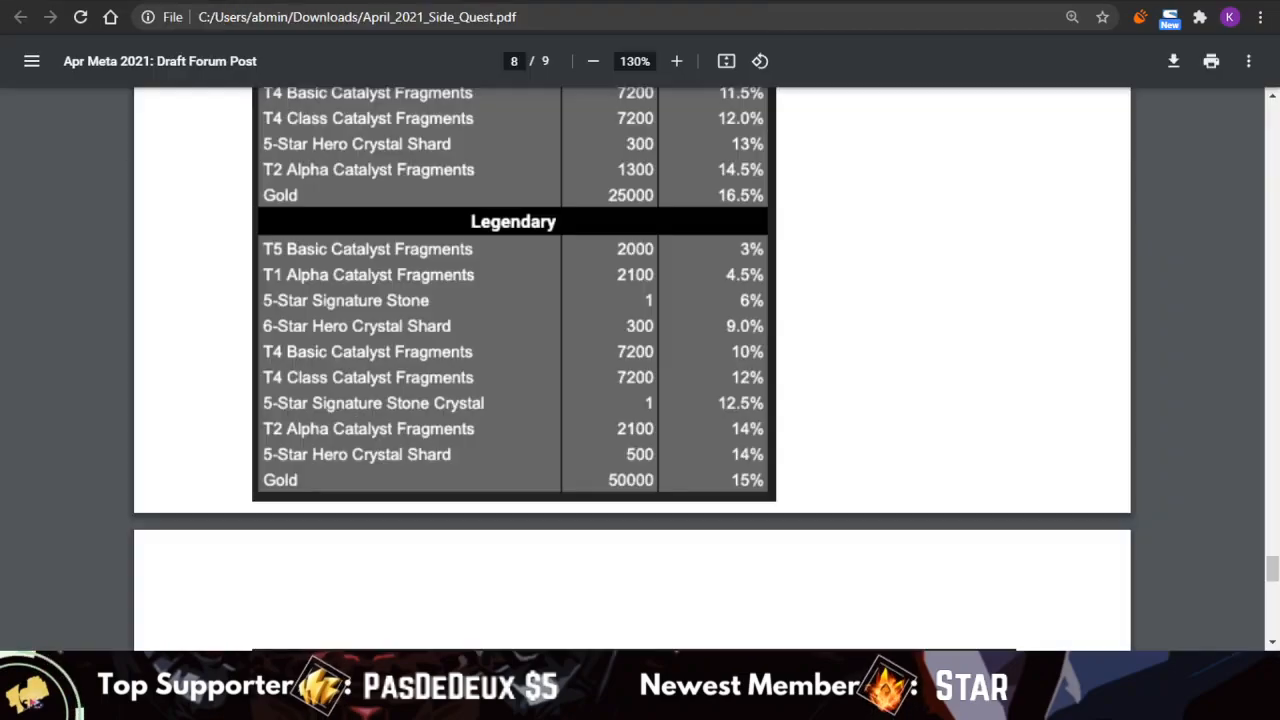
- Scroll to page 9 and enlarge the Solo Objective Rewards table to 164%
{"action": "scroll", "scroll_direction": "down", "scroll_amount": 3}
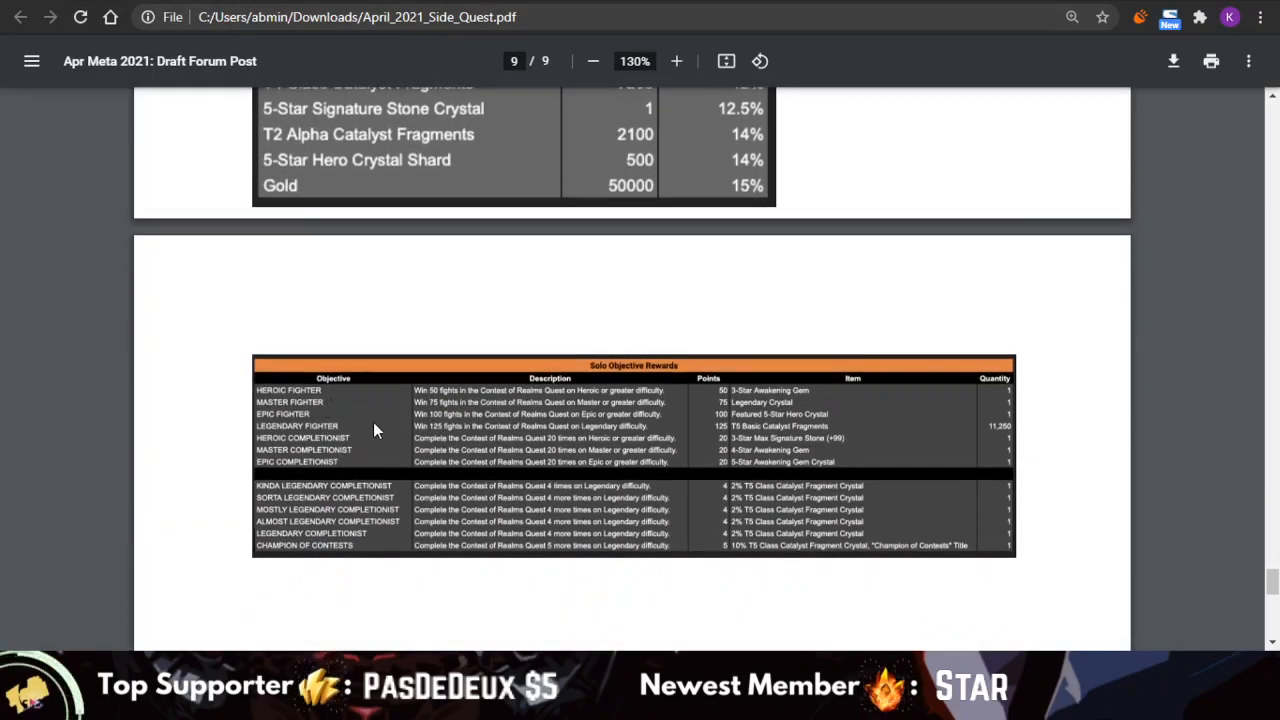
{"action": "mouse_move", "coordinate": [650, 420]}
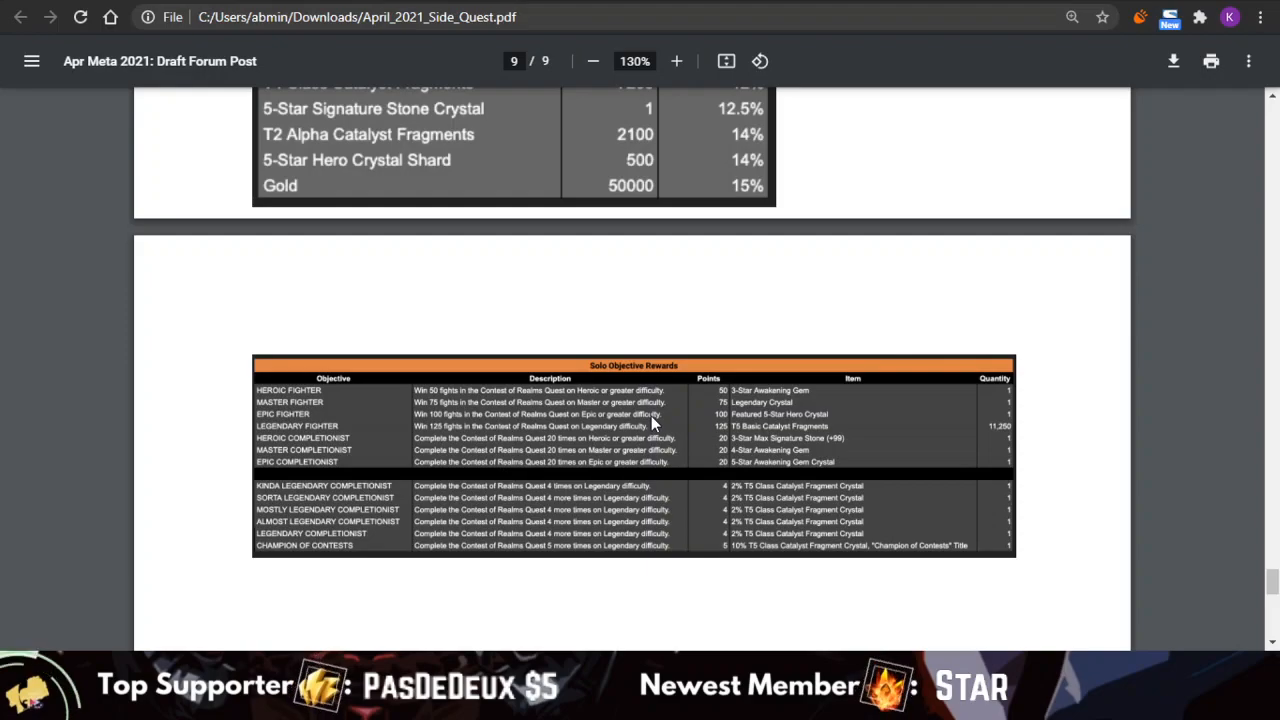
{"action": "left_click", "coordinate": [676, 61]}
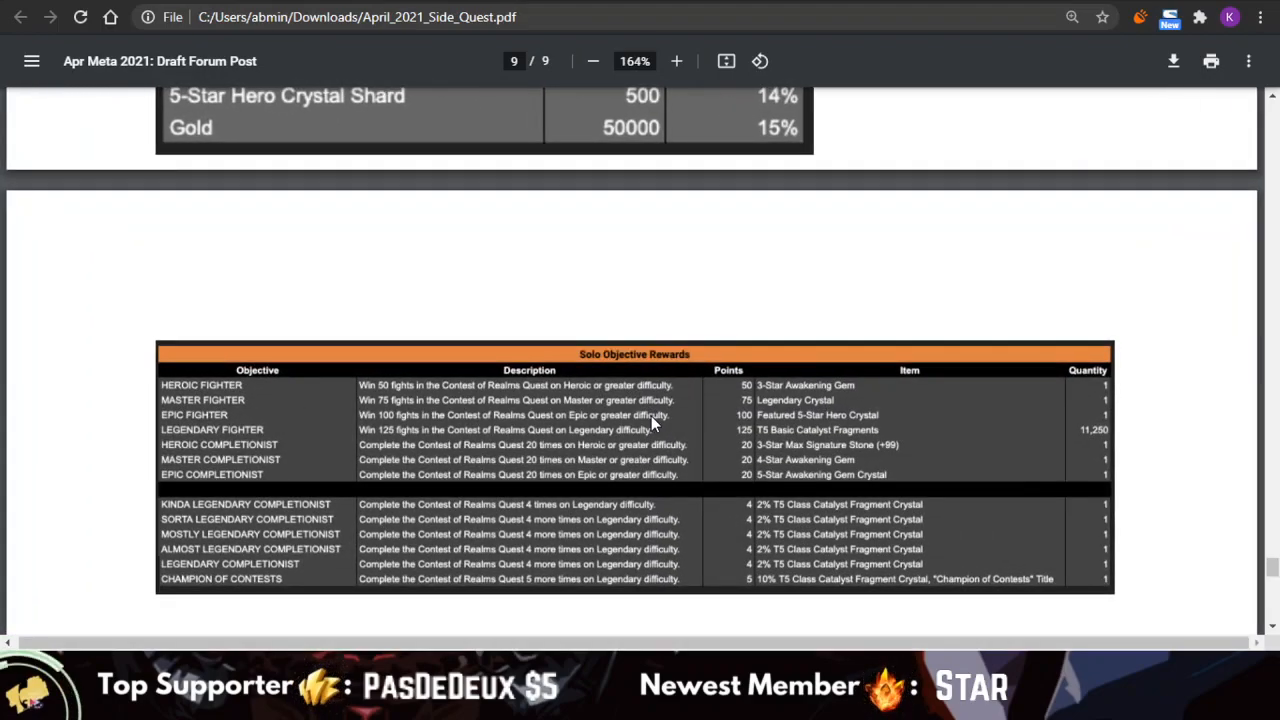
{"action": "scroll", "scroll_direction": "down", "scroll_amount": 3}
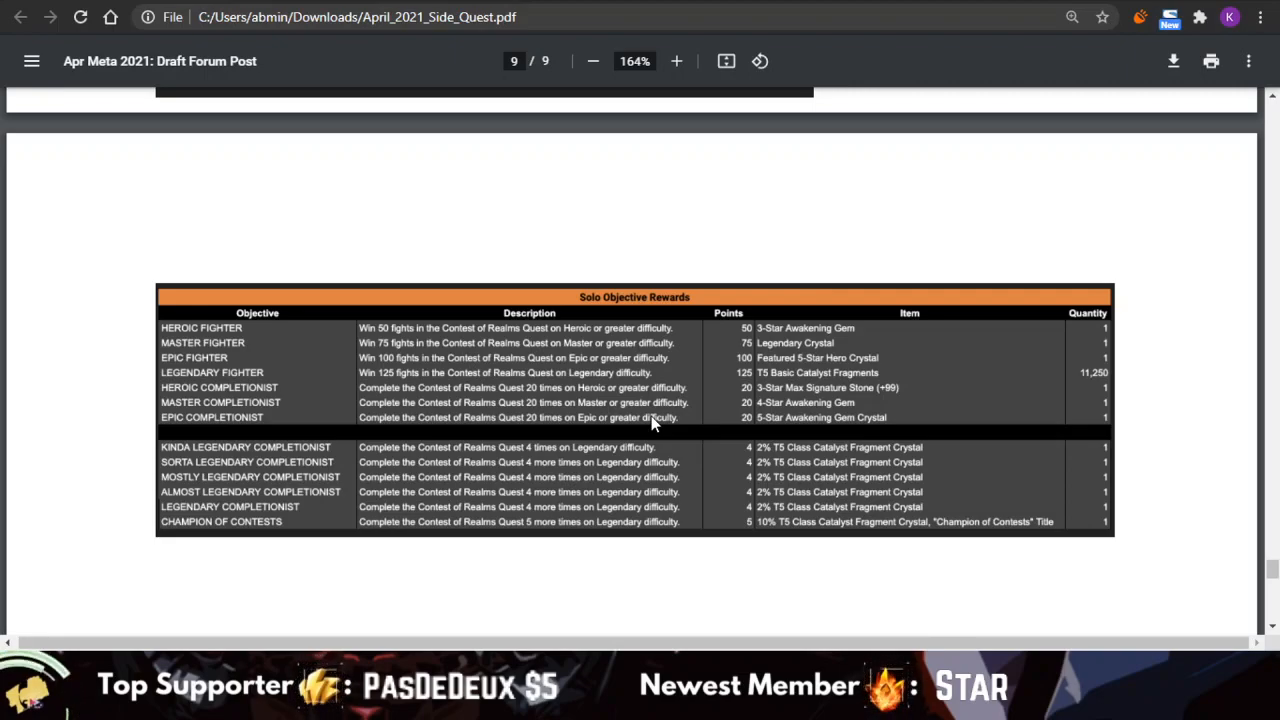
{"action": "mouse_move", "coordinate": [765, 349]}
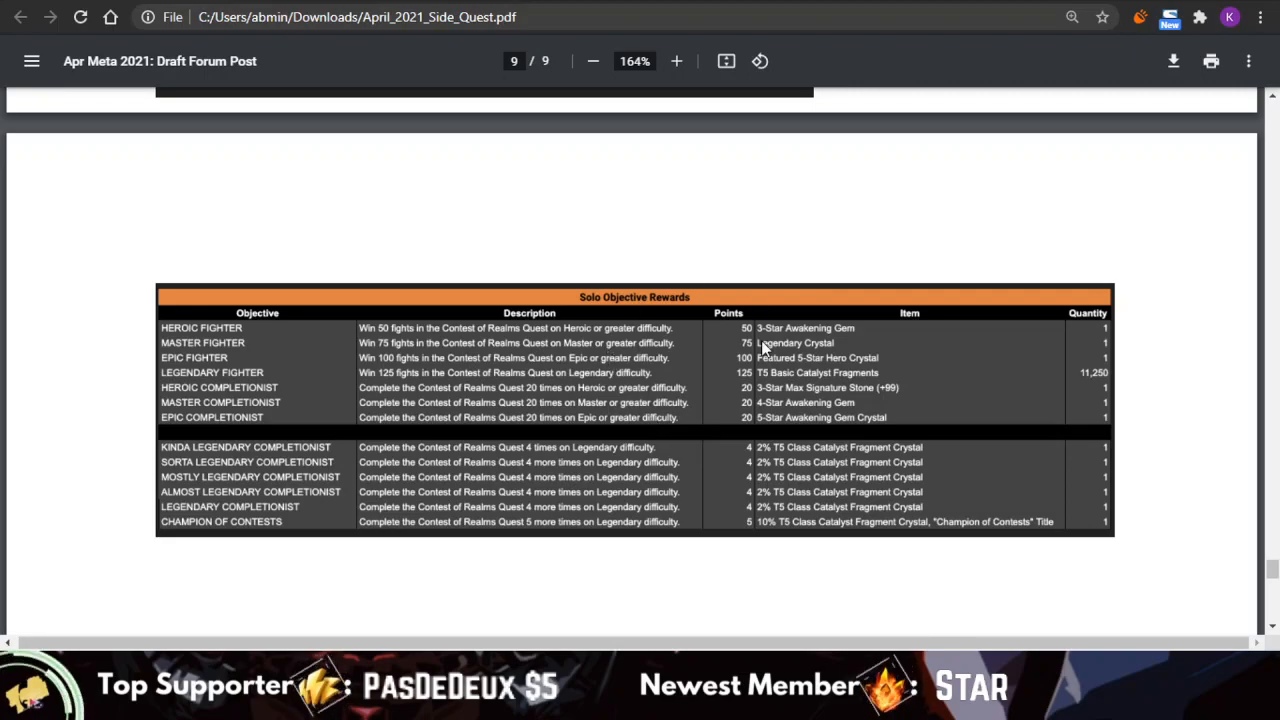
{"action": "mouse_move", "coordinate": [385, 343]}
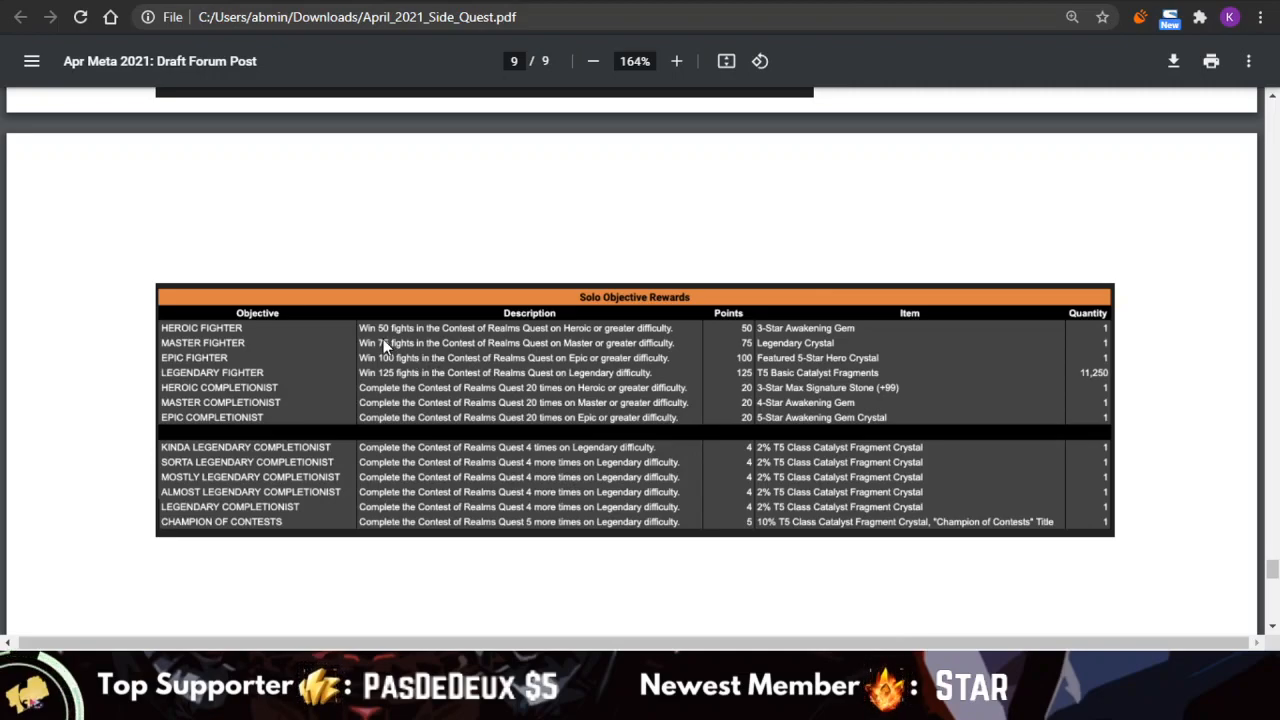
{"action": "mouse_move", "coordinate": [385, 340]}
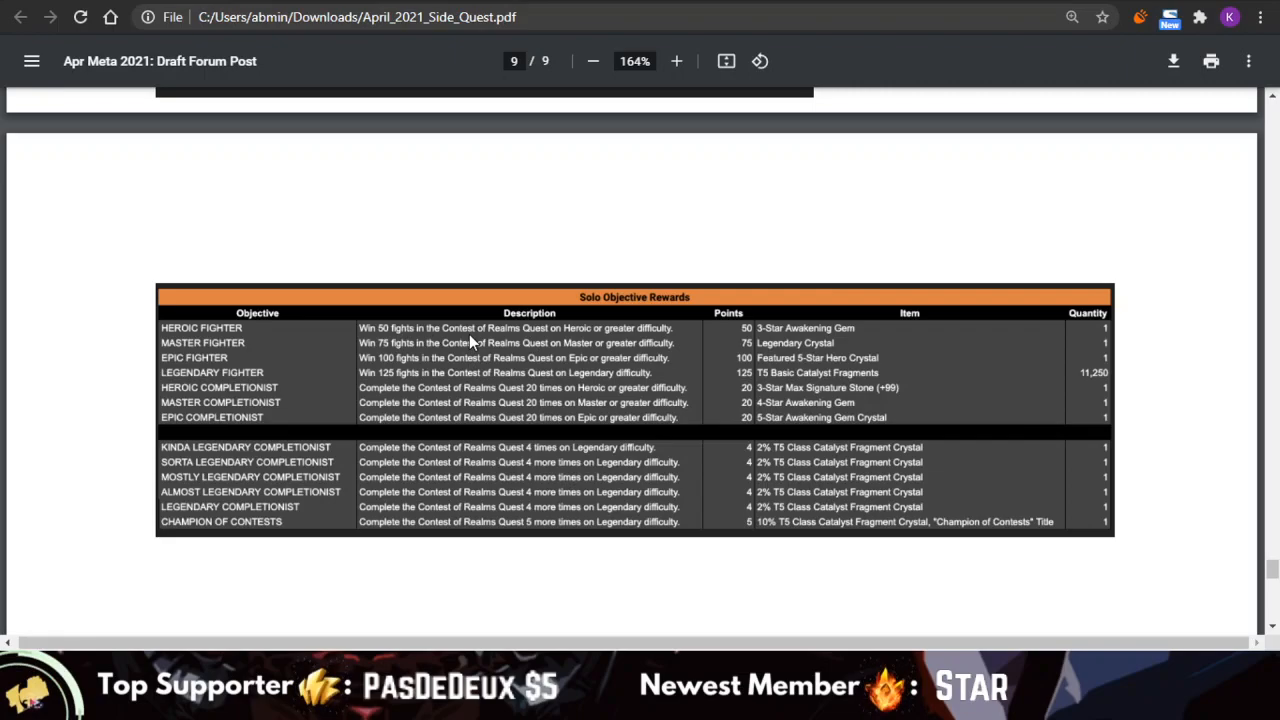
{"action": "mouse_move", "coordinate": [425, 355]}
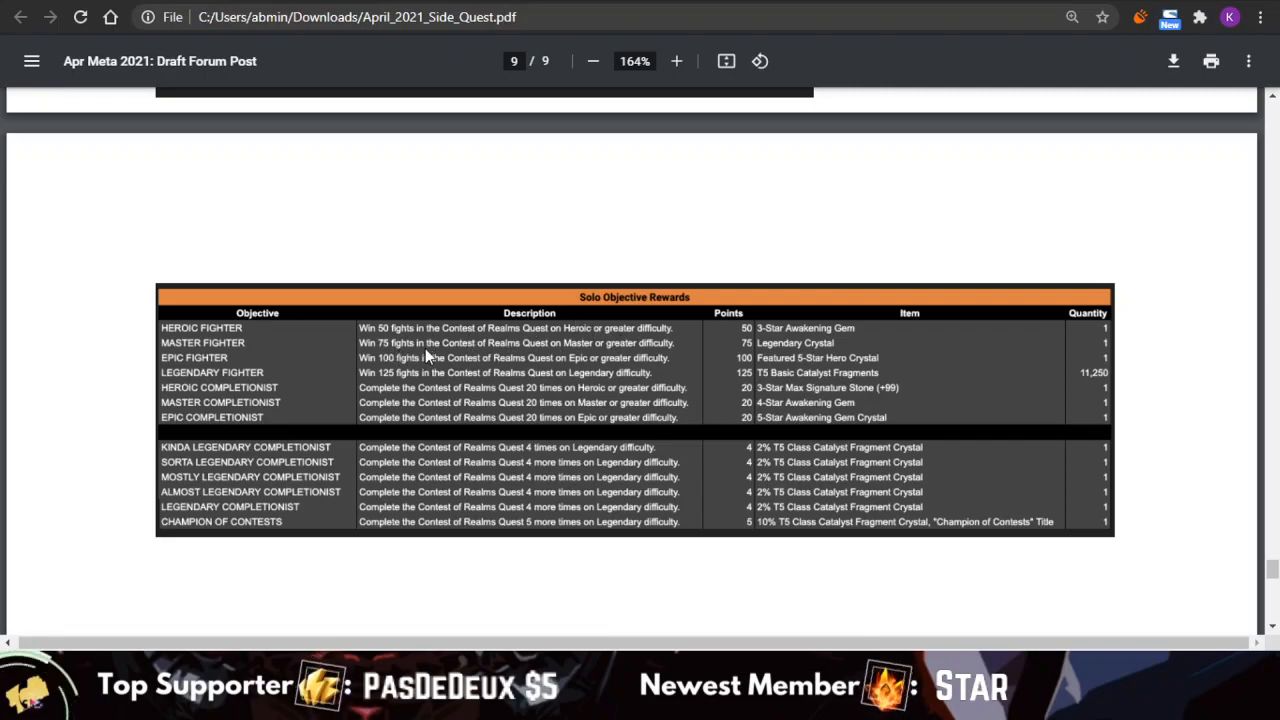
{"action": "mouse_move", "coordinate": [410, 372]}
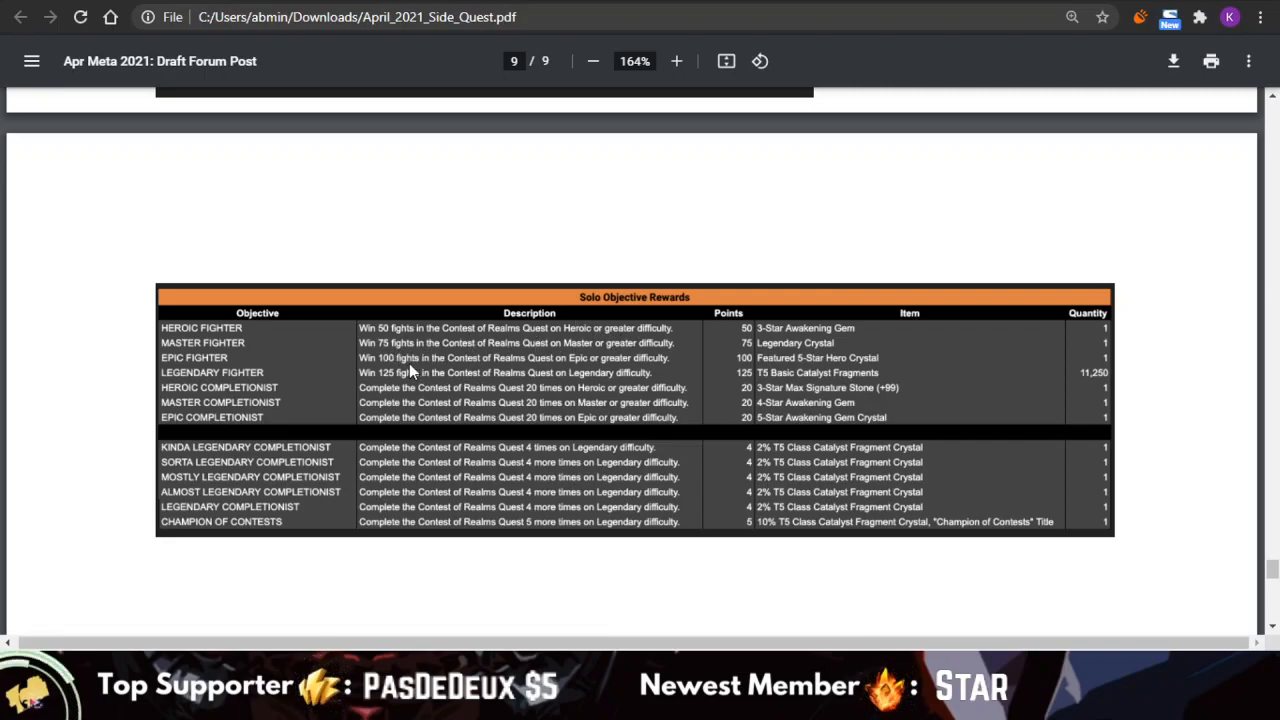
{"action": "mouse_move", "coordinate": [545, 413]}
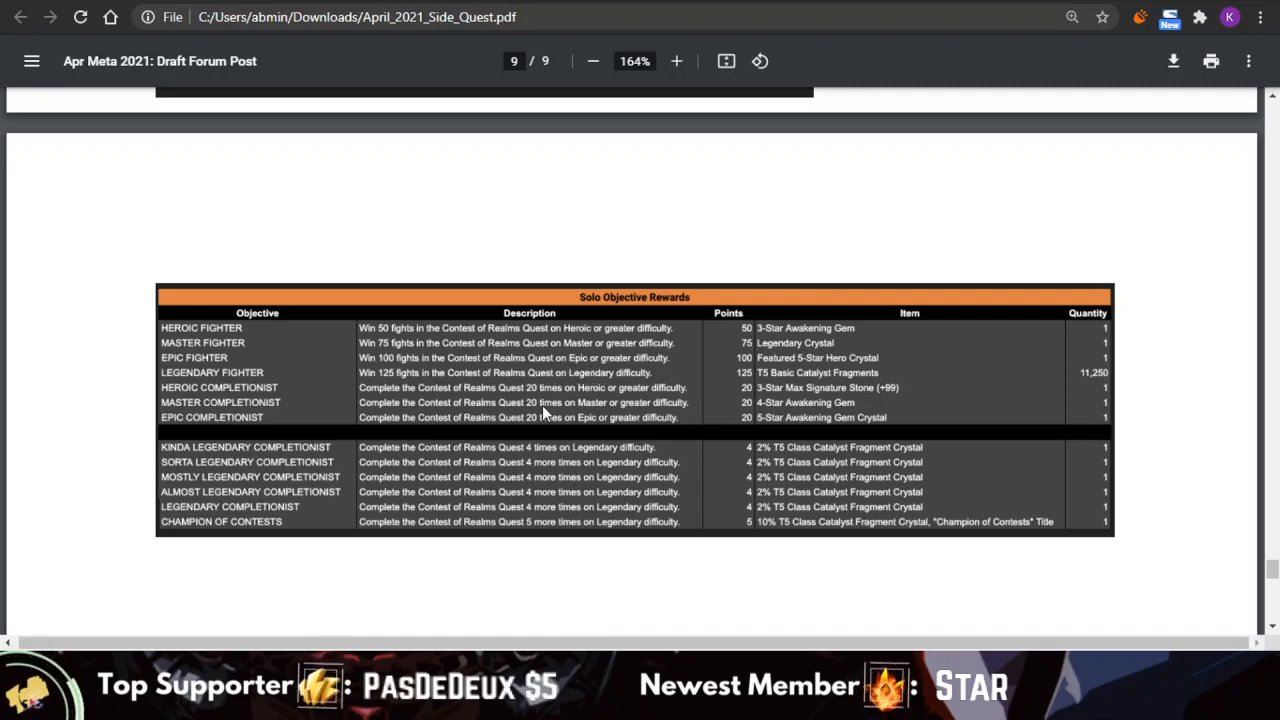
{"action": "mouse_move", "coordinate": [560, 460]}
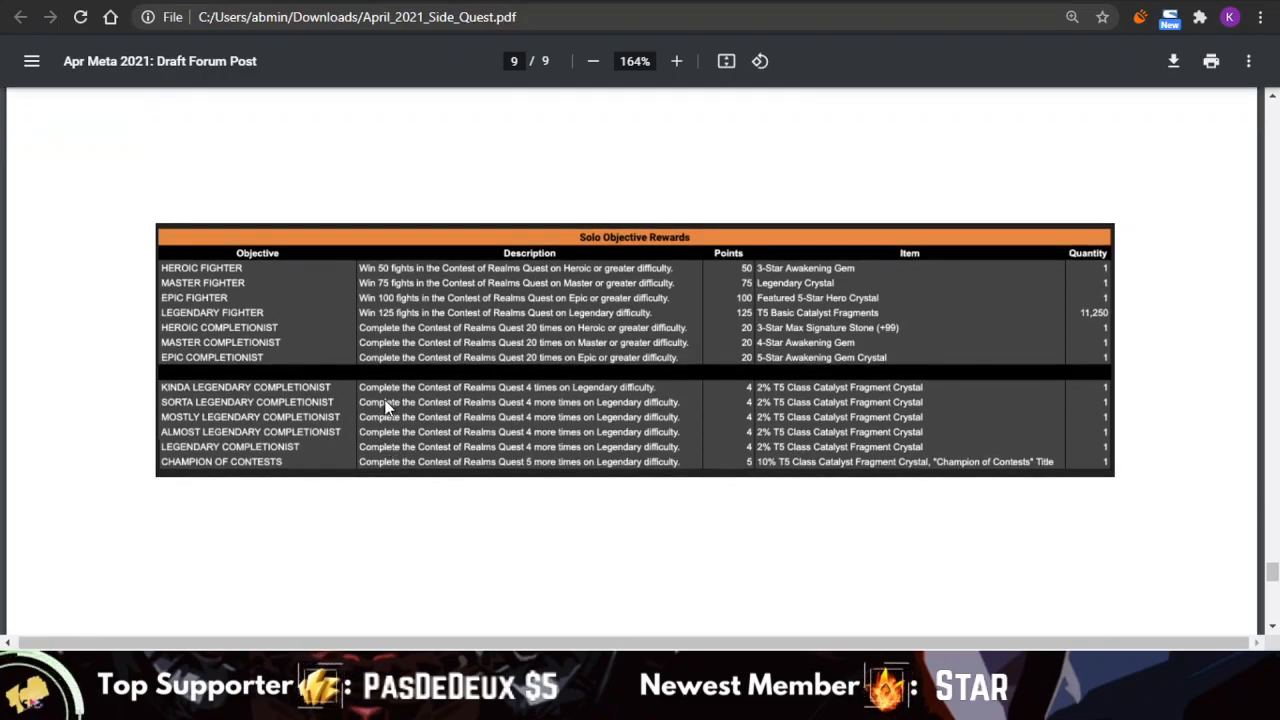
{"action": "mouse_move", "coordinate": [460, 403]}
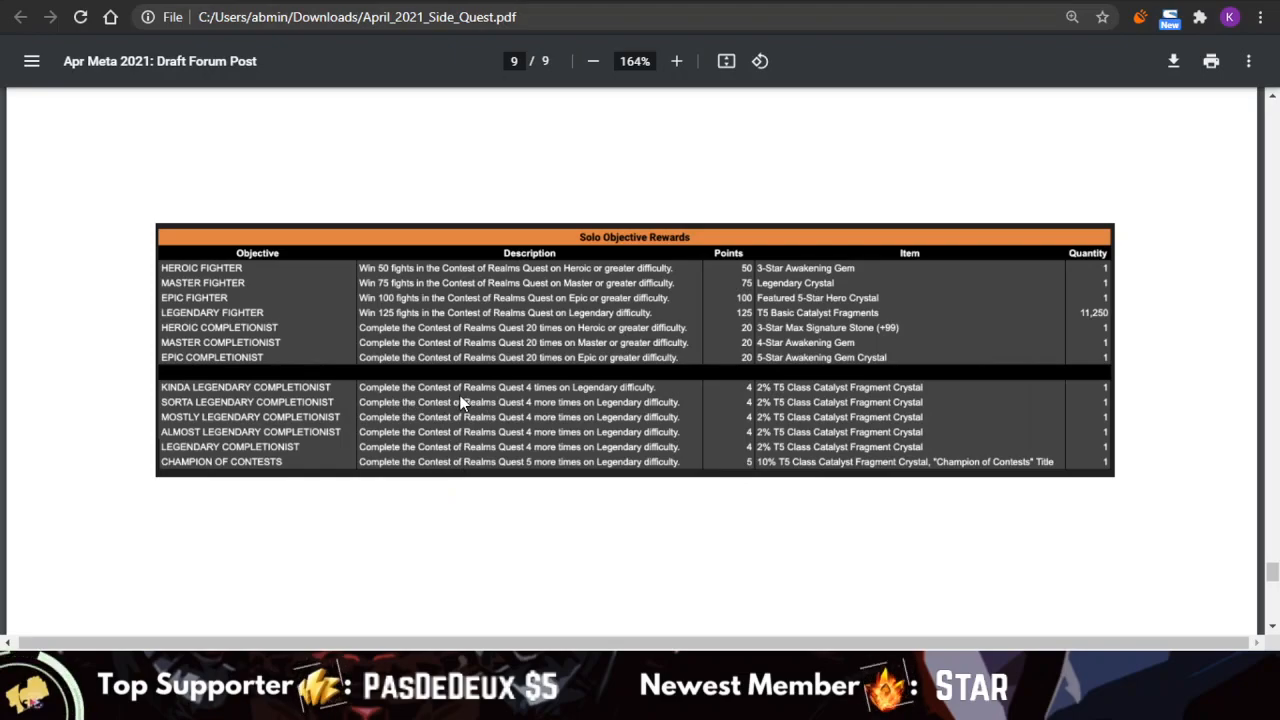
{"action": "mouse_move", "coordinate": [1045, 403]}
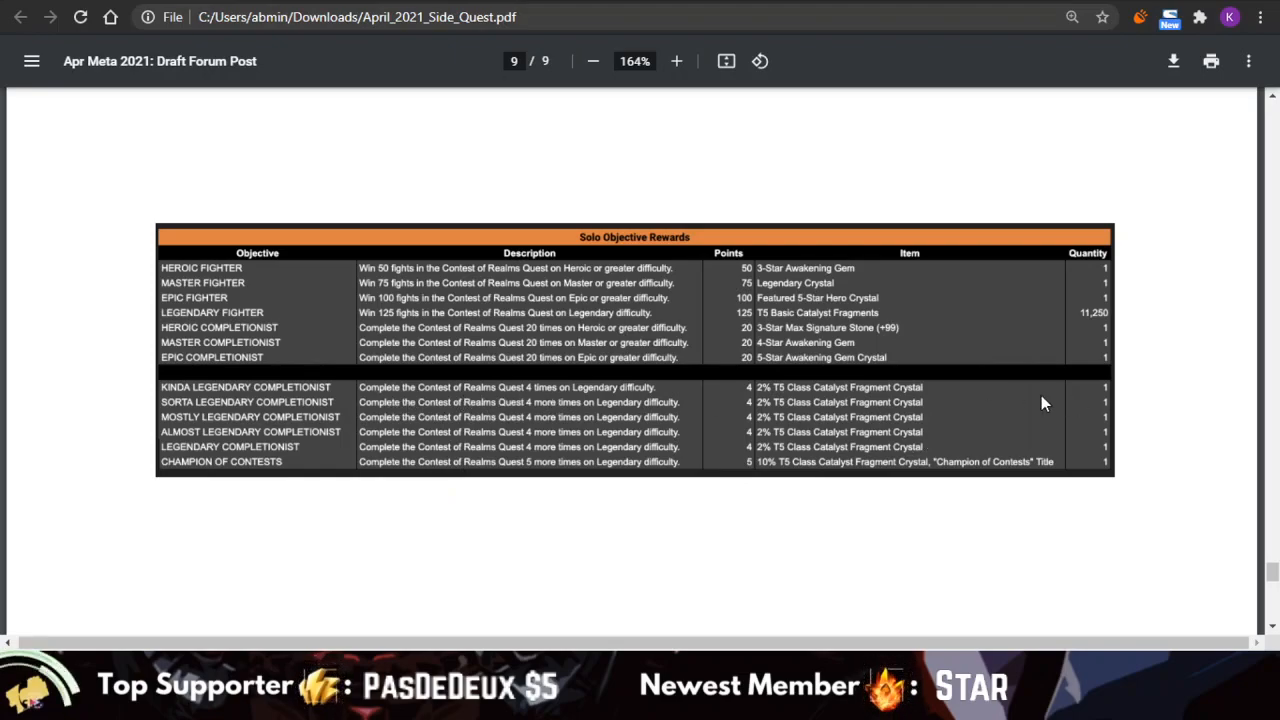
{"action": "mouse_move", "coordinate": [780, 418]}
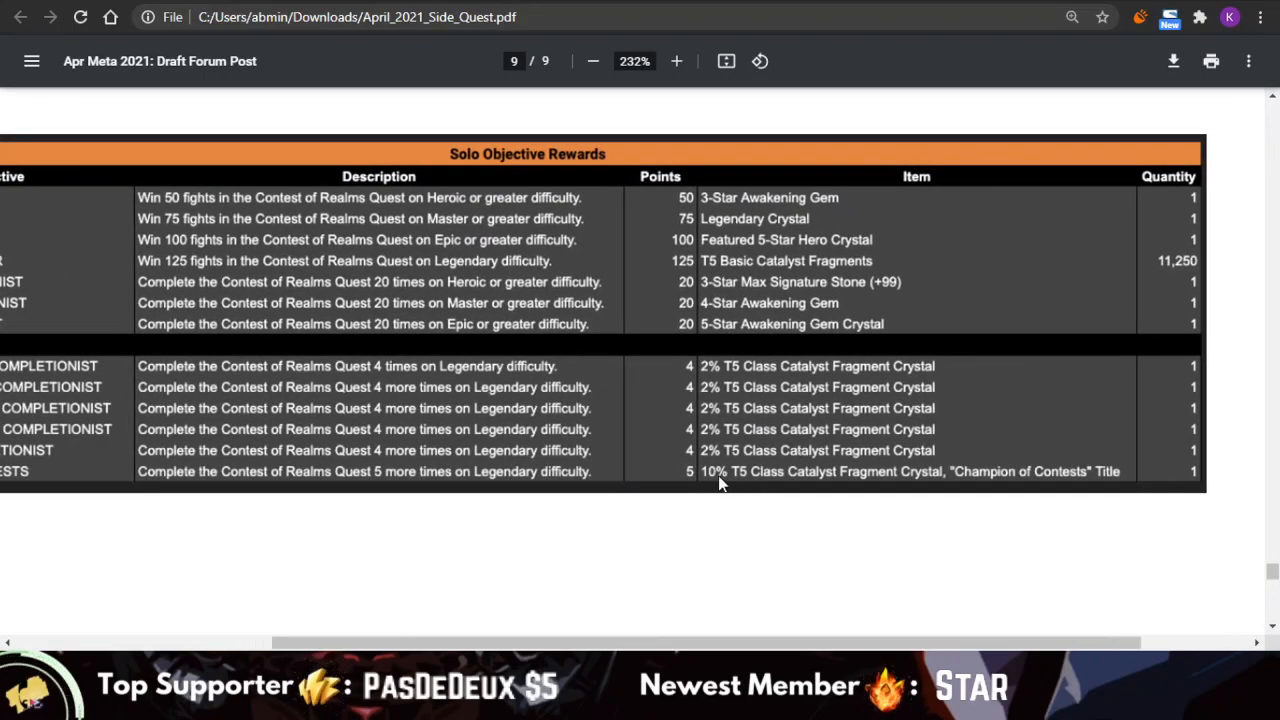
{"action": "mouse_move", "coordinate": [755, 483]}
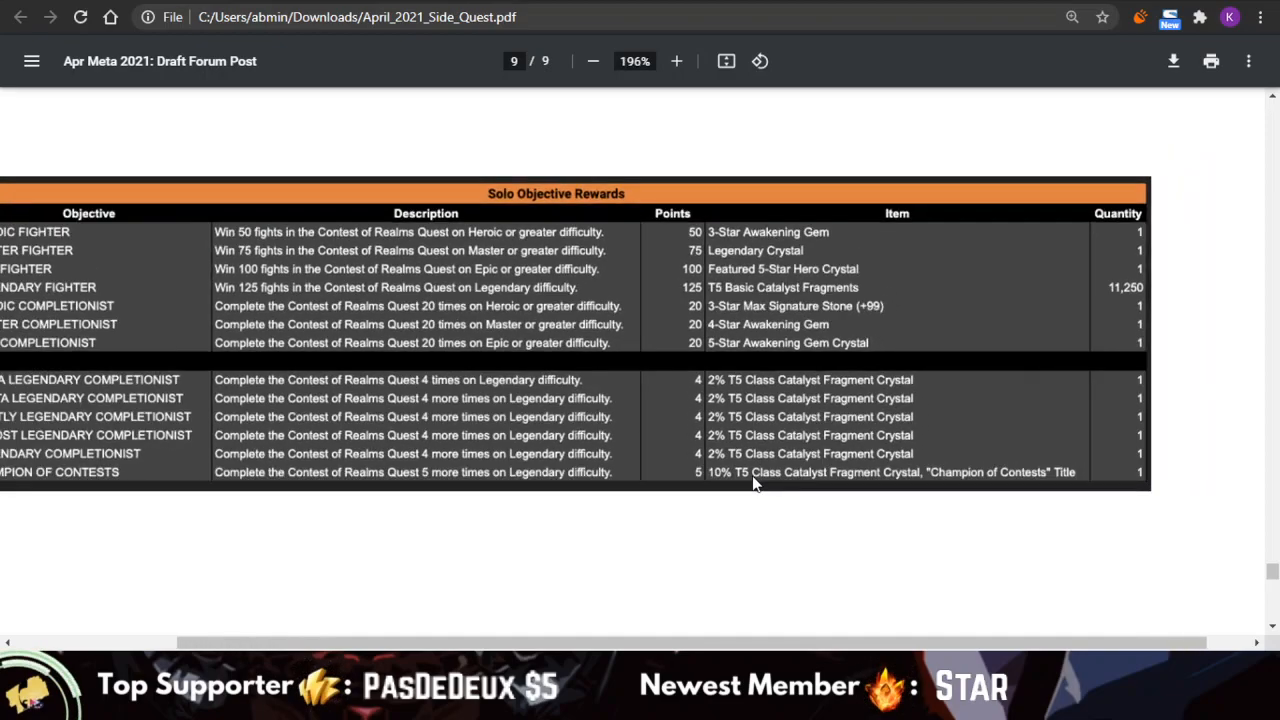
- Shrink the page so the whole Solo Objective Rewards table fits, and scroll up slightly
{"action": "left_click", "coordinate": [592, 61]}
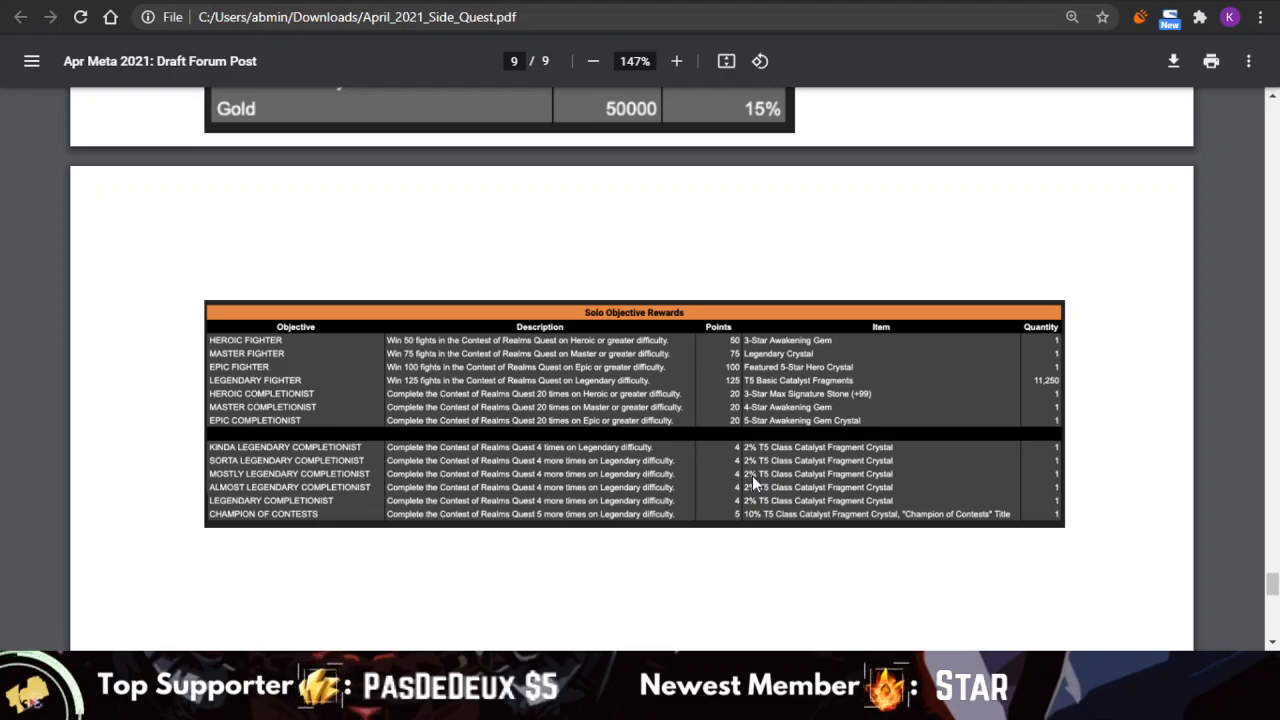
{"action": "scroll", "scroll_direction": "up", "scroll_amount": 3}
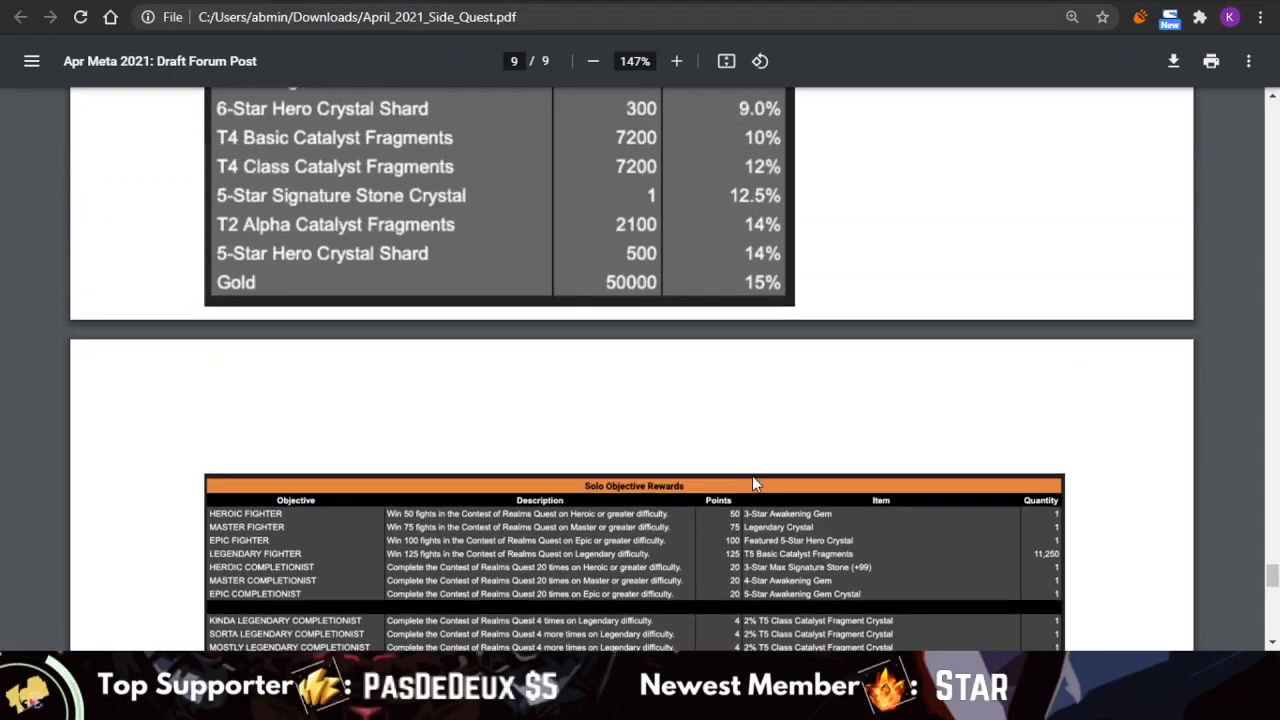
{"action": "scroll", "scroll_direction": "up", "scroll_amount": 3}
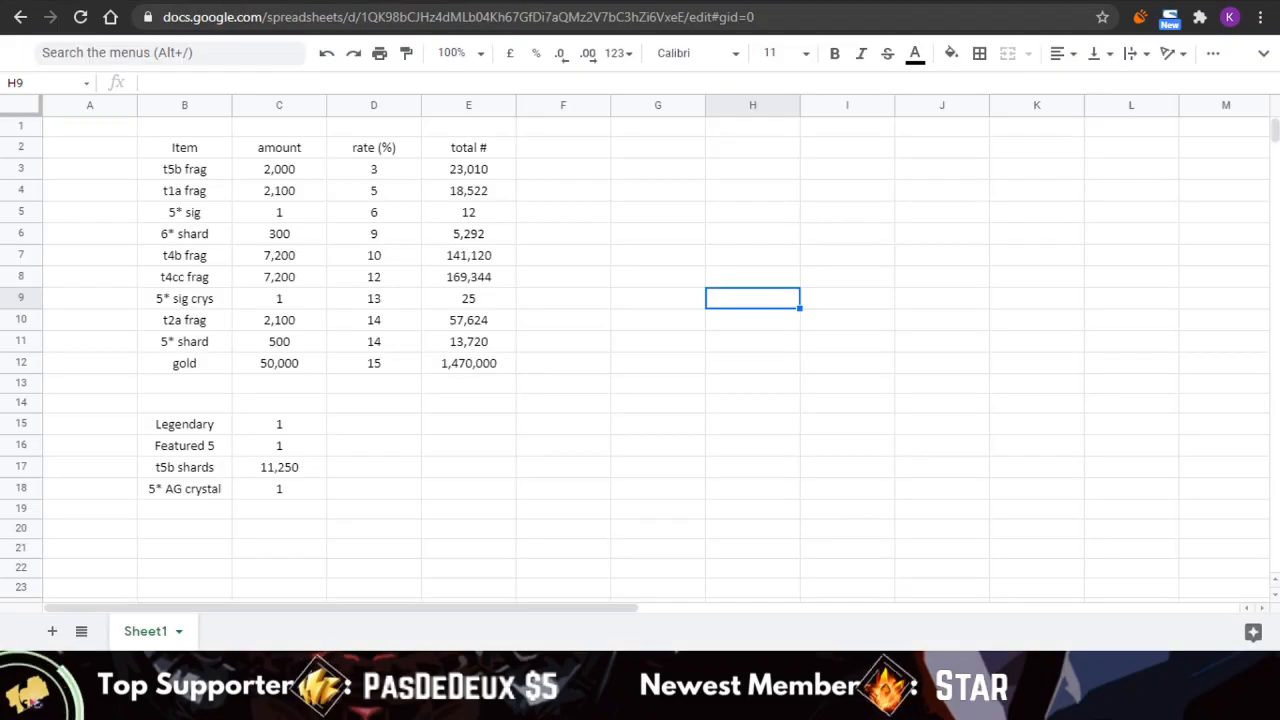
{"action": "mouse_move", "coordinate": [547, 218]}
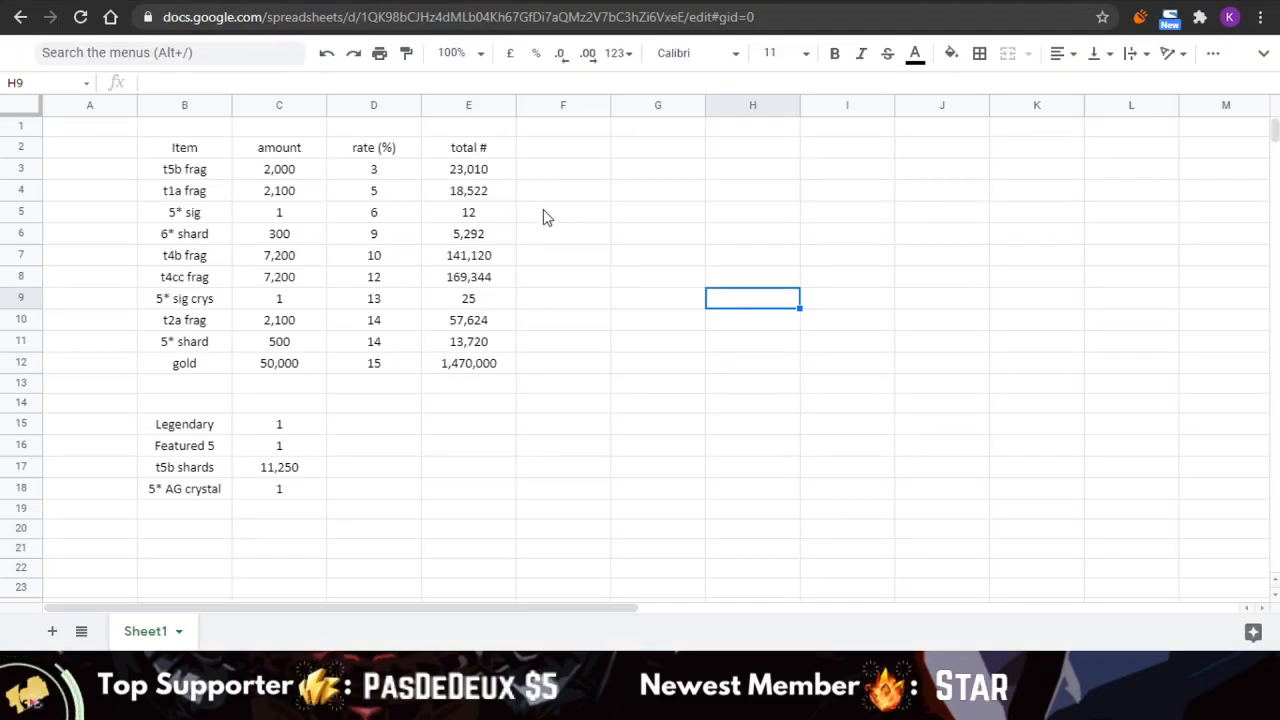
{"action": "mouse_move", "coordinate": [205, 182]}
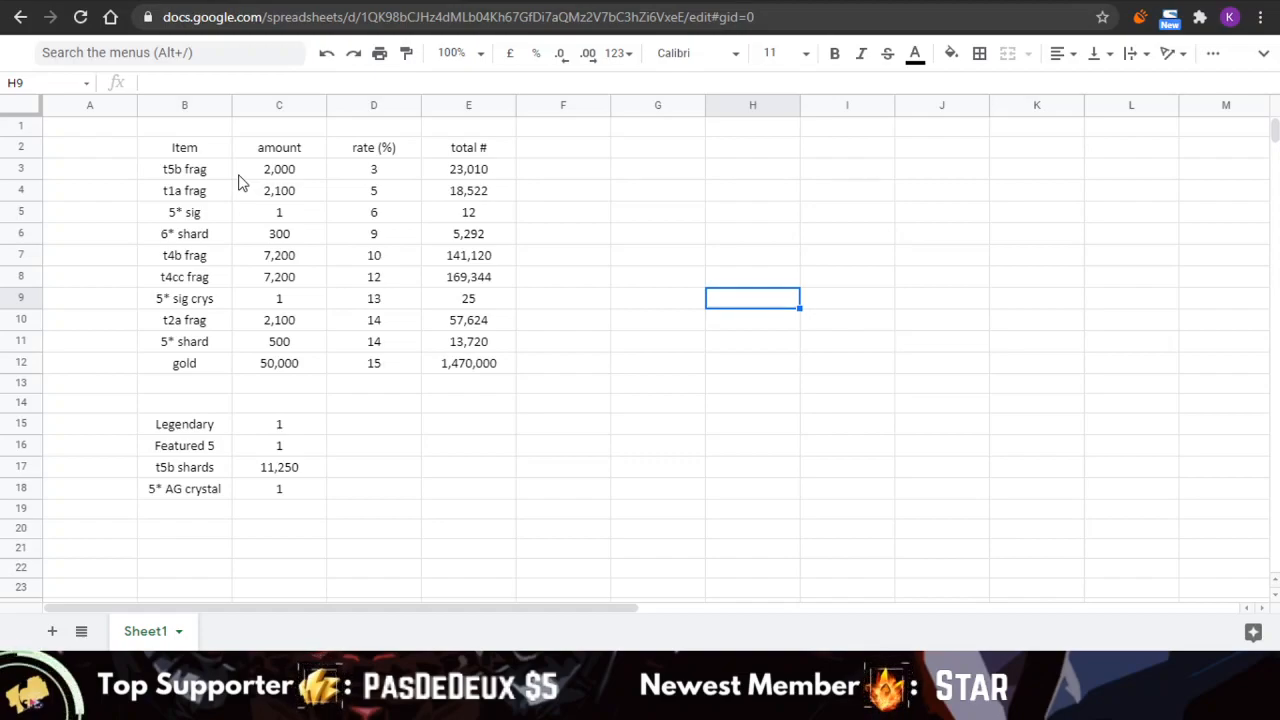
{"action": "mouse_move", "coordinate": [503, 228]}
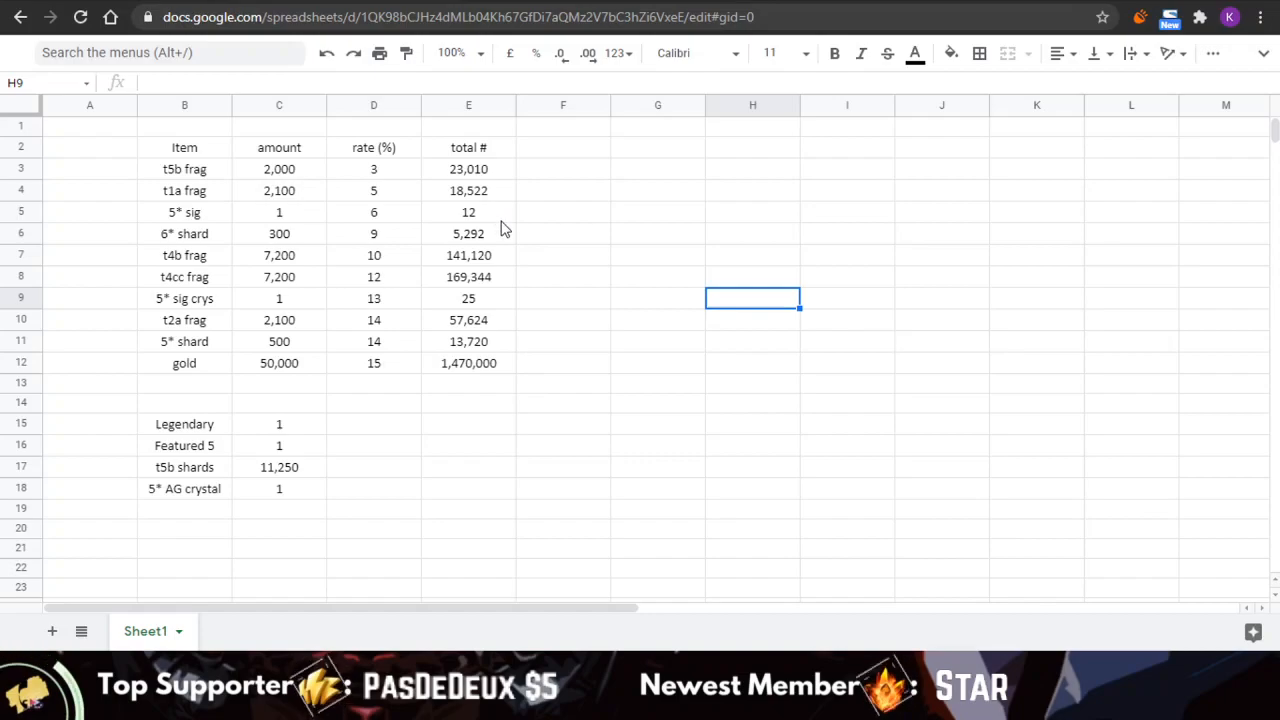
{"action": "mouse_move", "coordinate": [318, 184]}
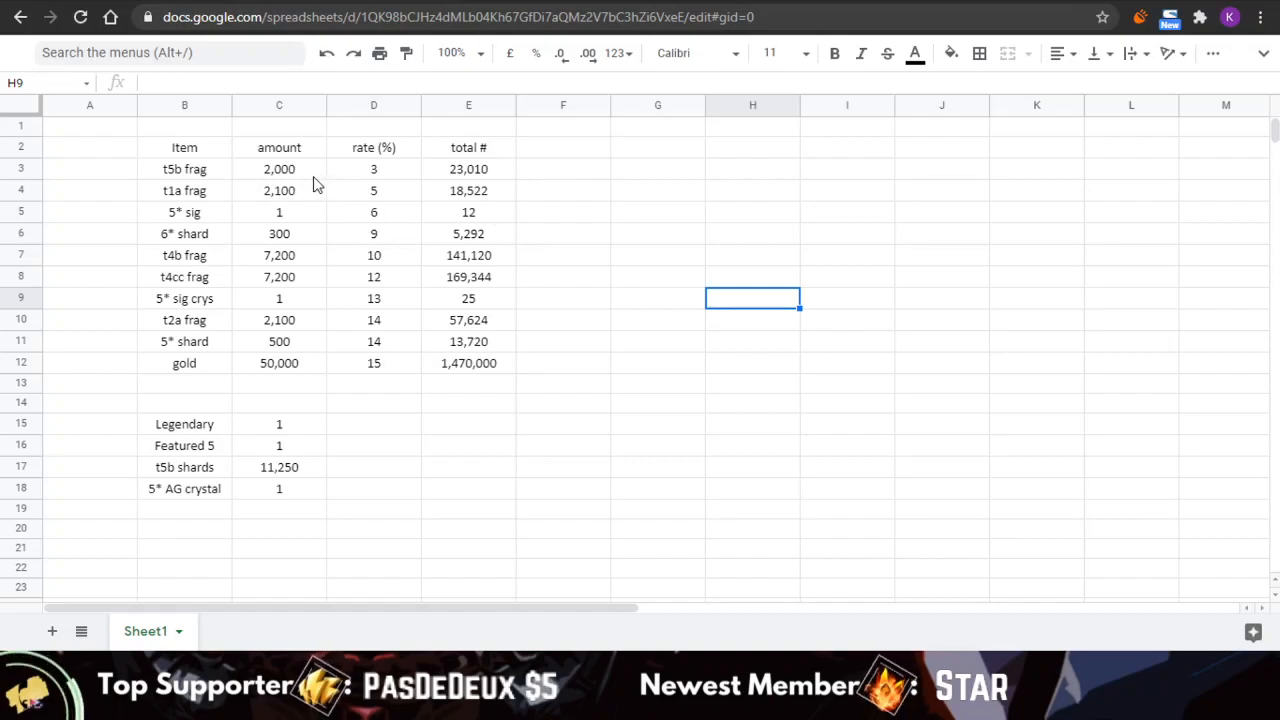
{"action": "mouse_move", "coordinate": [184, 169]}
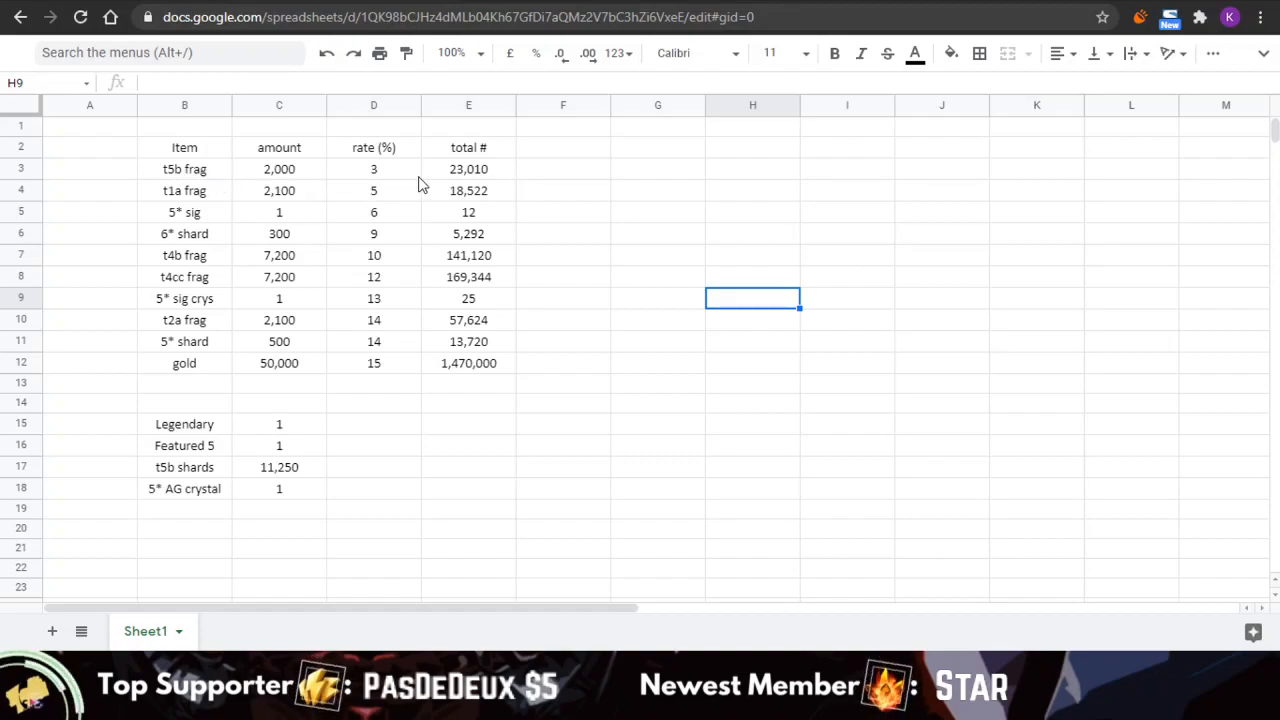
{"action": "mouse_move", "coordinate": [447, 184]}
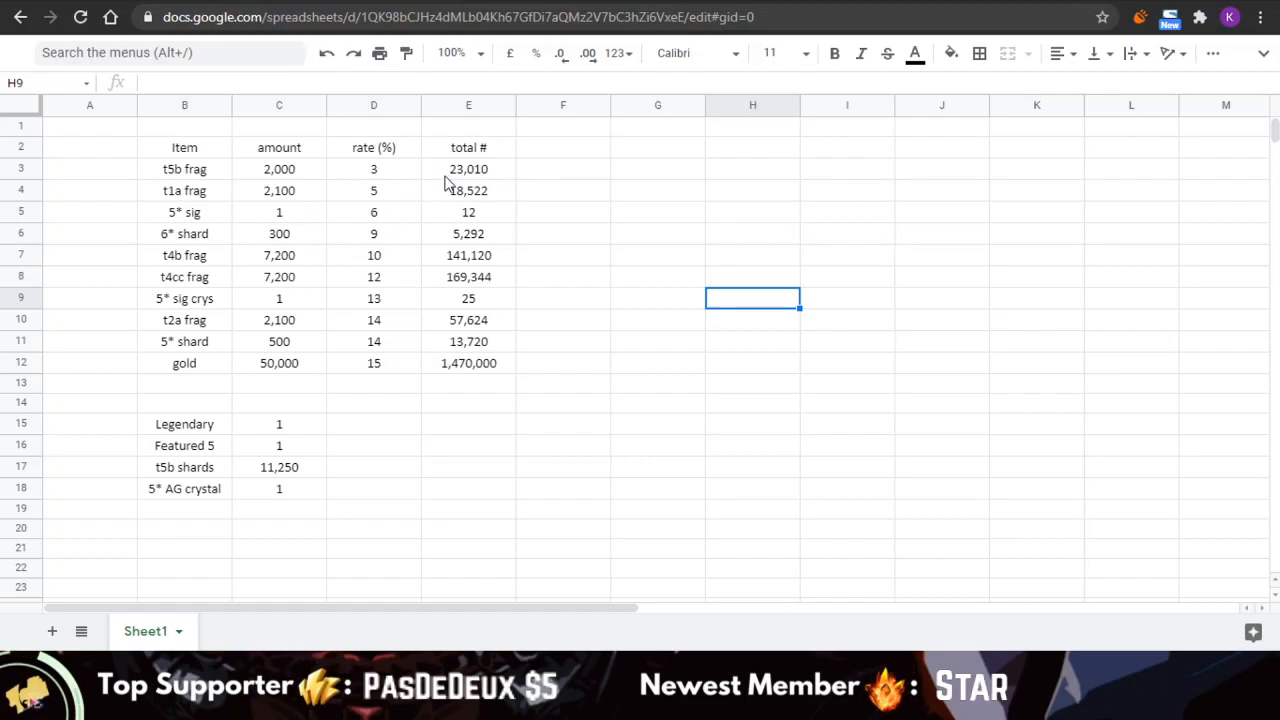
{"action": "mouse_move", "coordinate": [445, 200]}
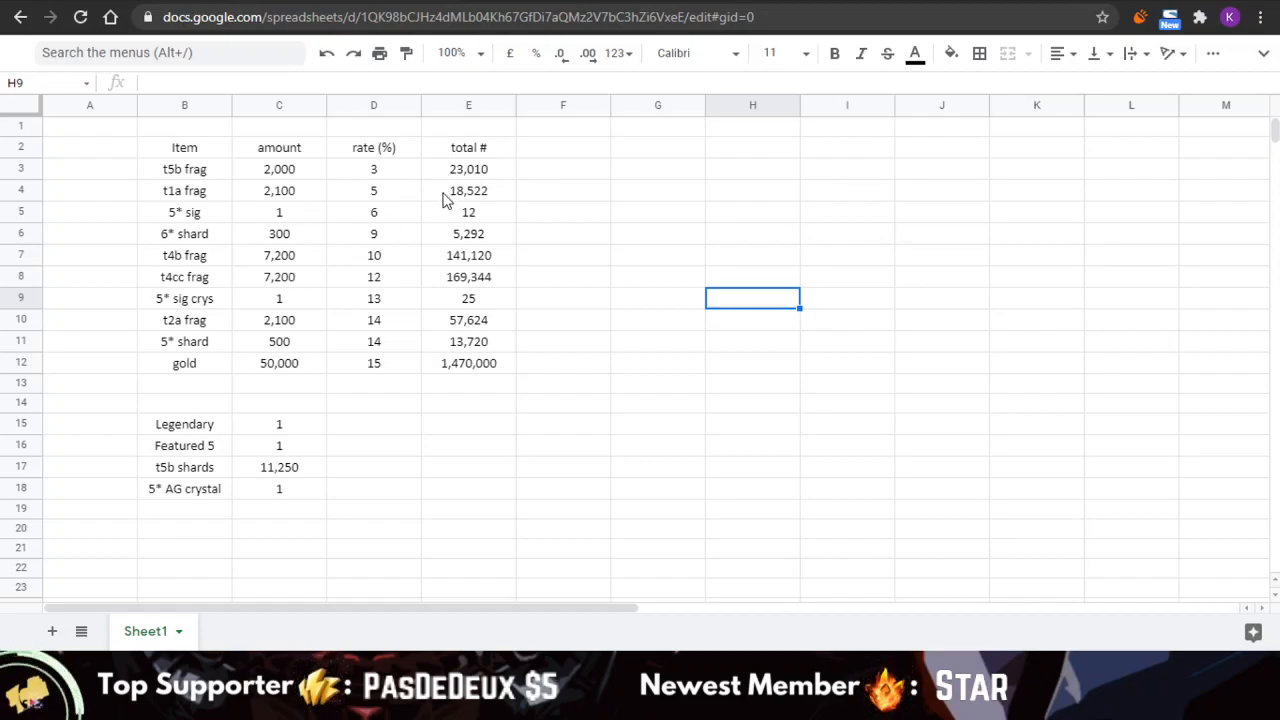
{"action": "mouse_move", "coordinate": [513, 205]}
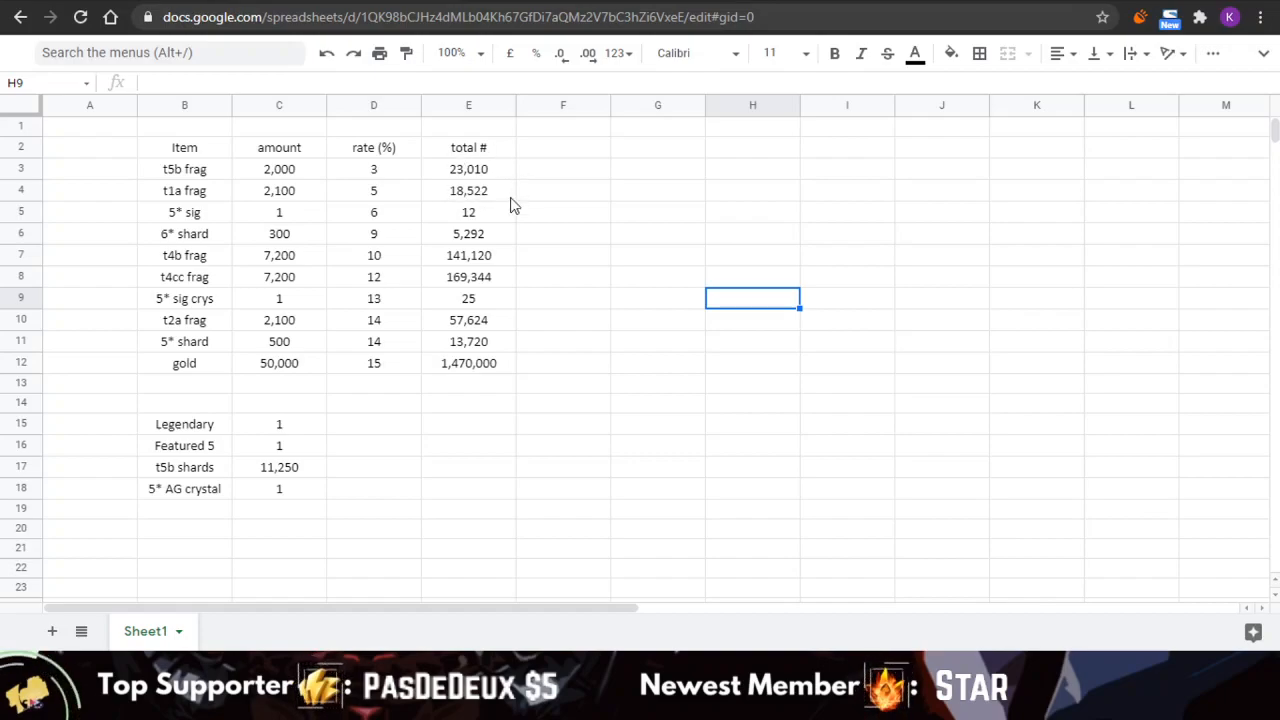
{"action": "mouse_move", "coordinate": [466, 192]}
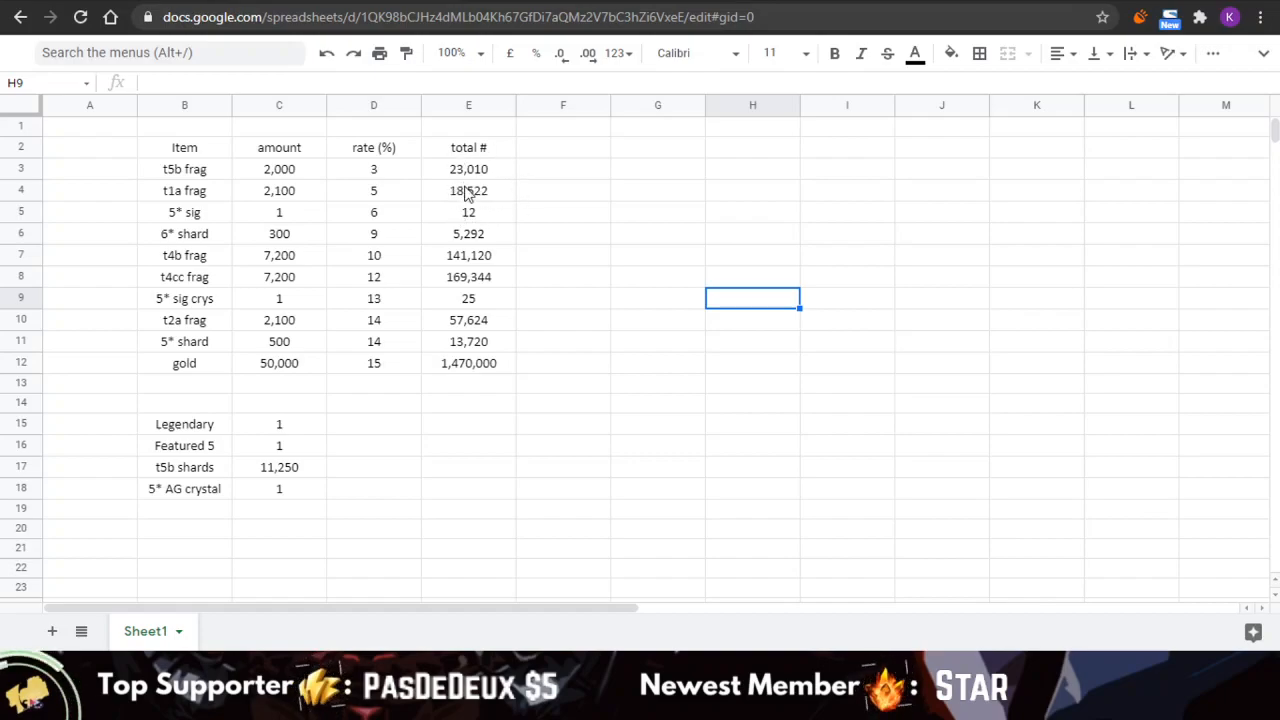
{"action": "mouse_move", "coordinate": [468, 205]}
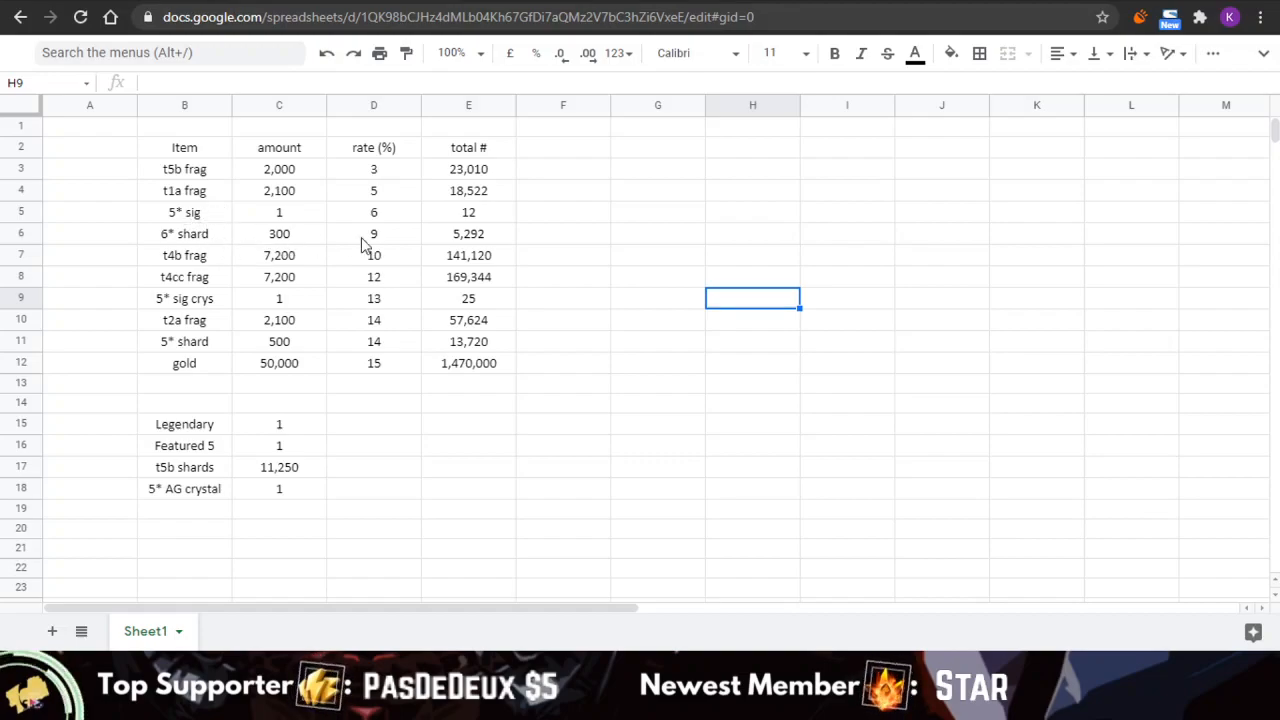
{"action": "mouse_move", "coordinate": [452, 243]}
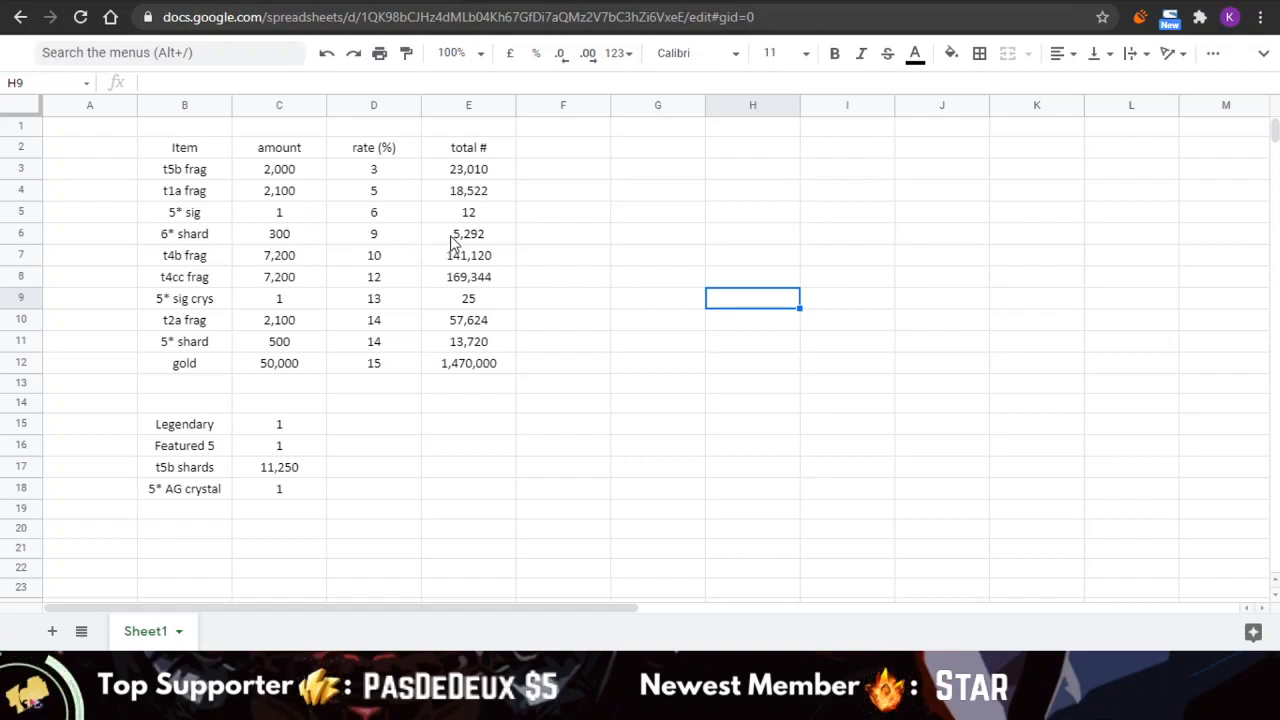
{"action": "mouse_move", "coordinate": [424, 276]}
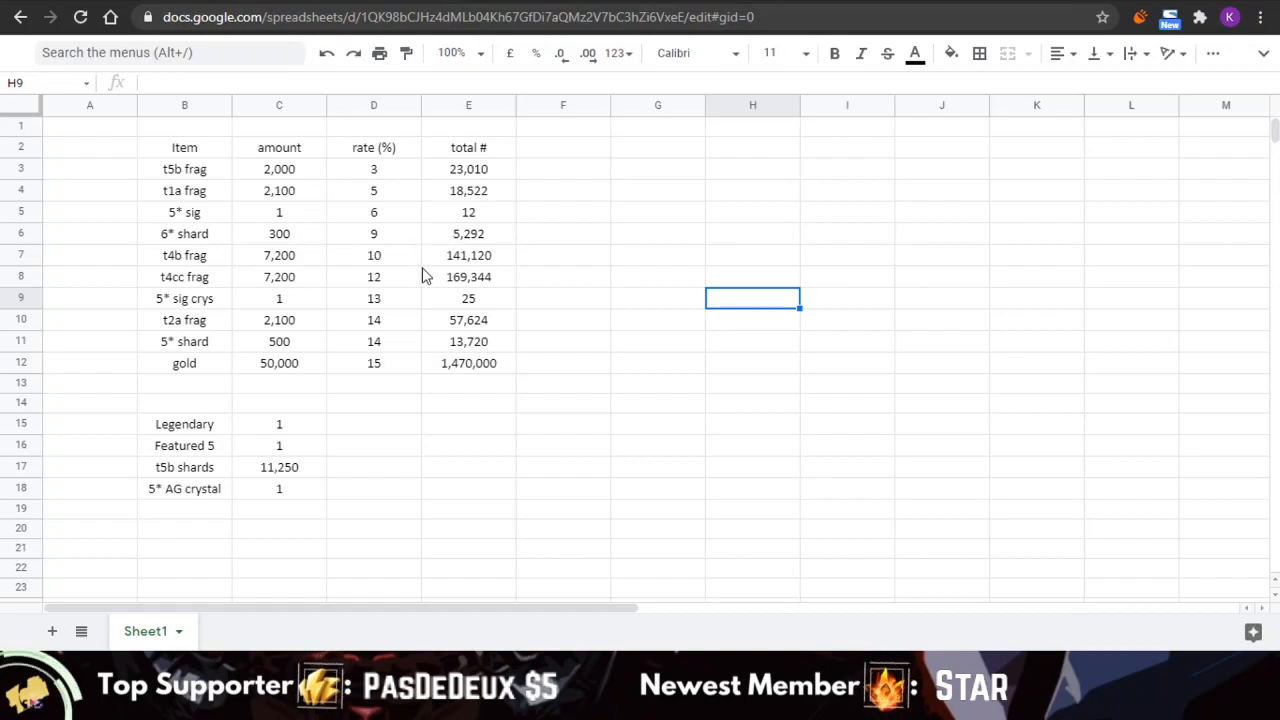
{"action": "mouse_move", "coordinate": [437, 270]}
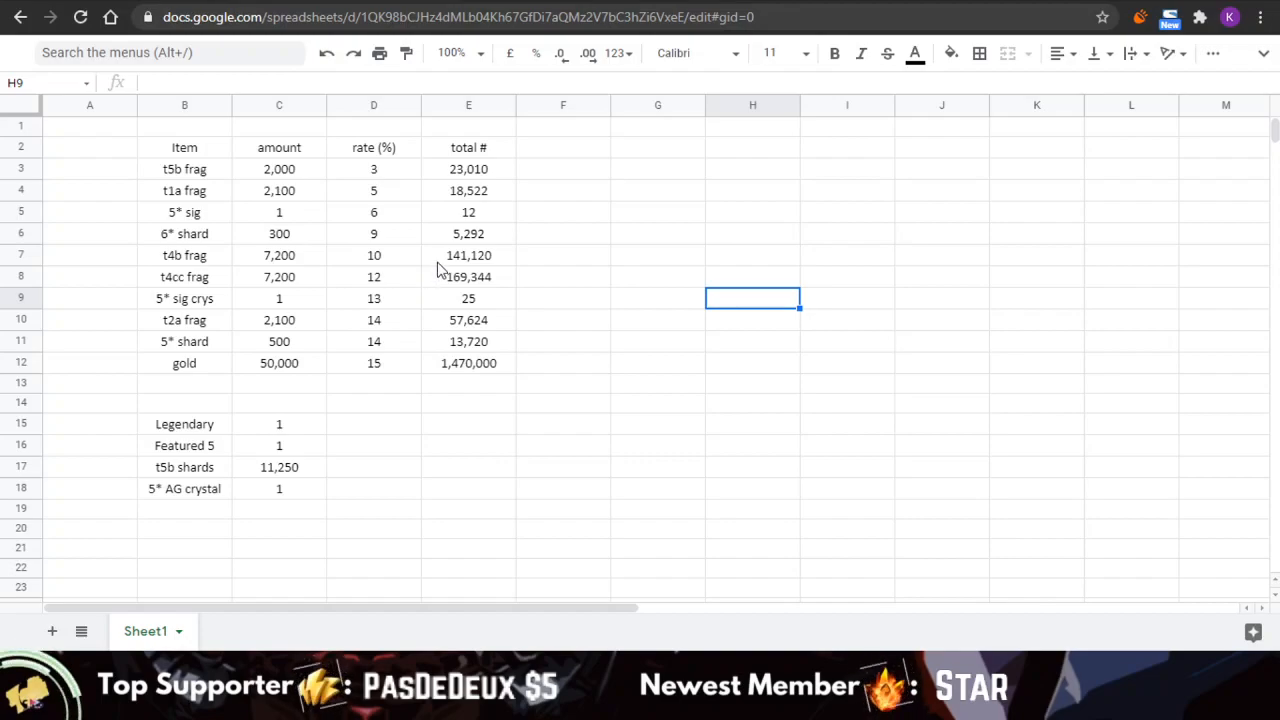
{"action": "mouse_move", "coordinate": [450, 290]}
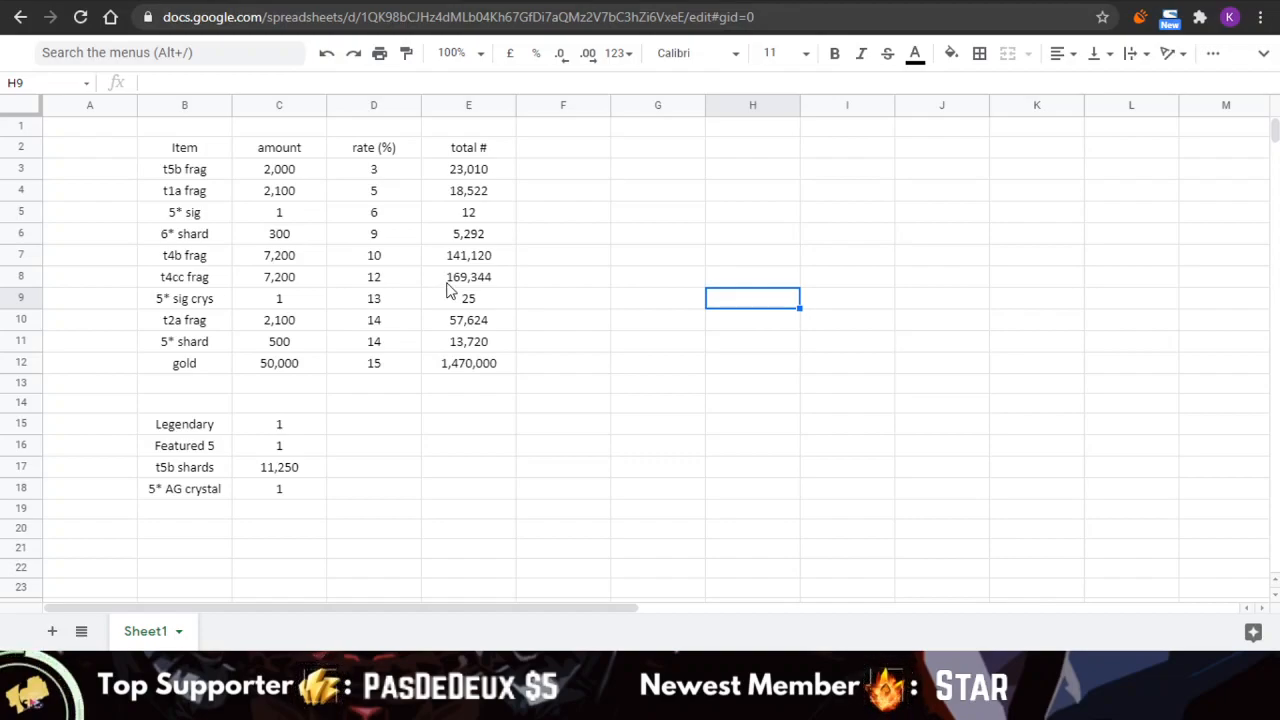
{"action": "mouse_move", "coordinate": [447, 305]}
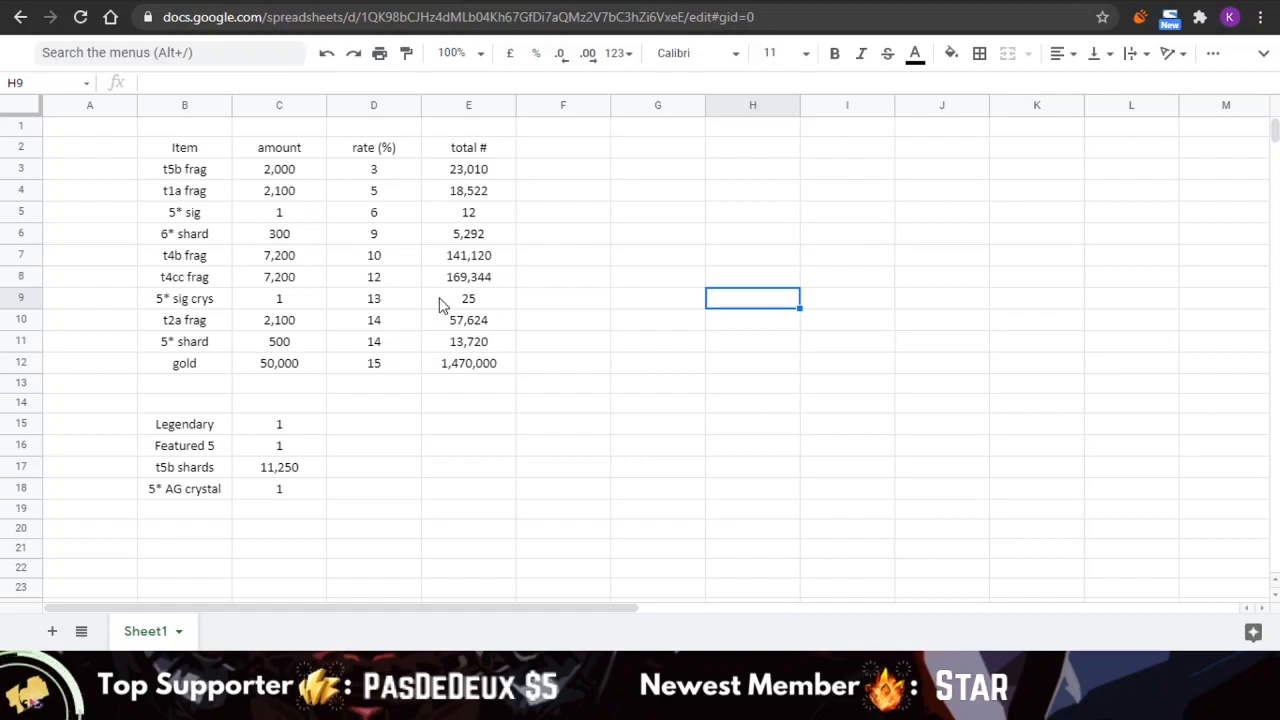
{"action": "mouse_move", "coordinate": [443, 327]}
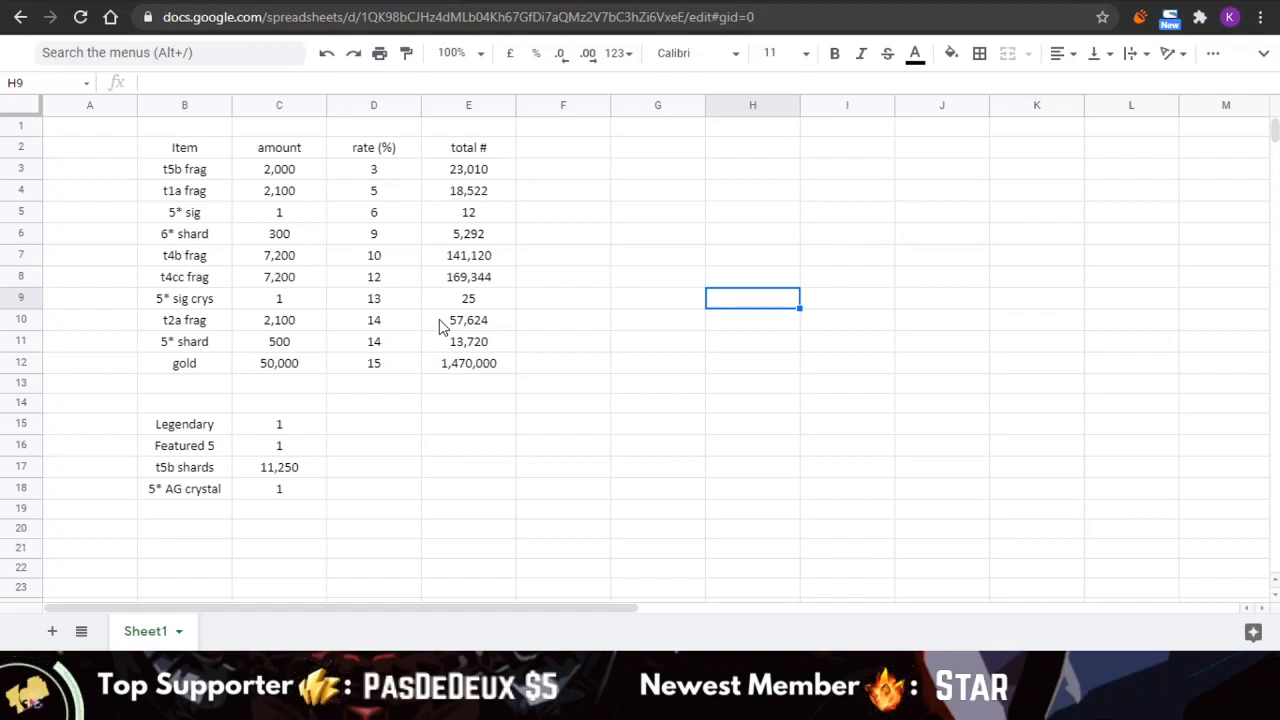
{"action": "mouse_move", "coordinate": [443, 347]}
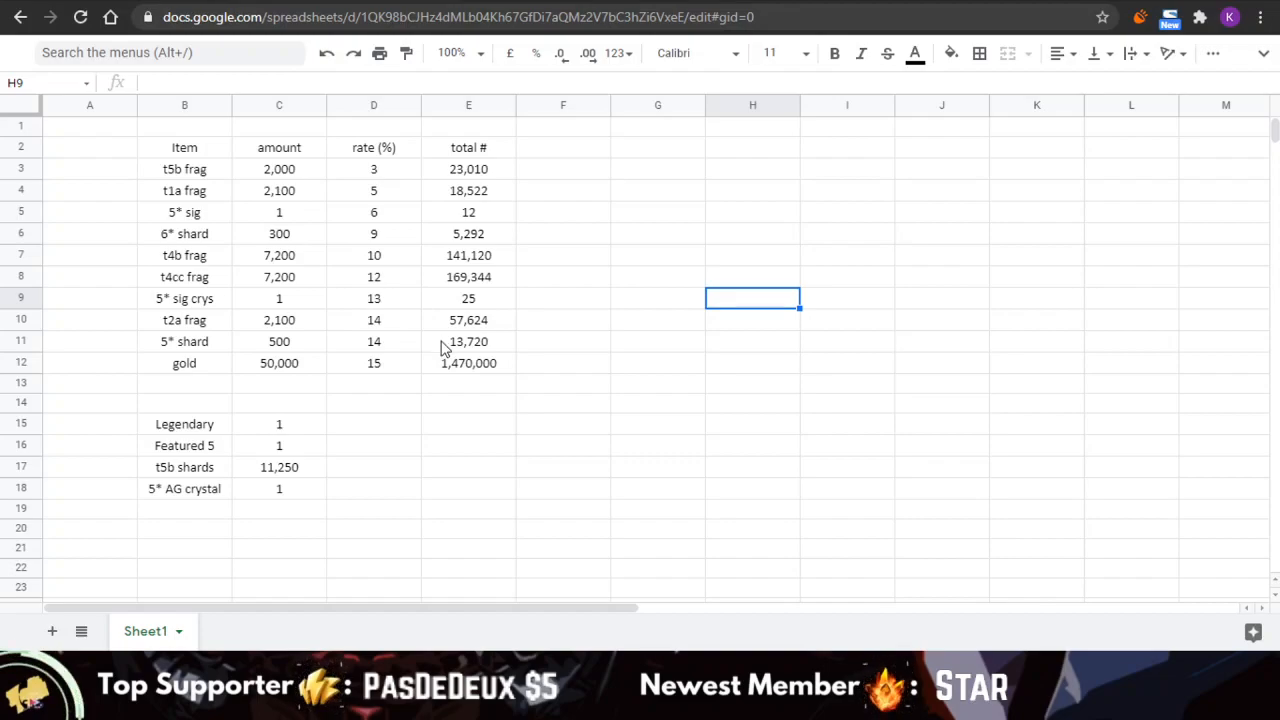
{"action": "mouse_move", "coordinate": [446, 374]}
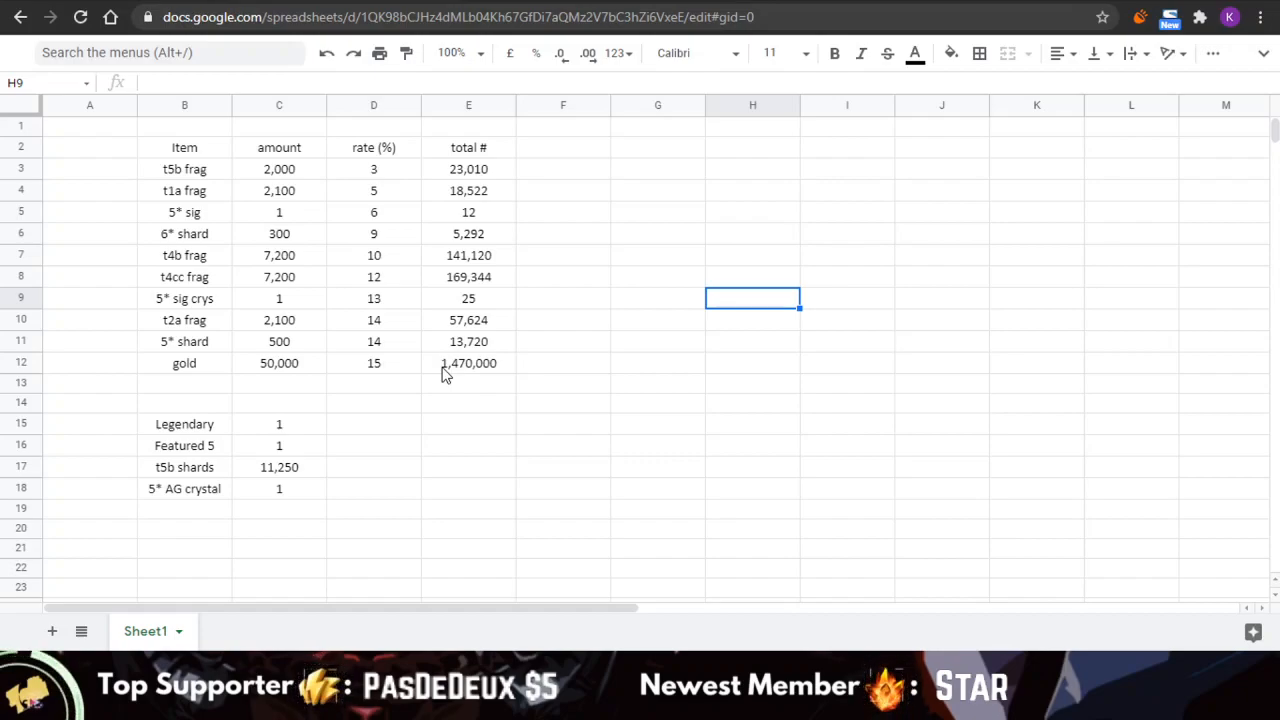
{"action": "mouse_move", "coordinate": [220, 467]}
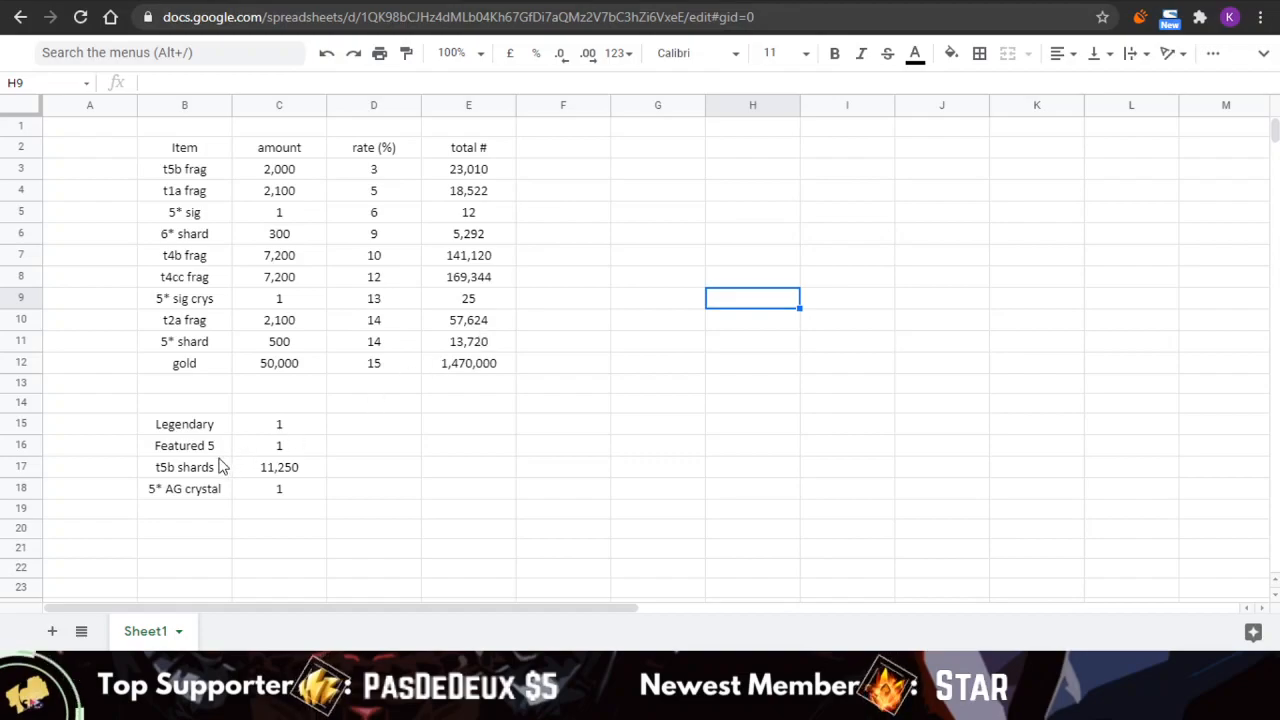
{"action": "mouse_move", "coordinate": [283, 479]}
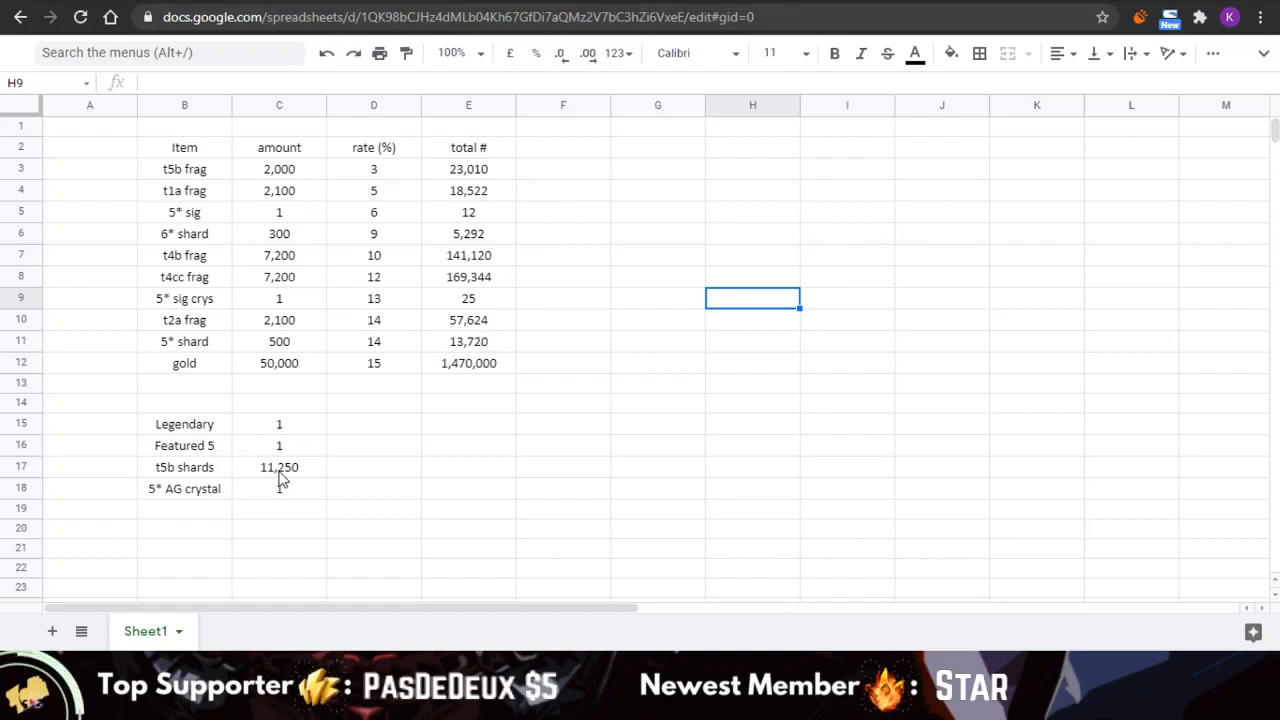
{"action": "mouse_move", "coordinate": [295, 427]}
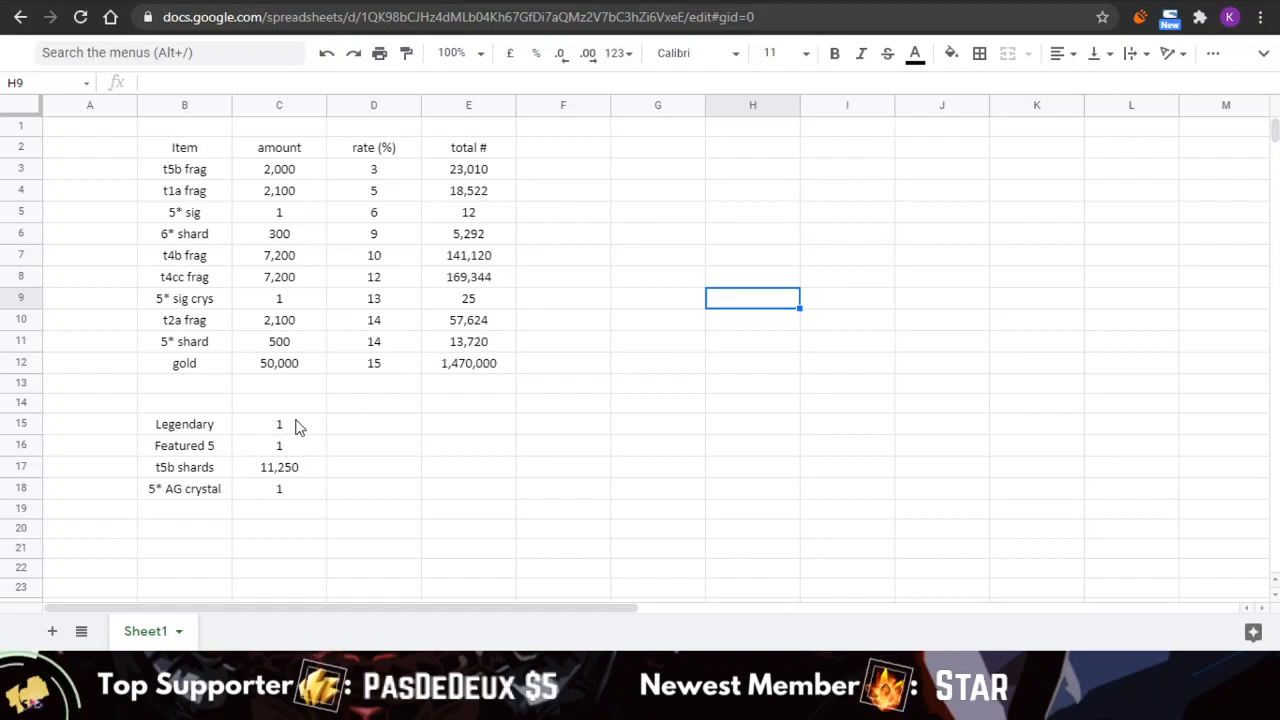
{"action": "mouse_move", "coordinate": [289, 436]}
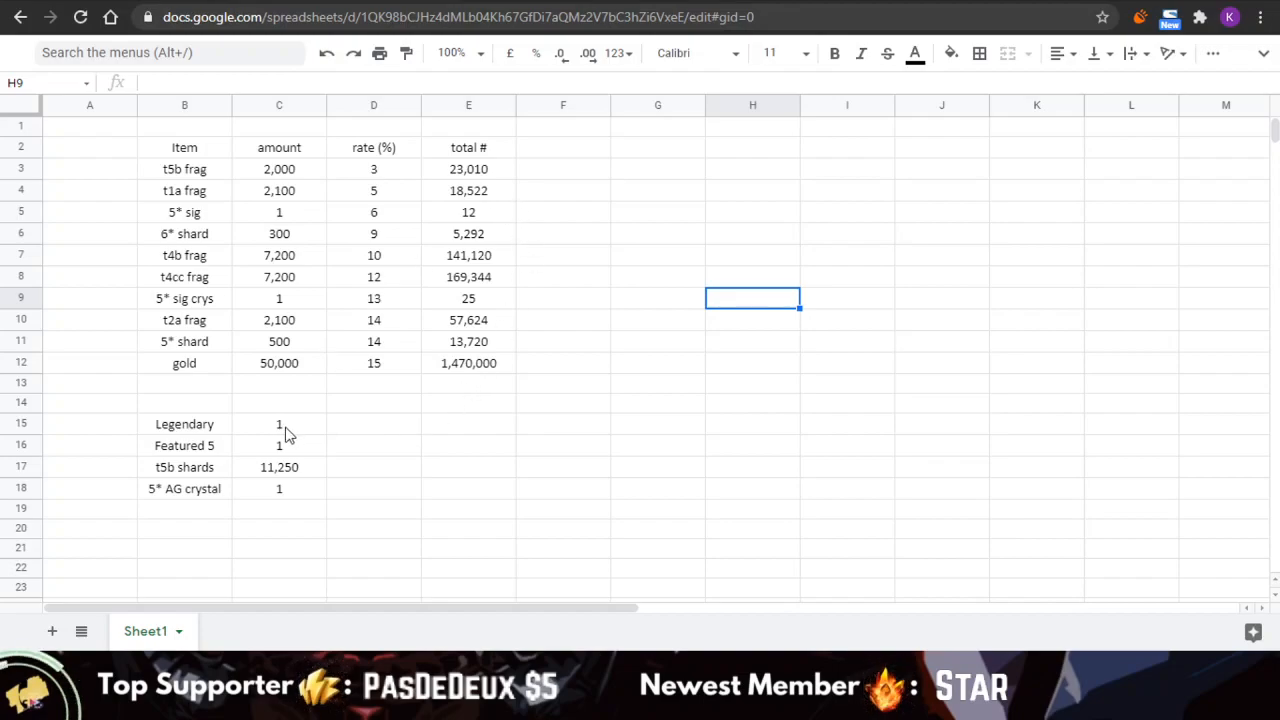
{"action": "mouse_move", "coordinate": [288, 450]}
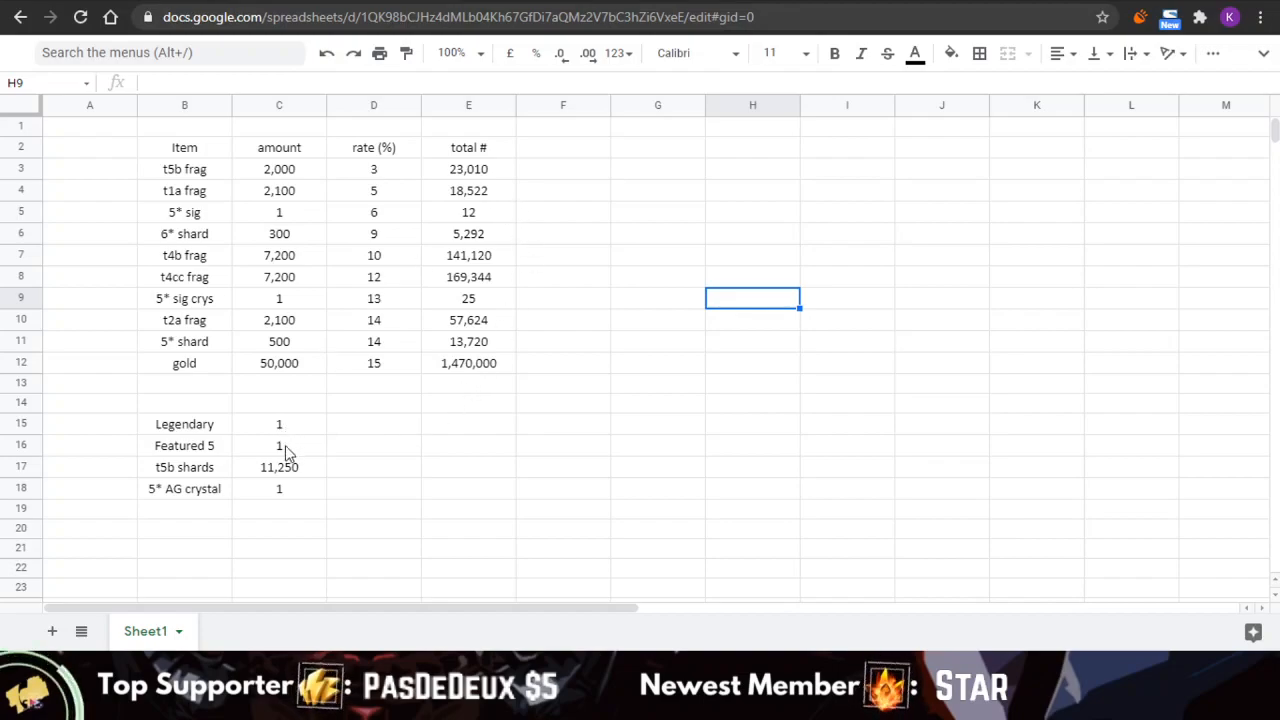
{"action": "mouse_move", "coordinate": [283, 503]}
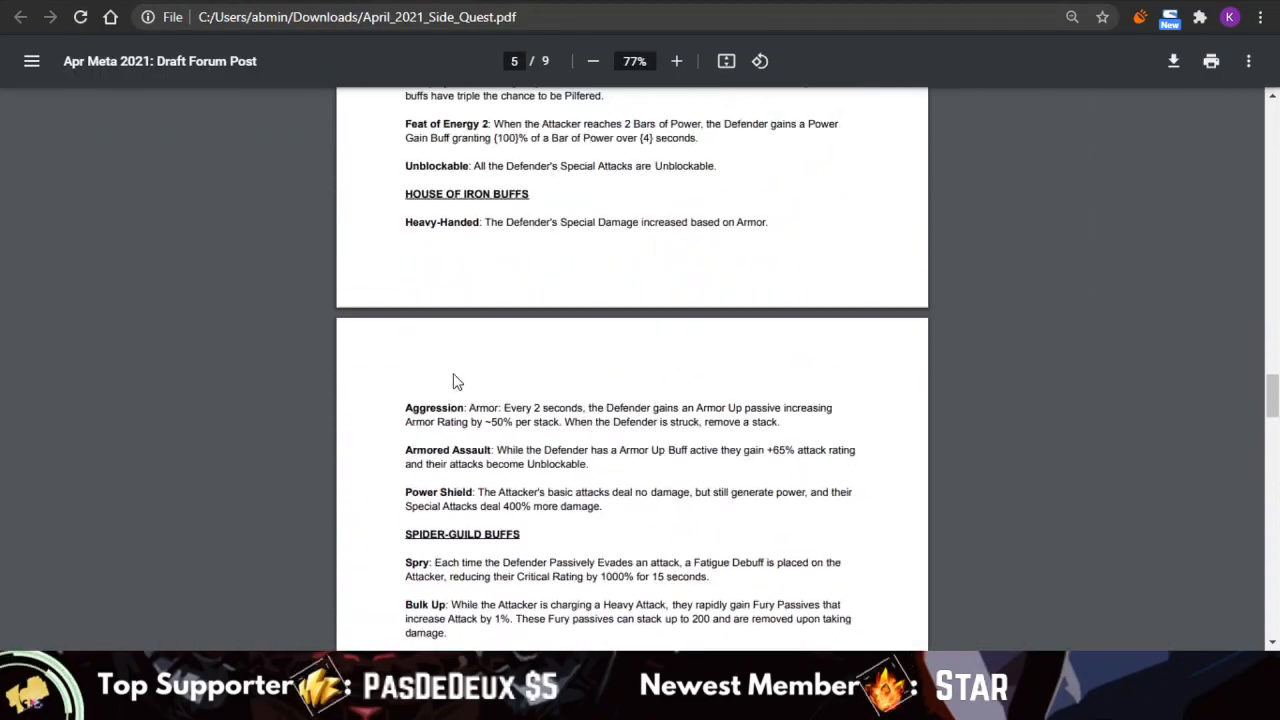
- Scroll back to the page 3 side-quest map and zoom it to 112%
{"action": "scroll", "scroll_direction": "up", "scroll_amount": 3}
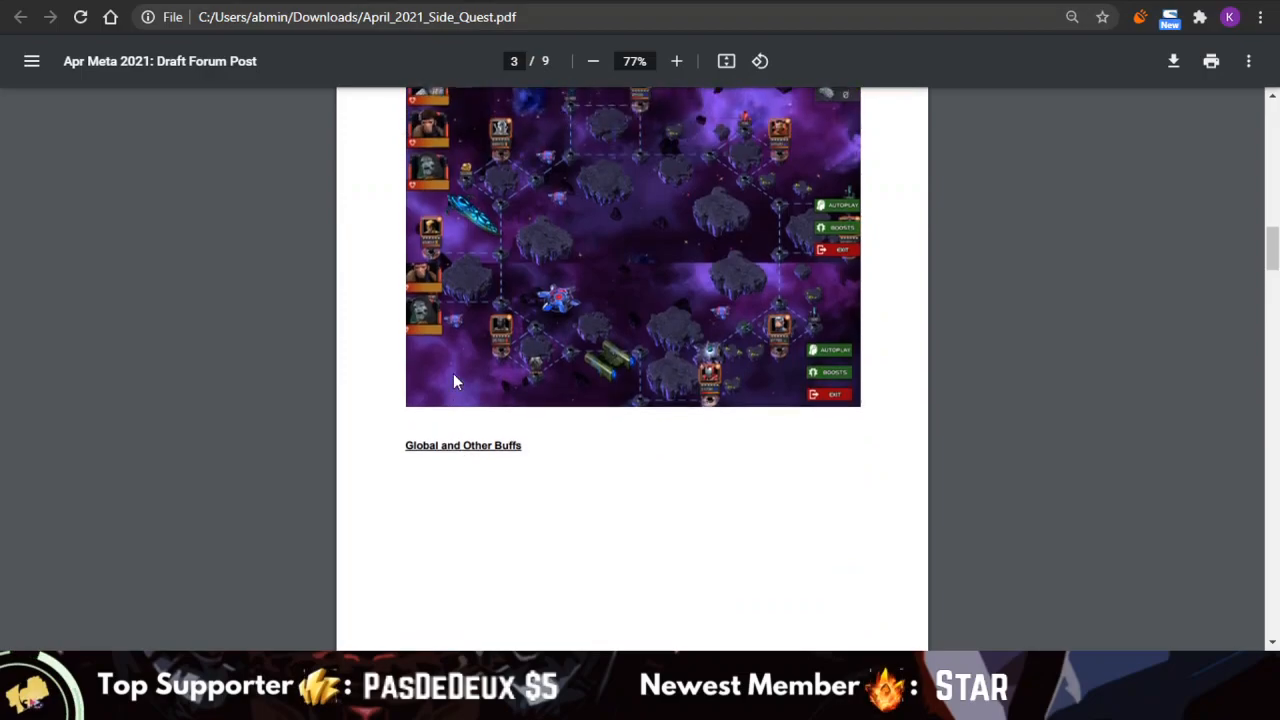
{"action": "left_click", "coordinate": [676, 61]}
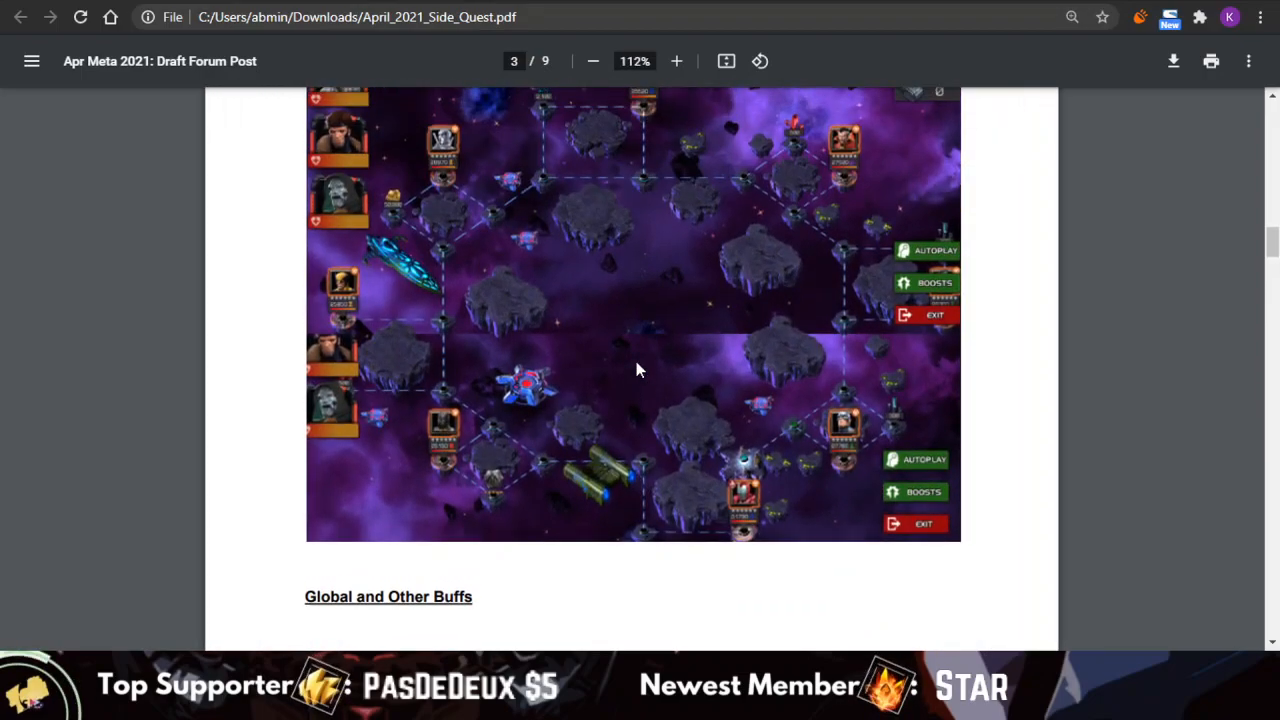
{"action": "scroll", "scroll_direction": "up", "scroll_amount": 3}
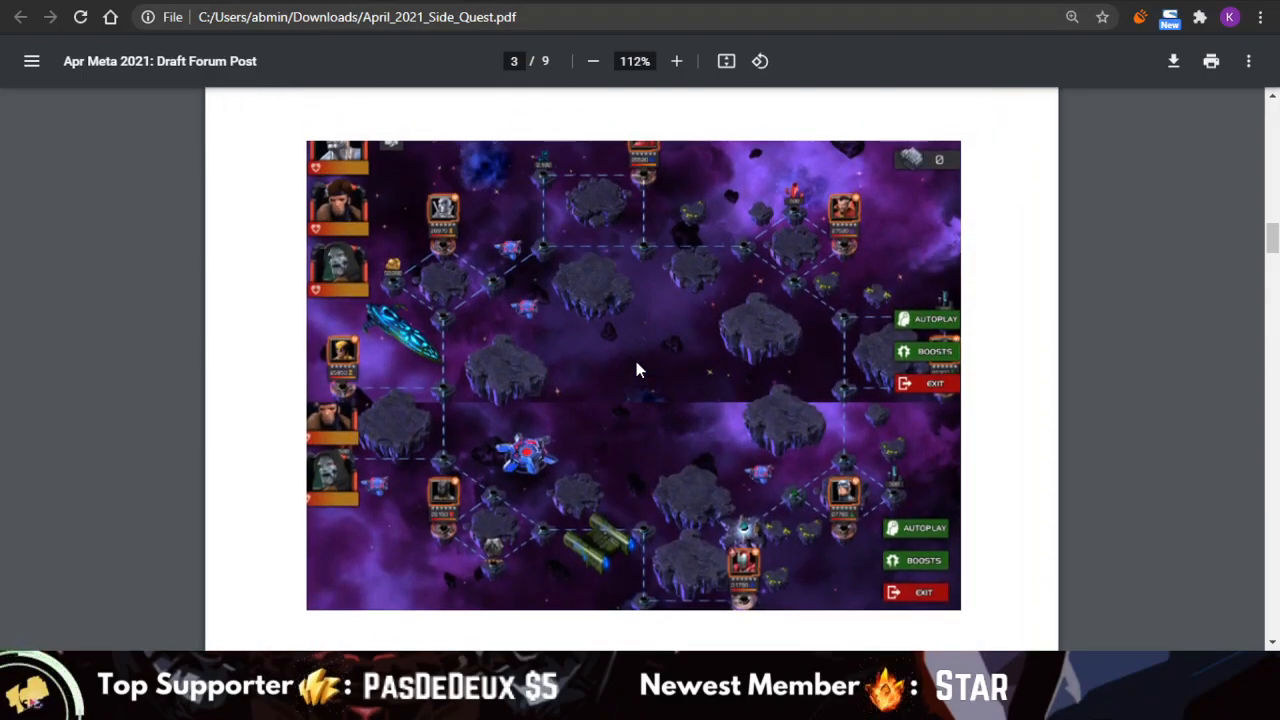